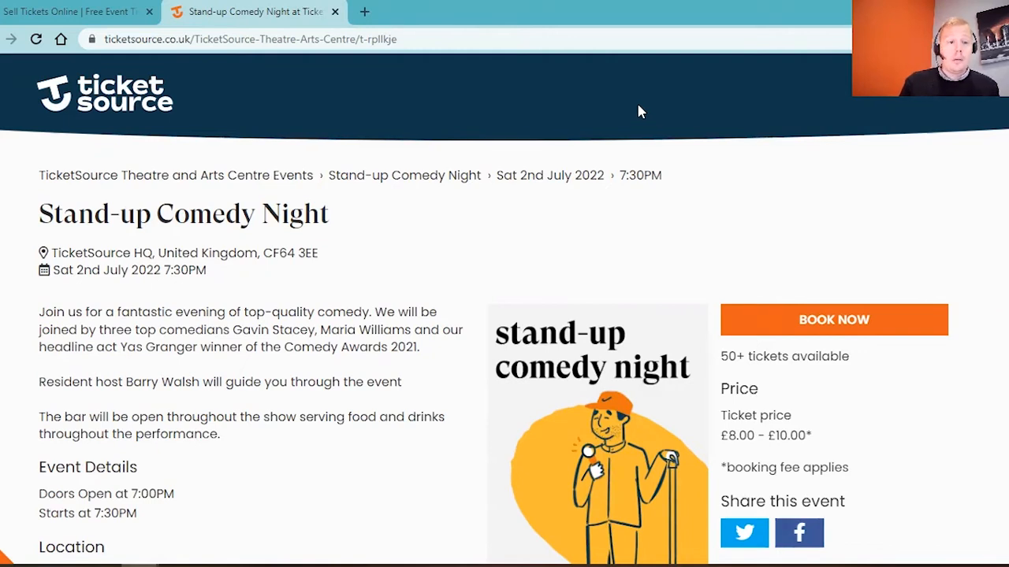
Browse the Stand-up Comedy Night ticket selection, then switch back to the homepage tab.
scroll("down", 3)
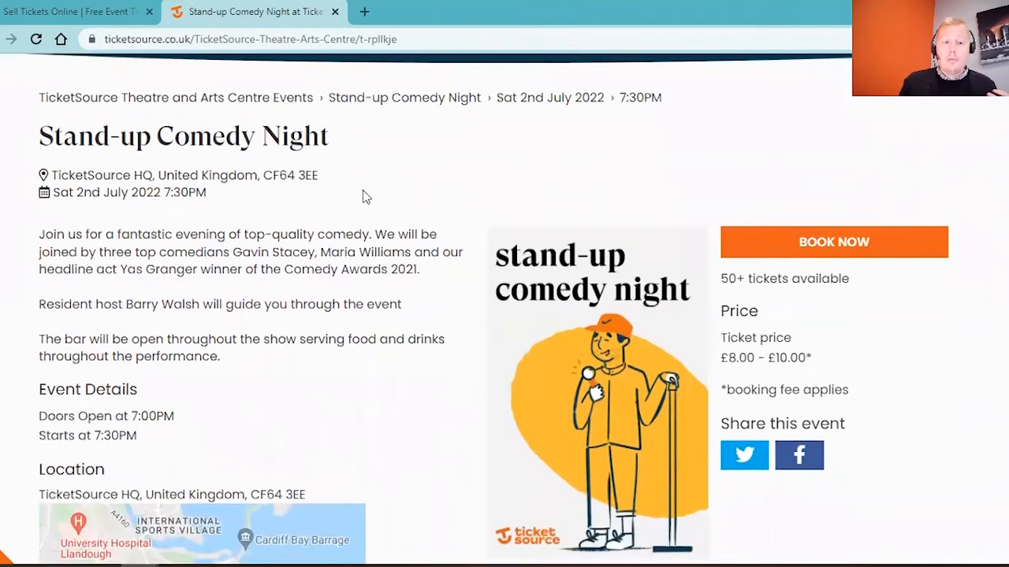
scroll("down", 3)
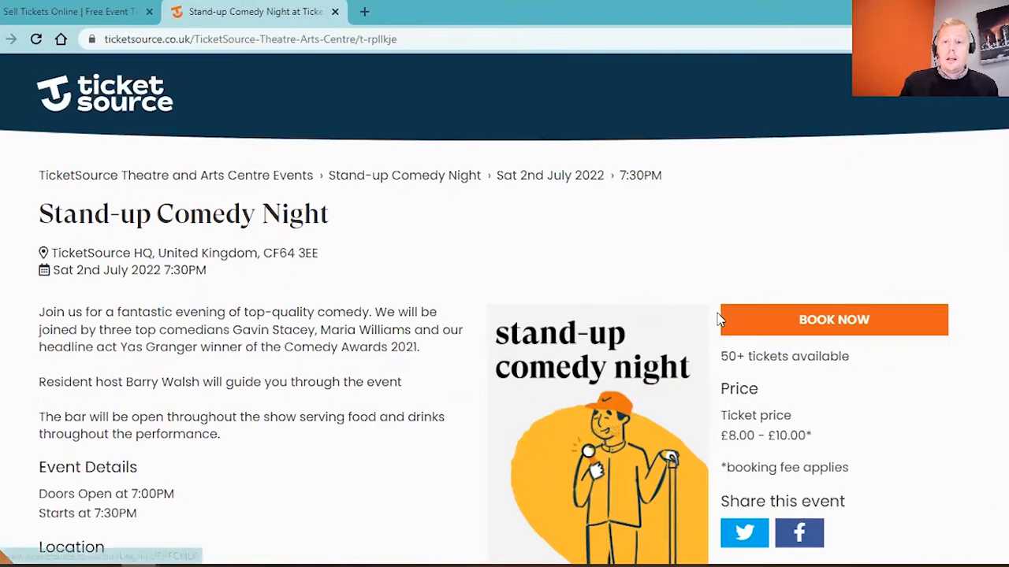
mouse_move(745, 323)
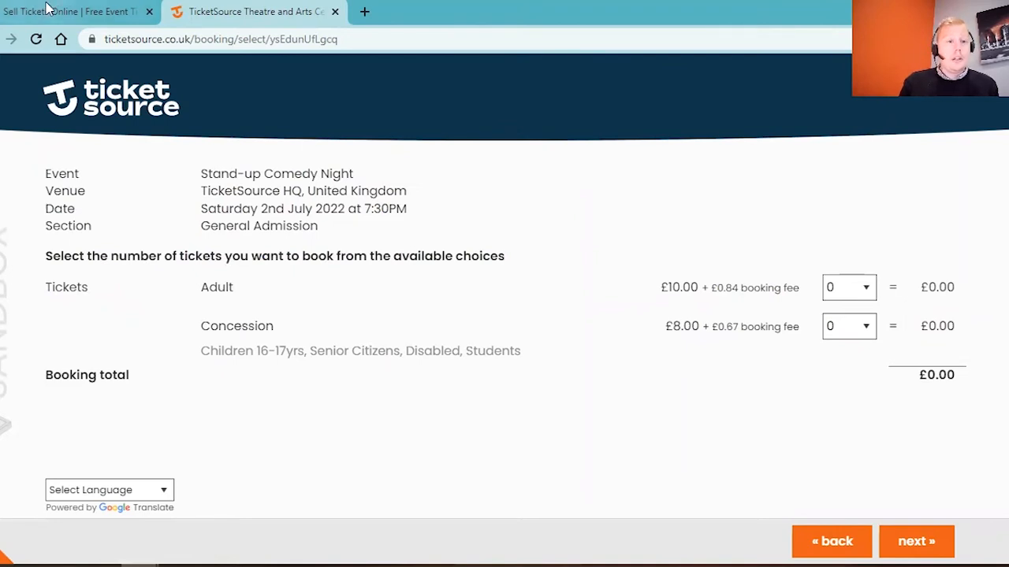
left_click(71, 11)
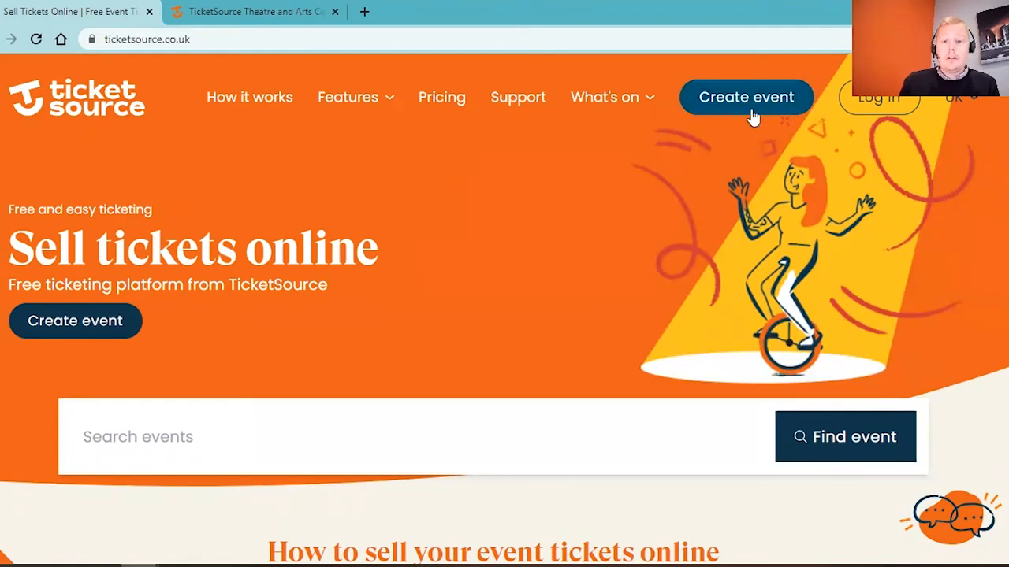
left_click(746, 97)
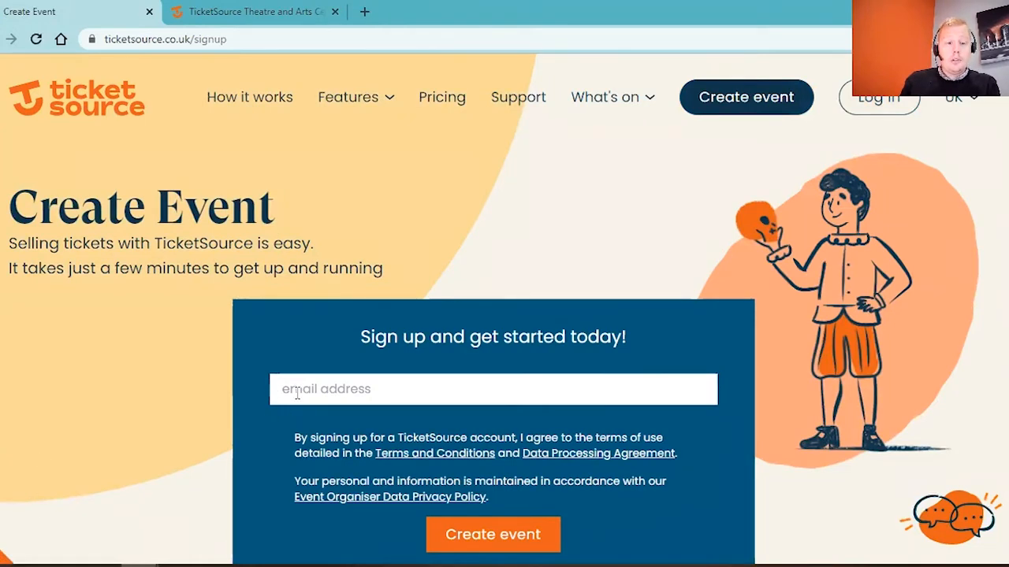
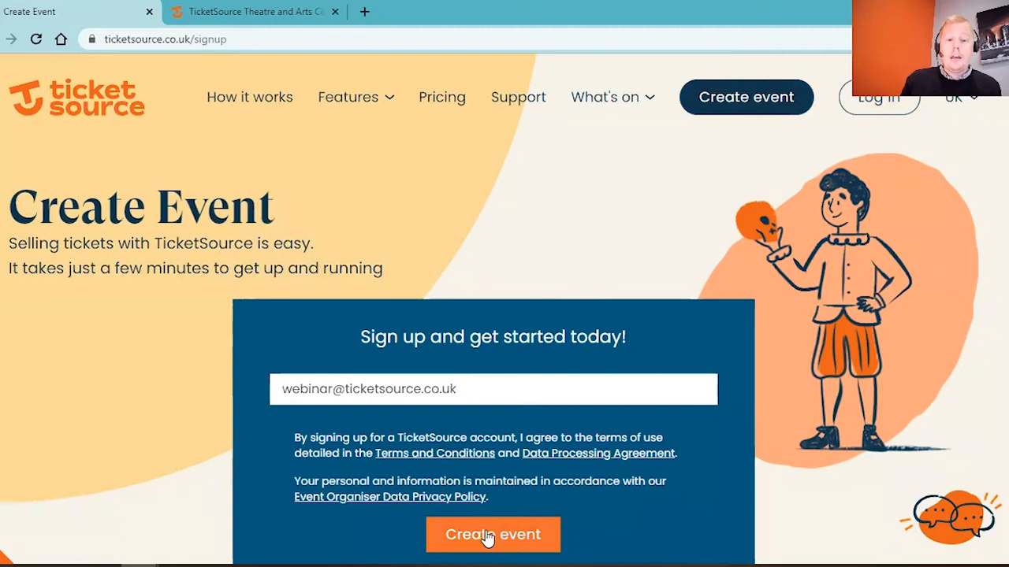
left_click(493, 535)
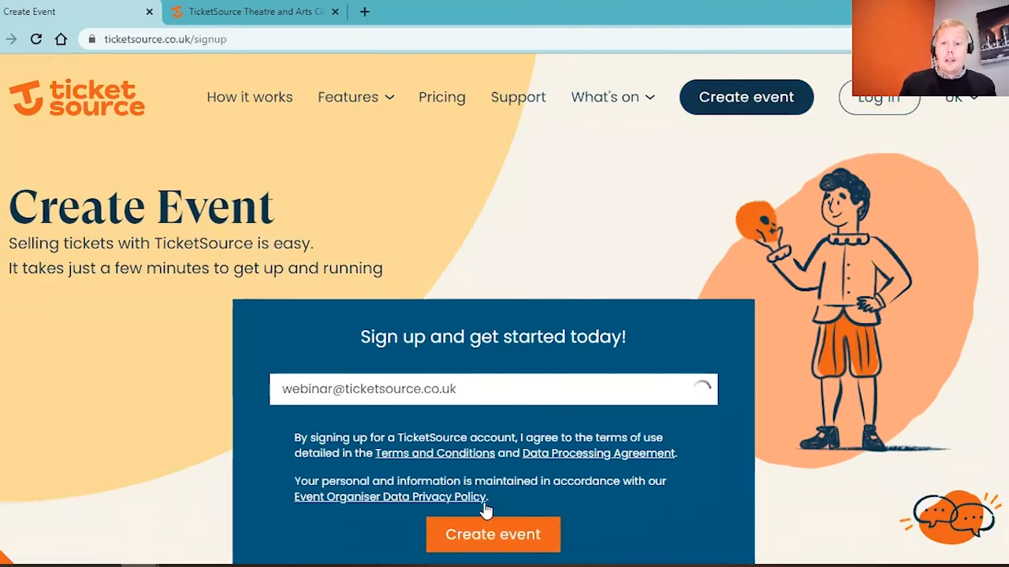
left_click(493, 535)
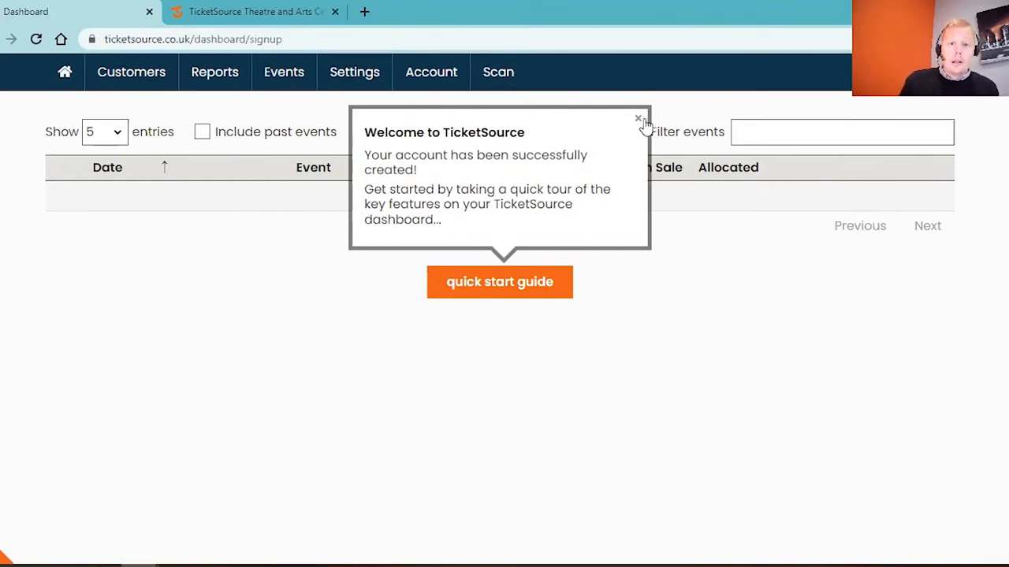
Close the welcome message and choose New Event from the Events menu.
left_click(638, 118)
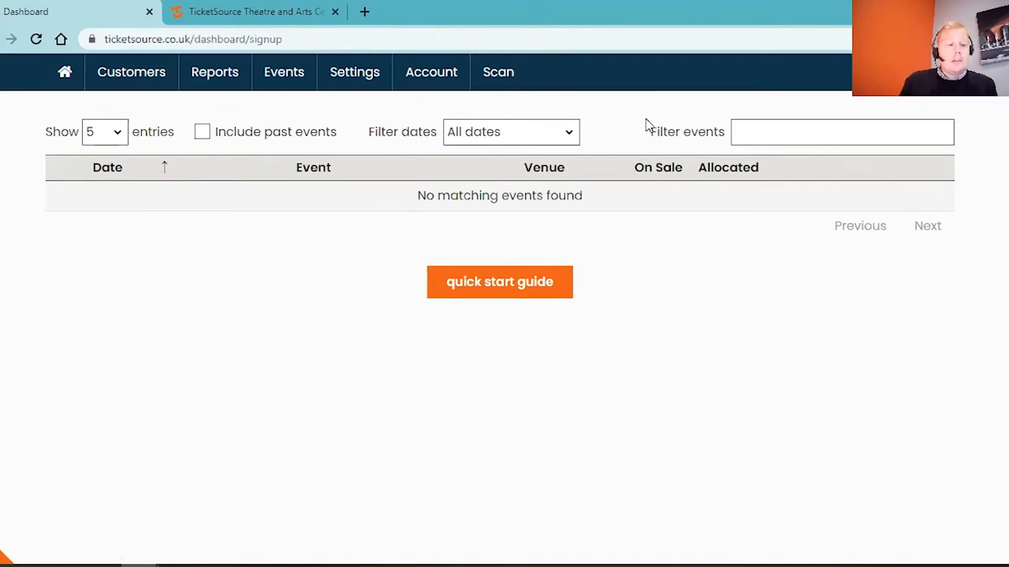
left_click(284, 72)
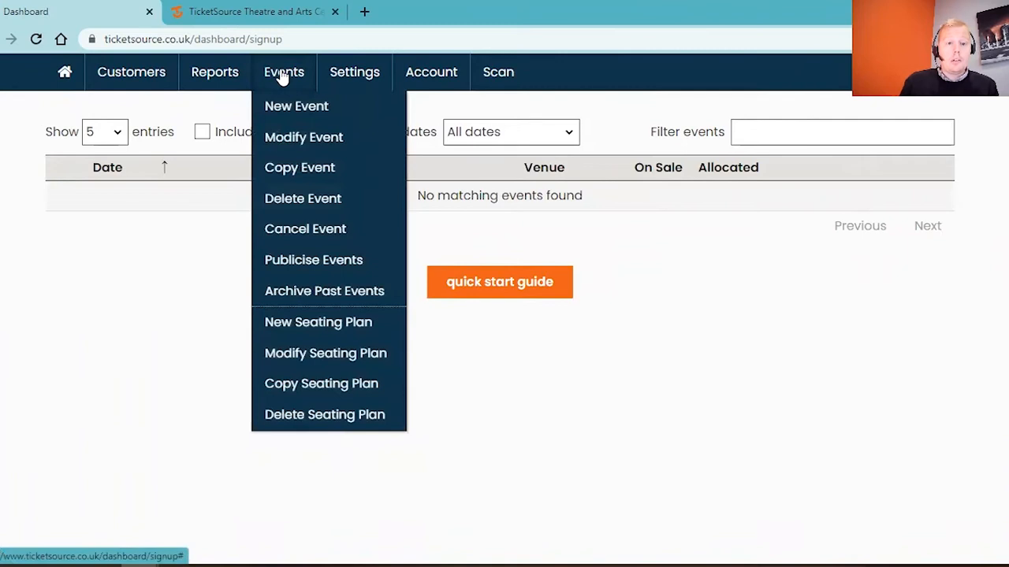
mouse_move(296, 105)
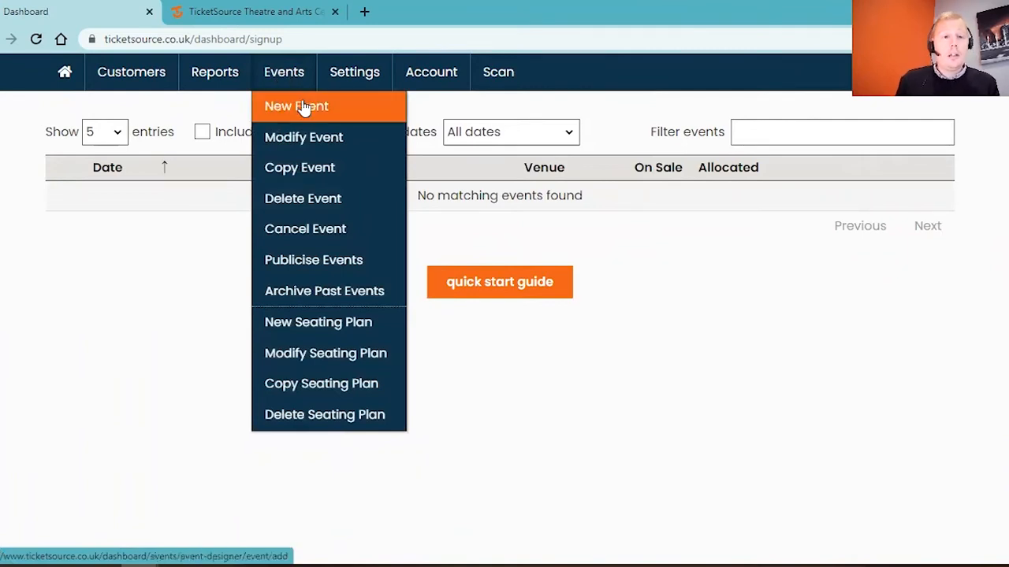
left_click(296, 106)
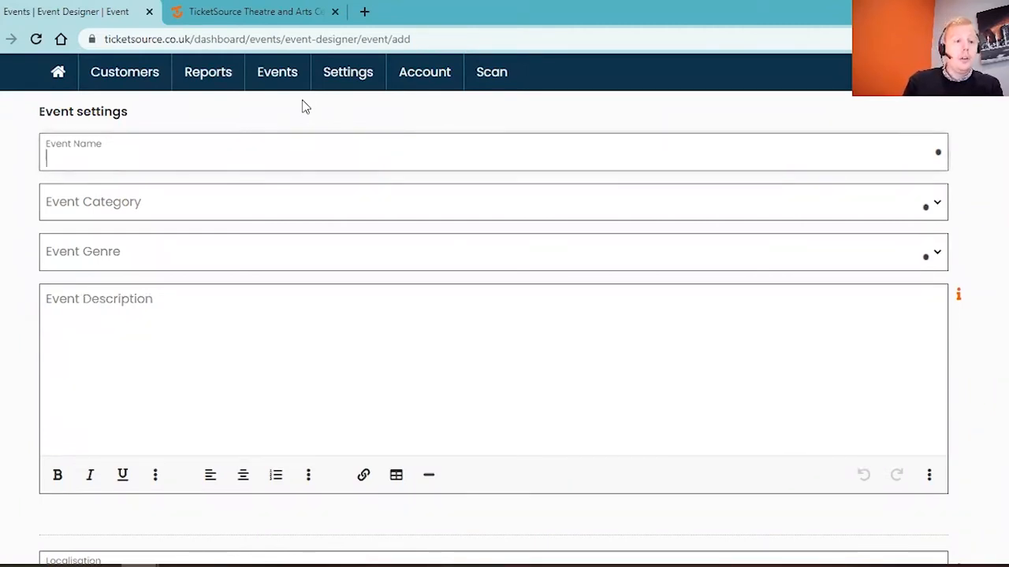
Name the event 'Stand-up Comedy Night', category Comedy, genre Live/Standup, with its description.
type("Stand-up Comedy Night")
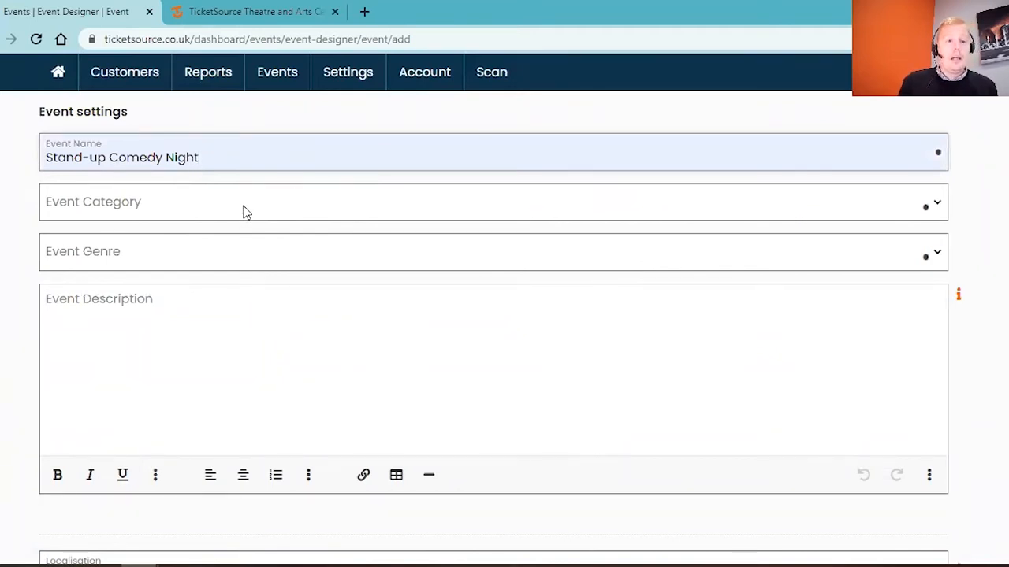
left_click(493, 202)
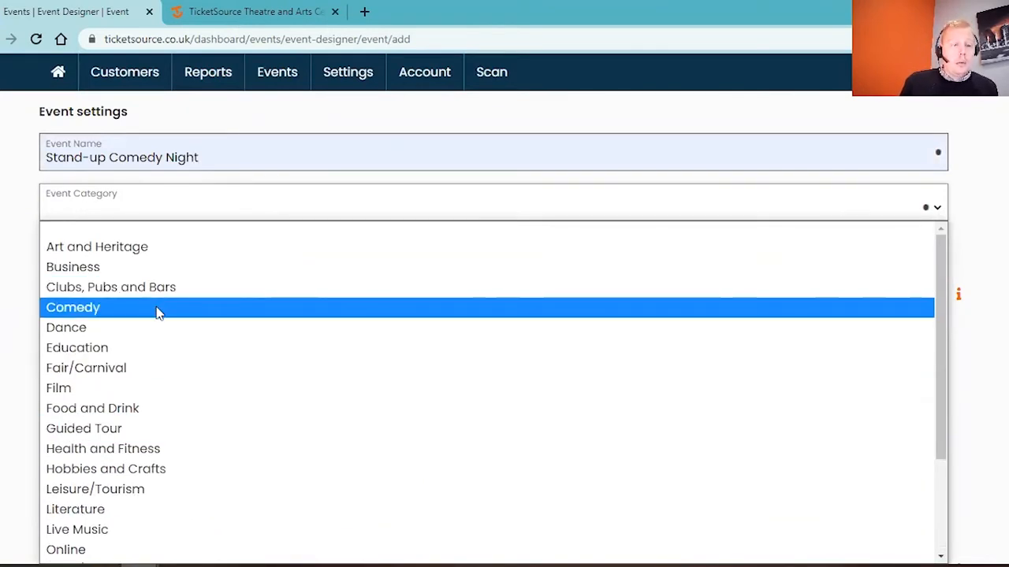
mouse_move(83, 315)
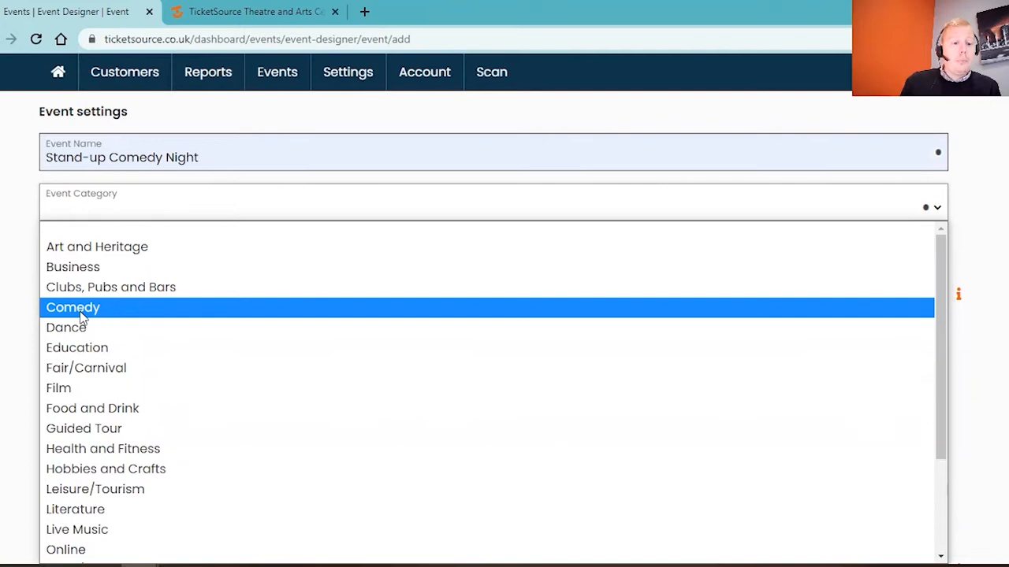
left_click(73, 307)
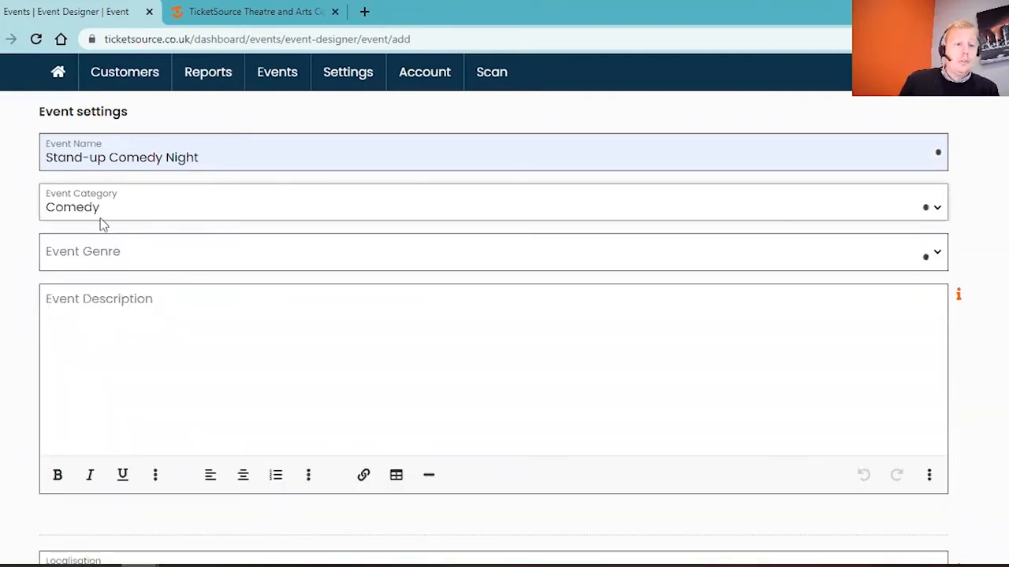
left_click(494, 251)
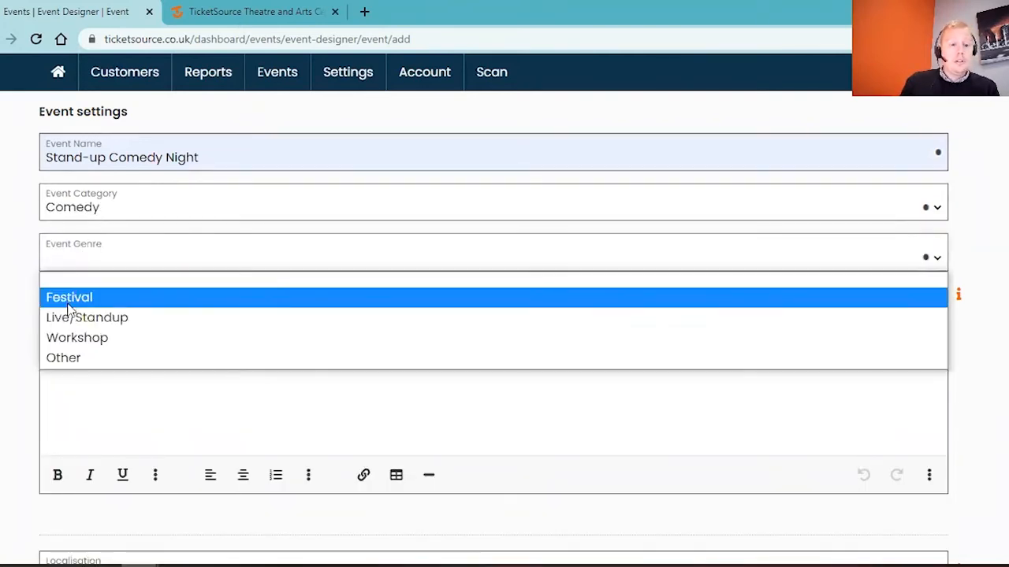
mouse_move(87, 316)
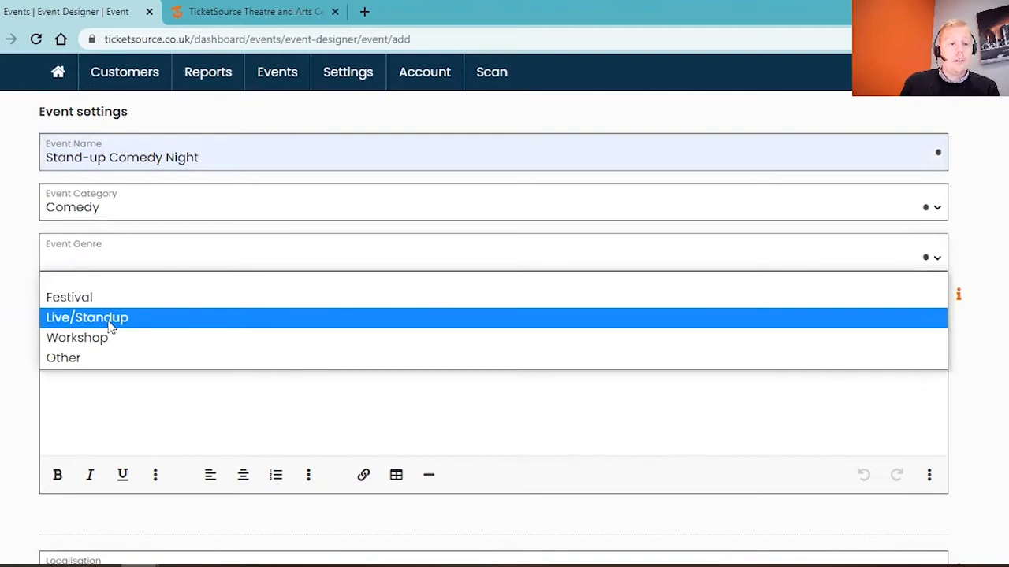
left_click(87, 317)
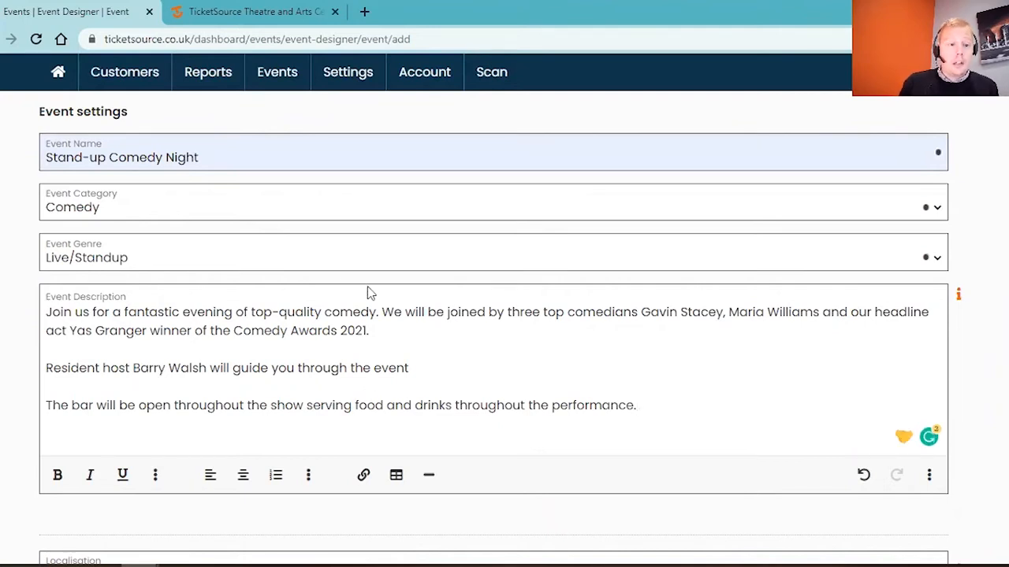
scroll("down", 3)
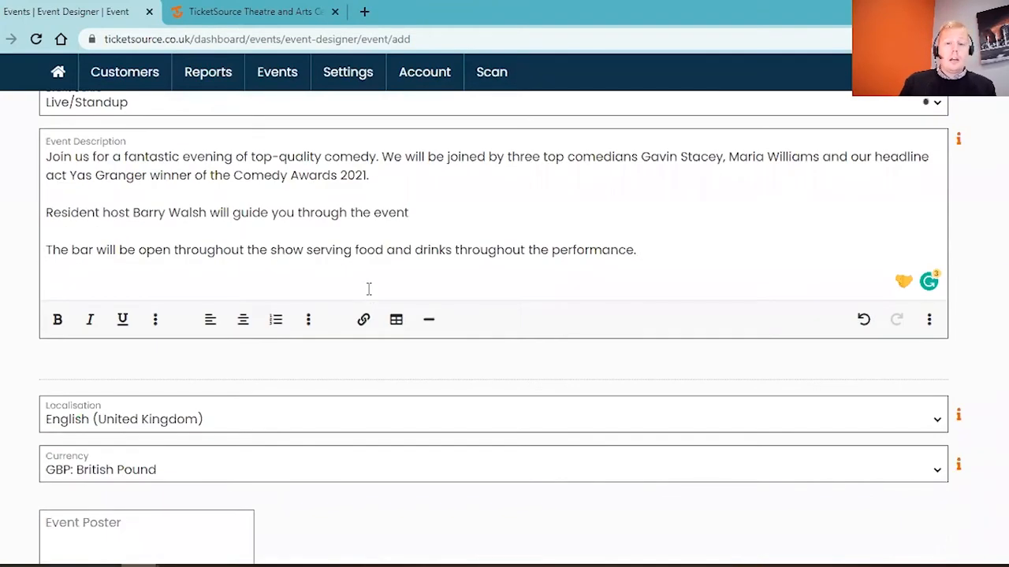
scroll("down", 3)
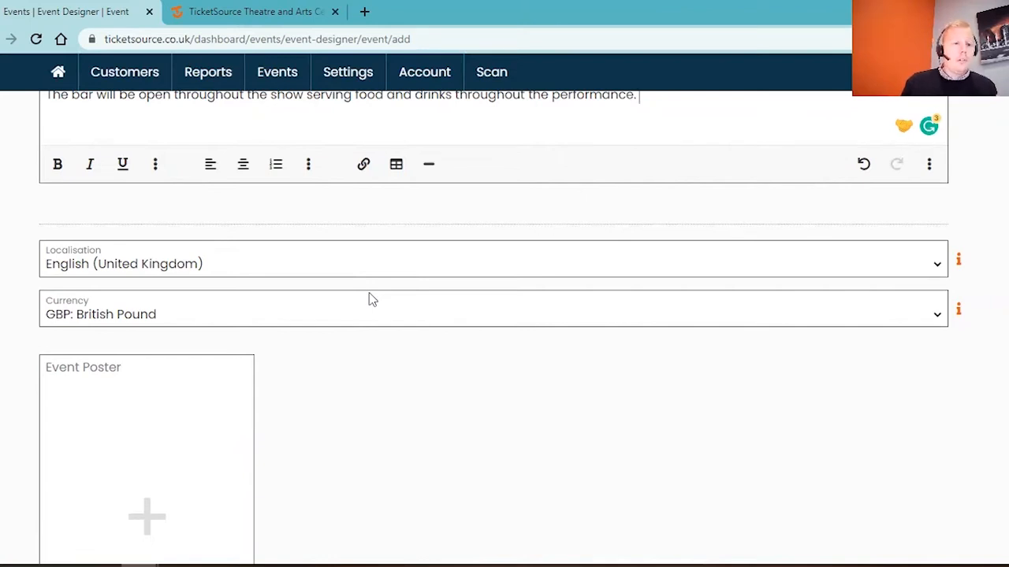
mouse_move(383, 300)
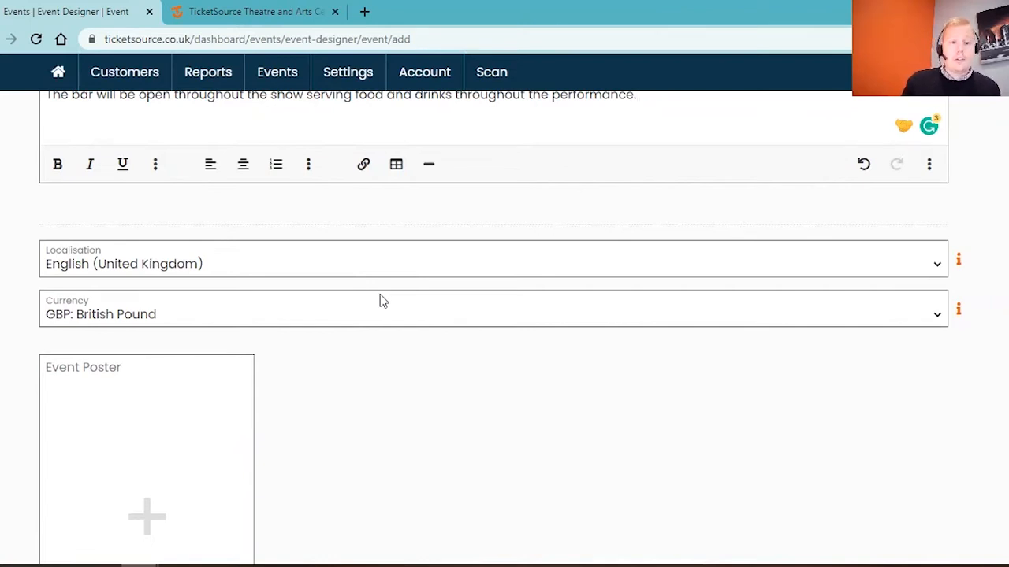
mouse_move(409, 253)
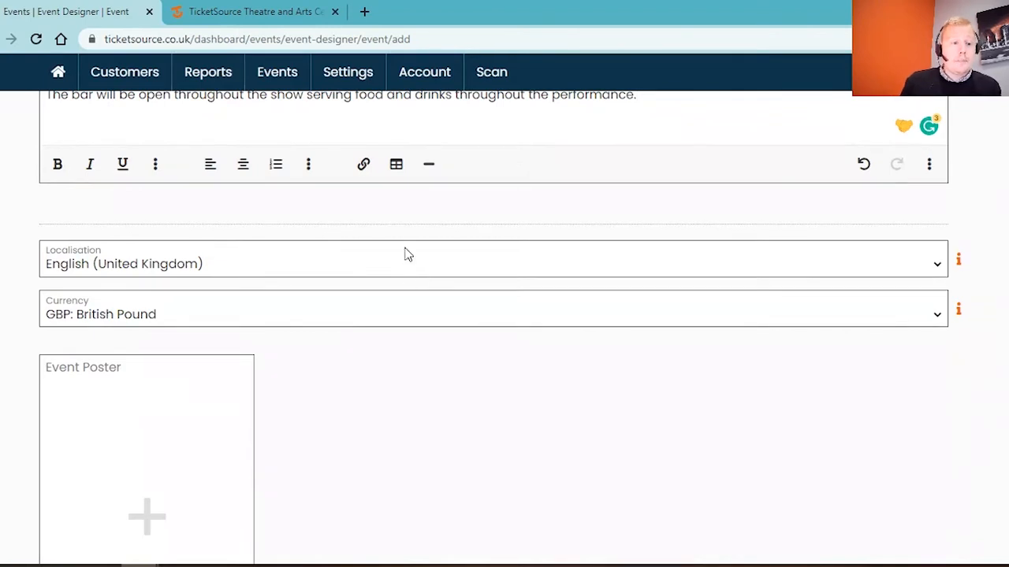
scroll("down", 3)
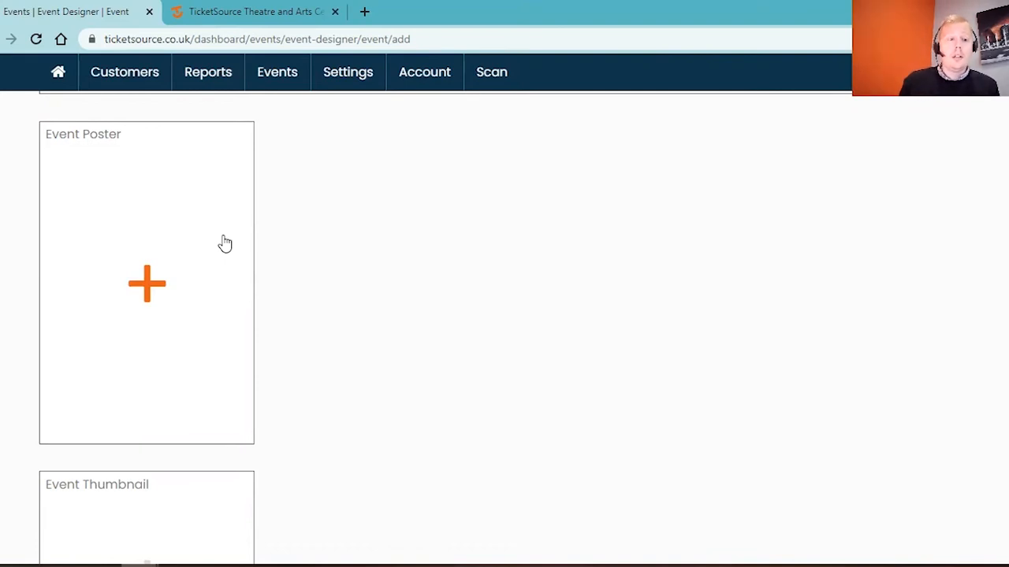
scroll("down", 3)
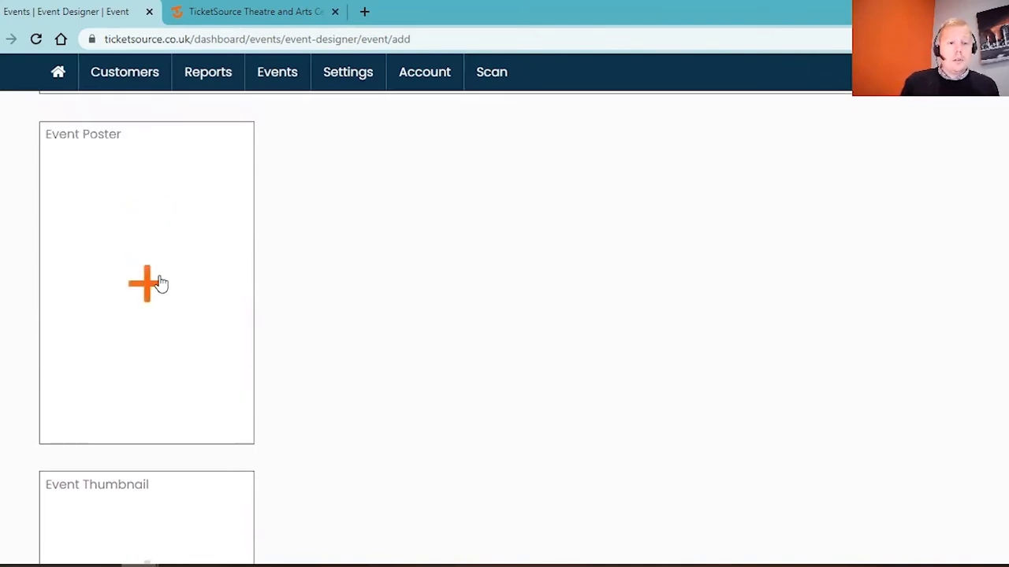
Upload the stand-up comedy poster image to the event form.
left_click(146, 284)
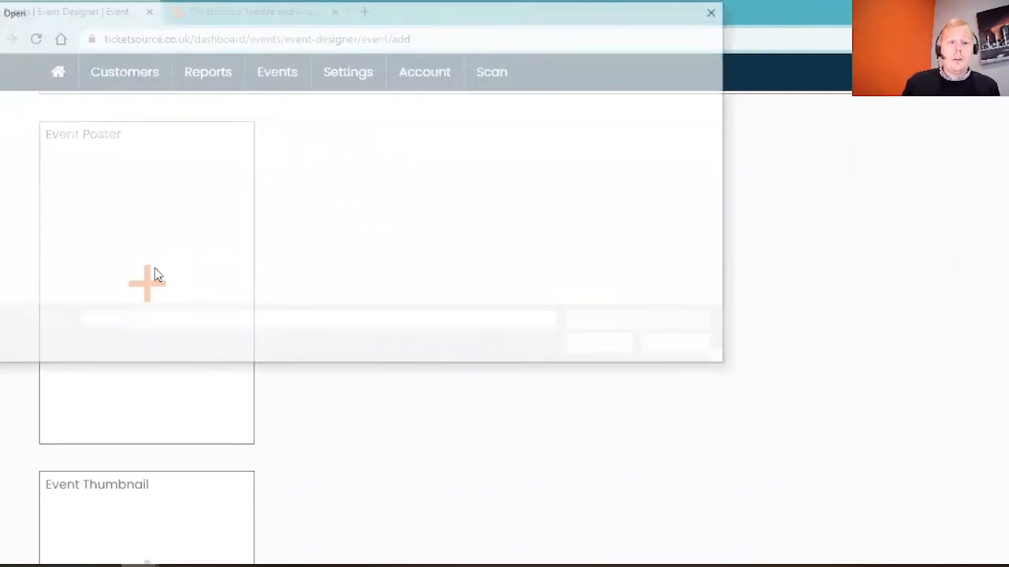
left_click(147, 284)
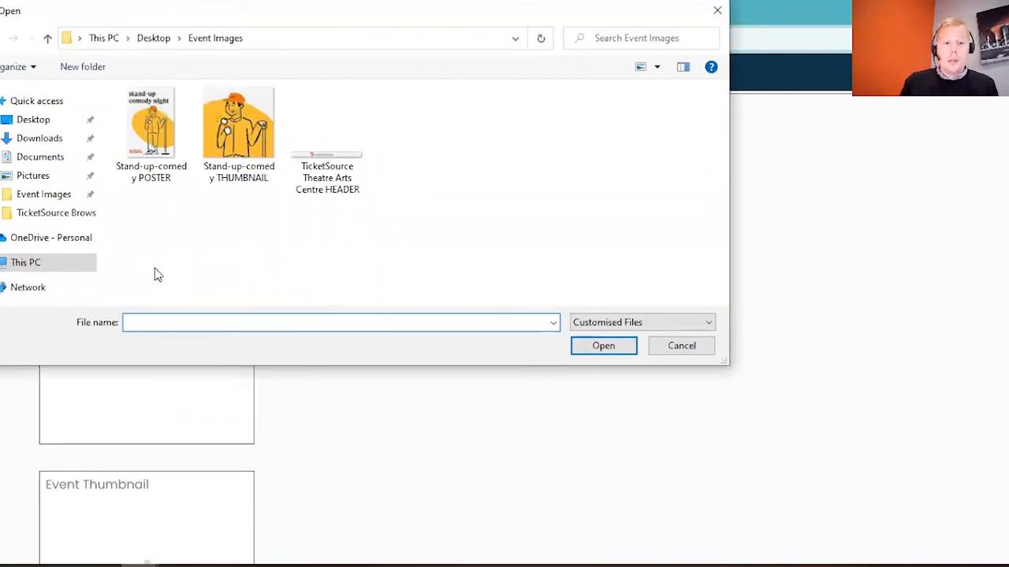
left_click(151, 126)
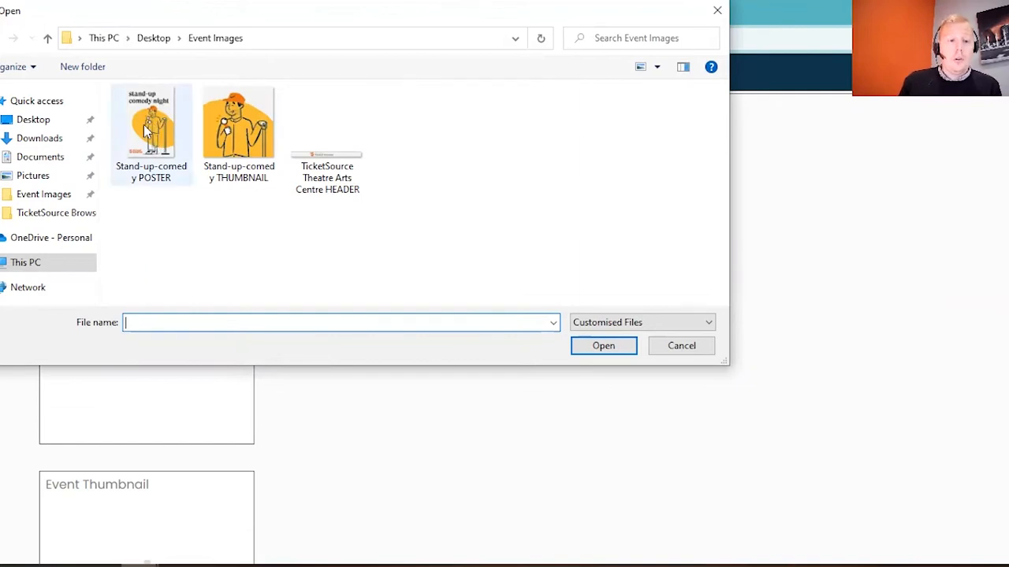
double_click(151, 123)
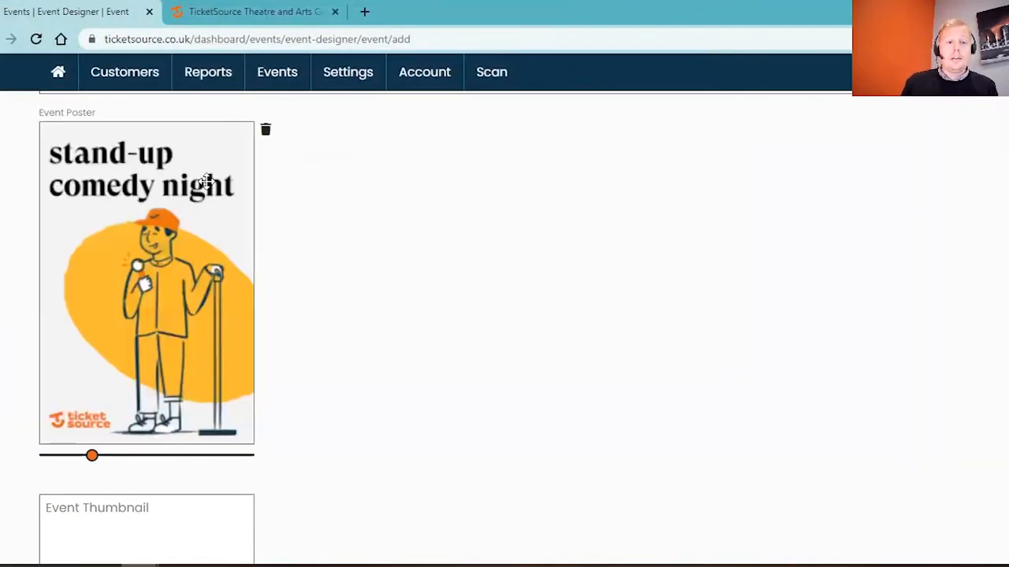
mouse_move(163, 372)
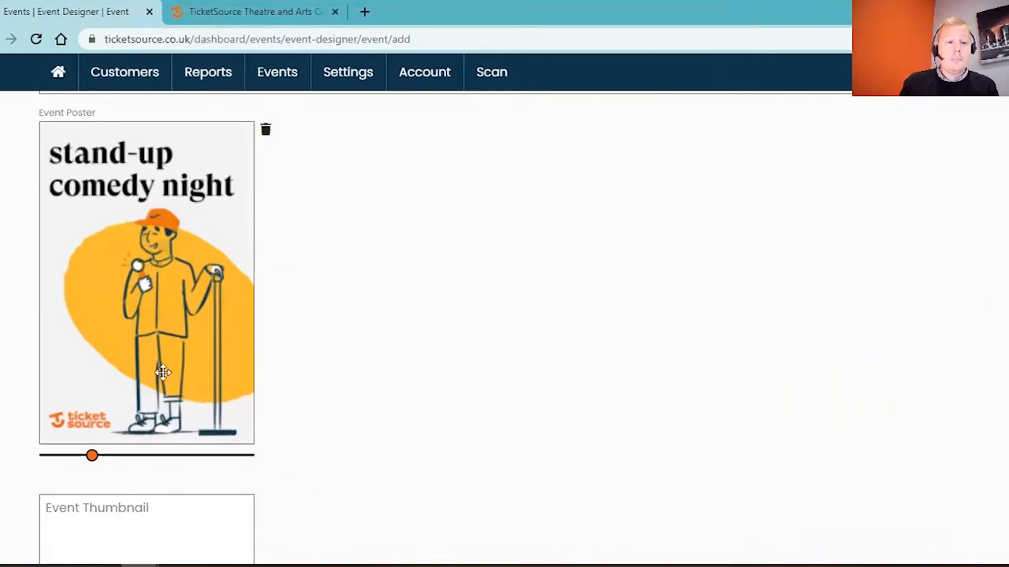
Zoom into the poster and back to full view, then scroll to Event Thumbnail.
left_click_drag(92, 454, 128, 455)
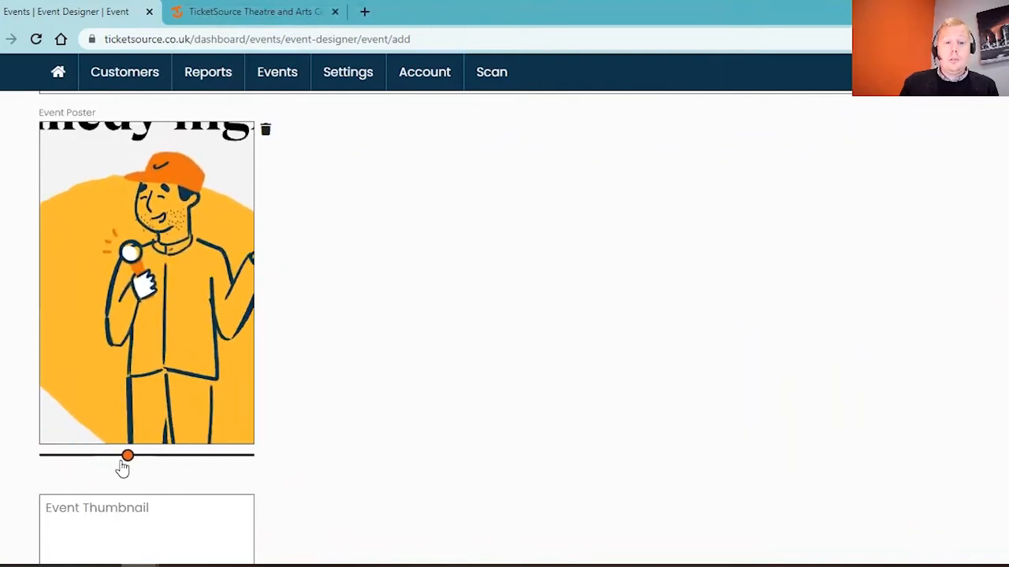
left_click_drag(128, 455, 92, 456)
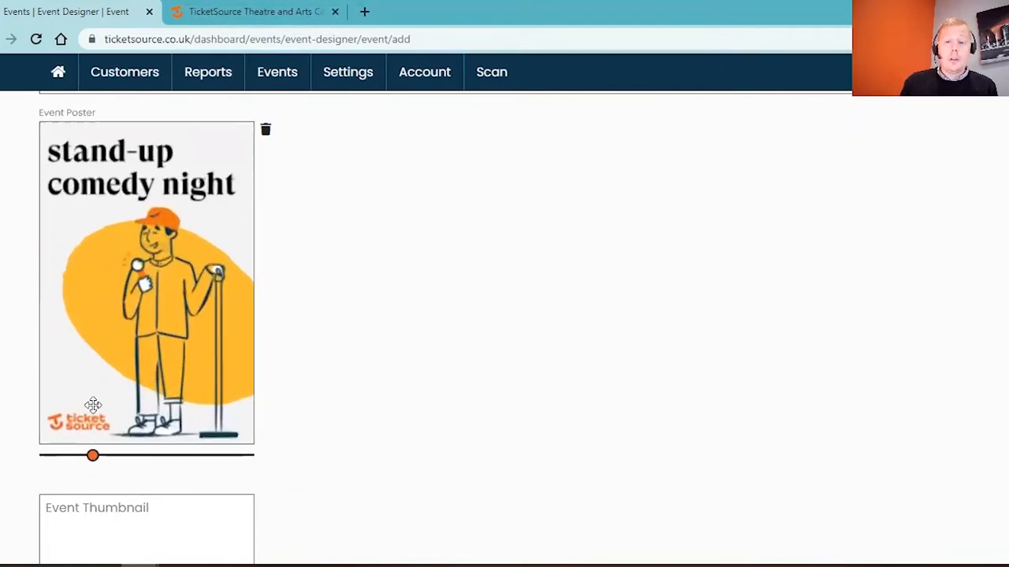
mouse_move(201, 222)
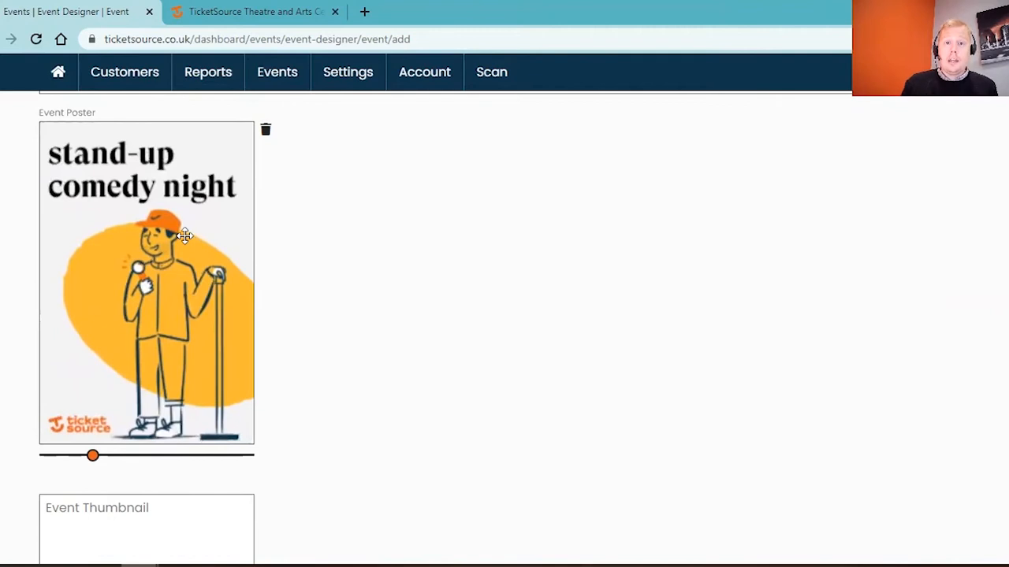
scroll("down", 3)
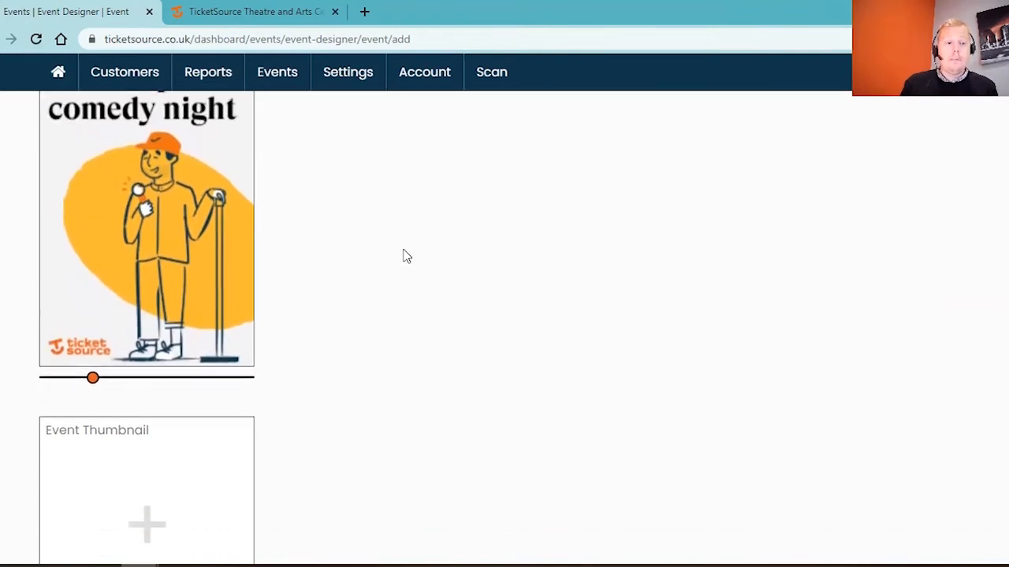
scroll("down", 3)
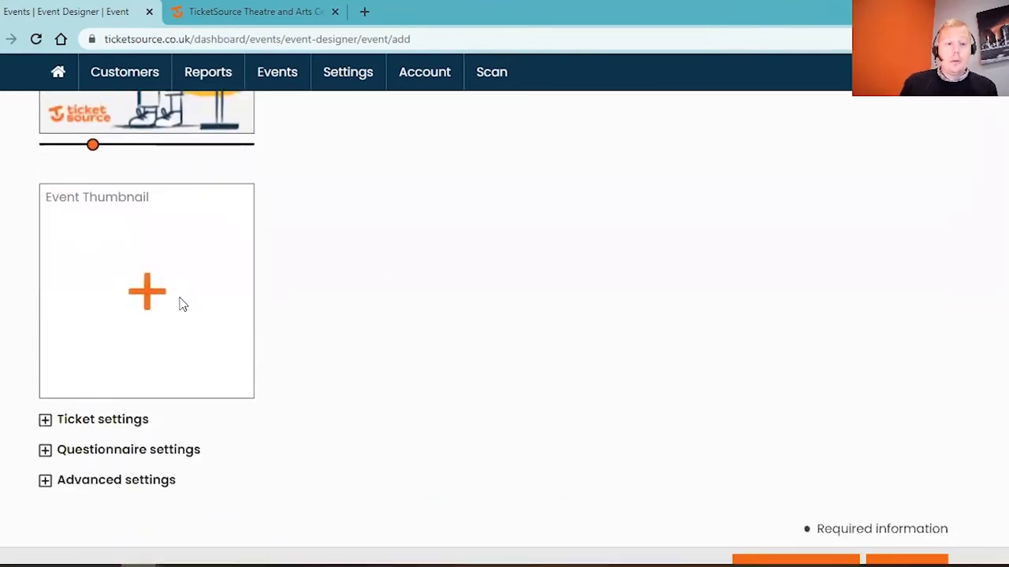
mouse_move(224, 132)
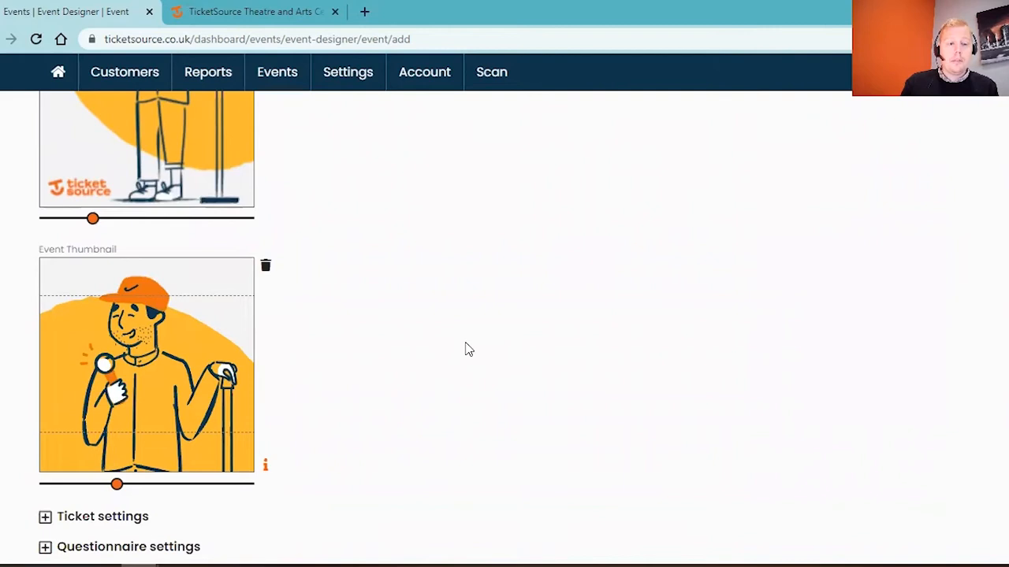
scroll("down", 3)
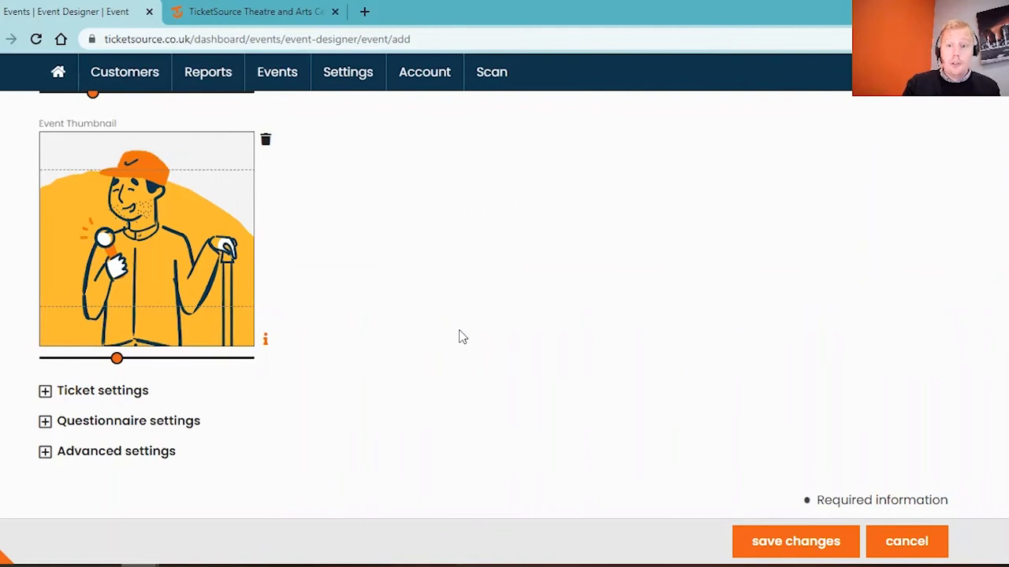
mouse_move(394, 310)
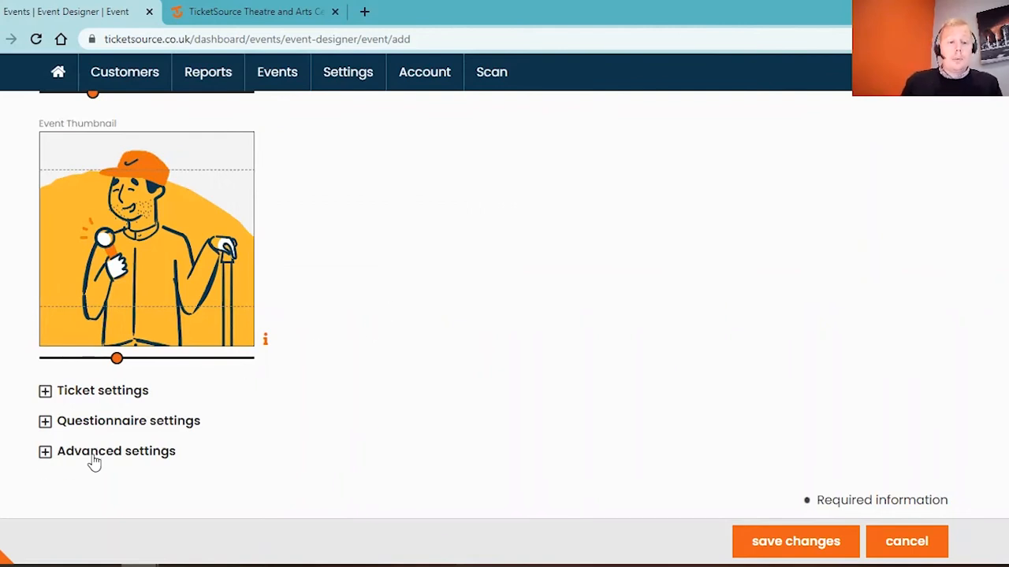
In Advanced settings, enter travel, restaurant, bar and FAQ details for the booking confirmation.
left_click(116, 451)
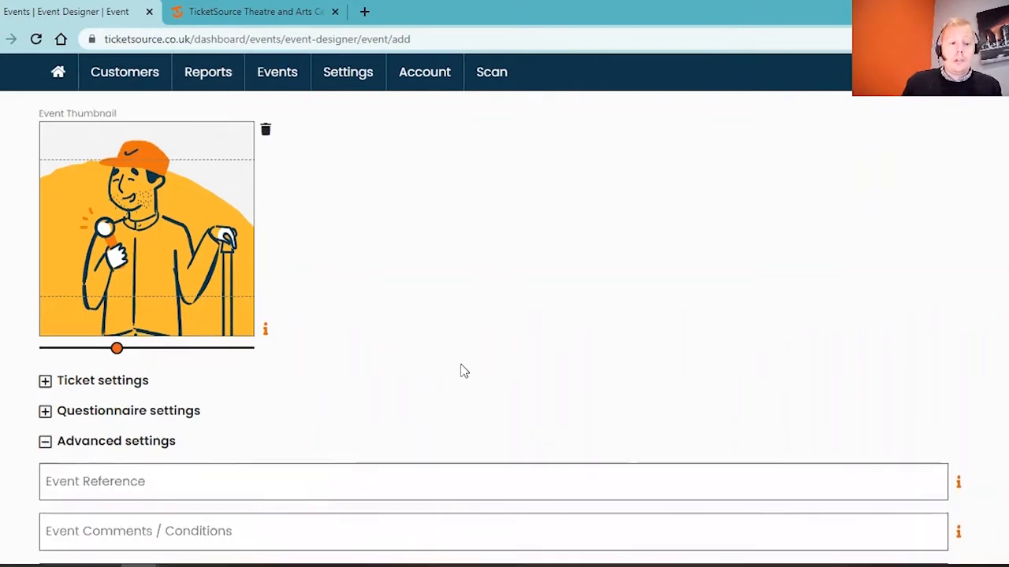
scroll("down", 3)
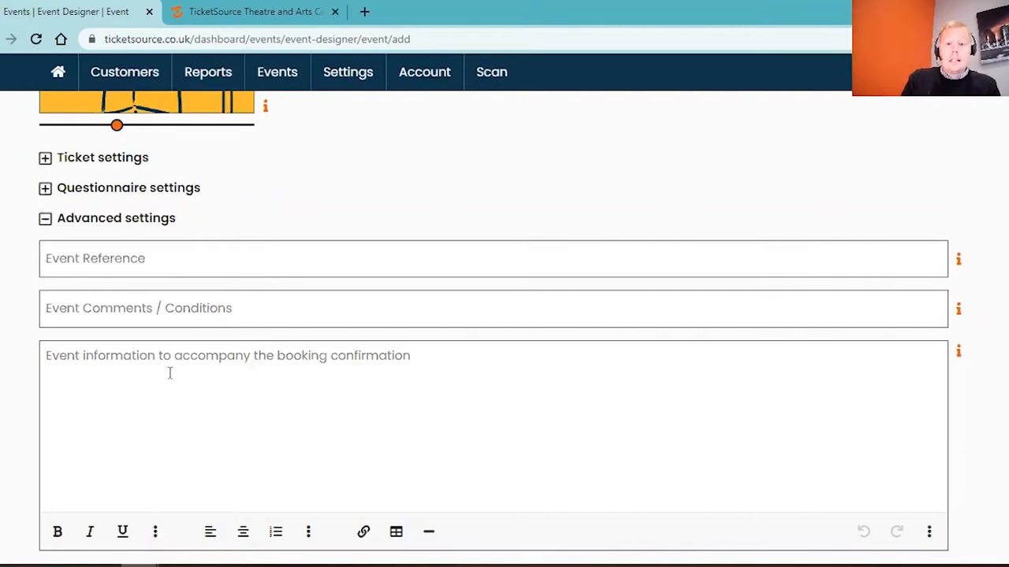
mouse_move(769, 317)
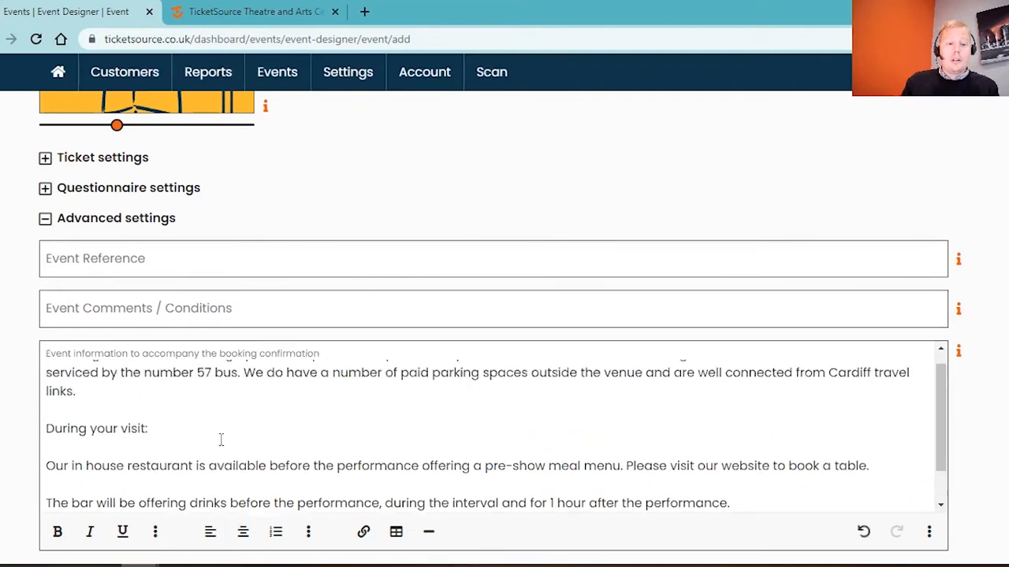
scroll("down", 3)
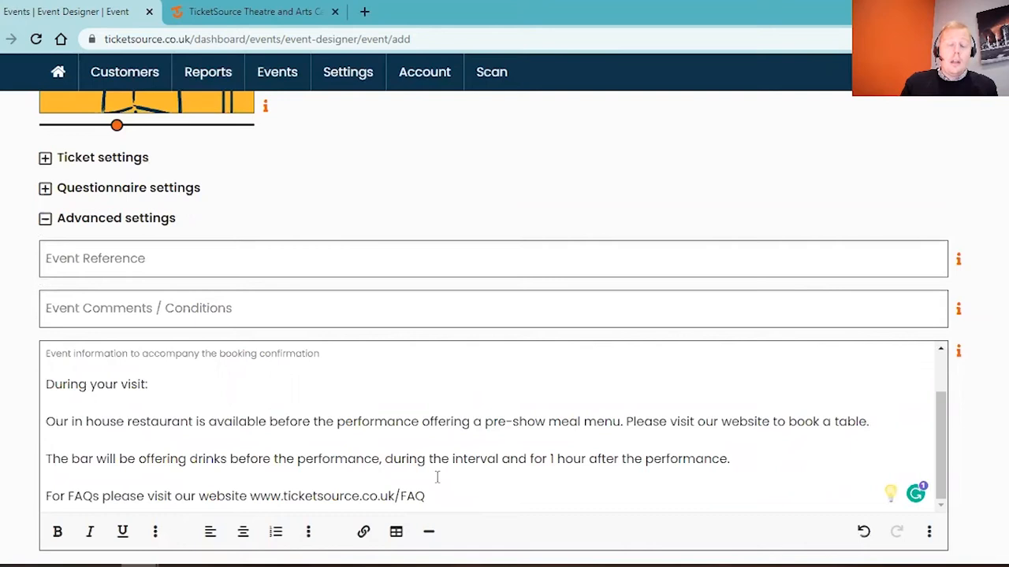
scroll("down", 3)
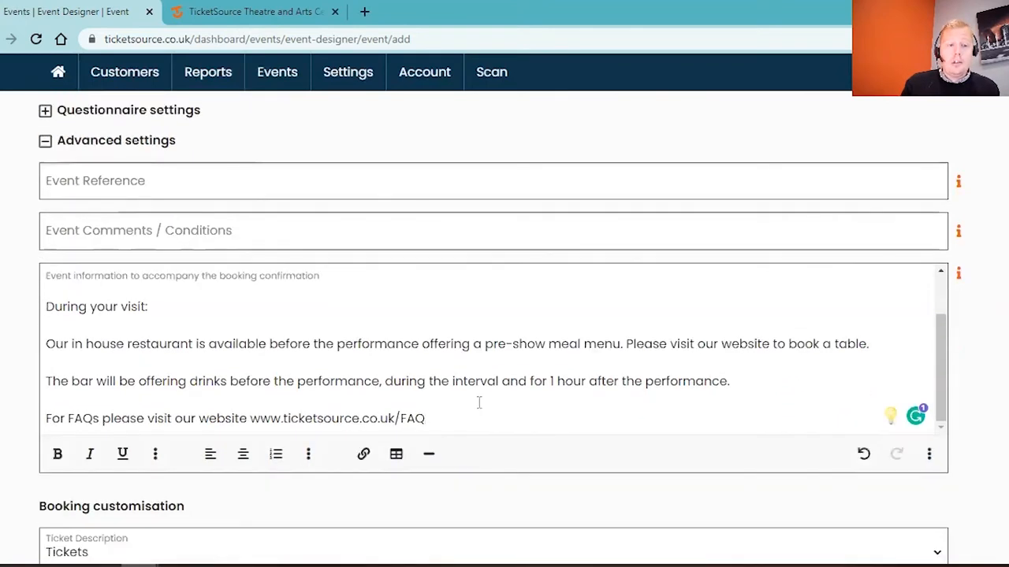
scroll("down", 3)
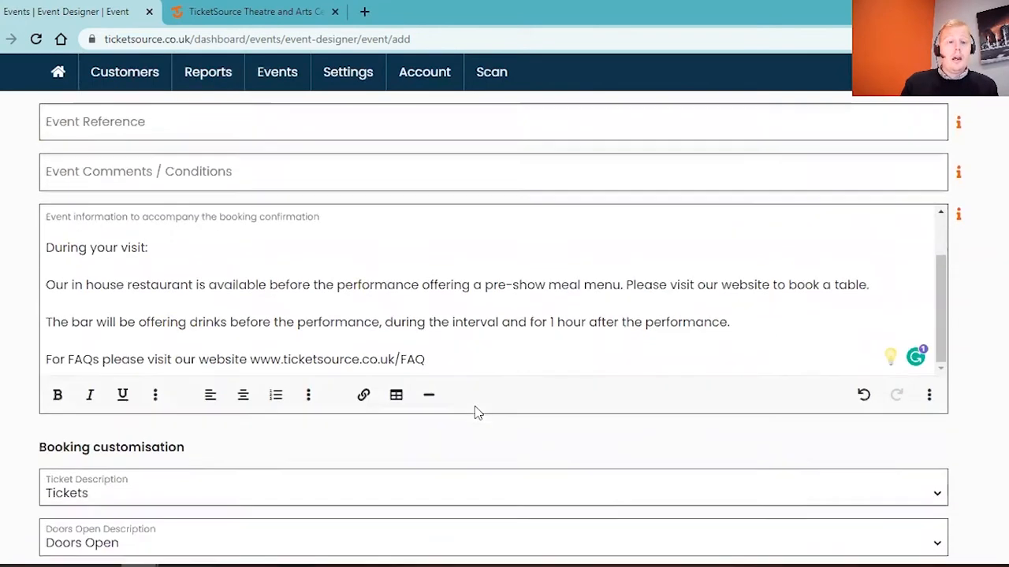
scroll("down", 3)
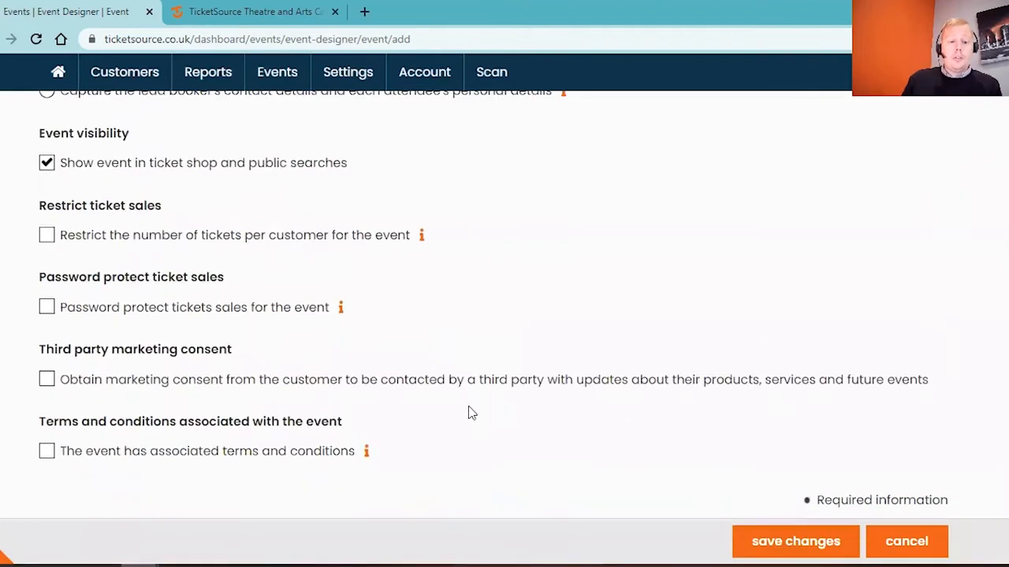
mouse_move(46, 451)
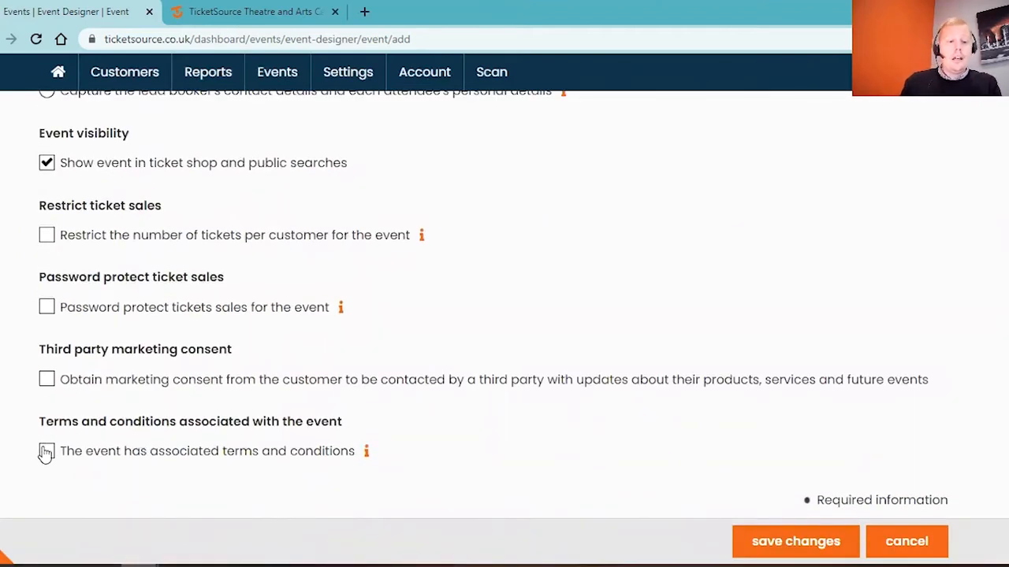
Mark the event as having terms: no under-16s, no photography or recording.
left_click(46, 451)
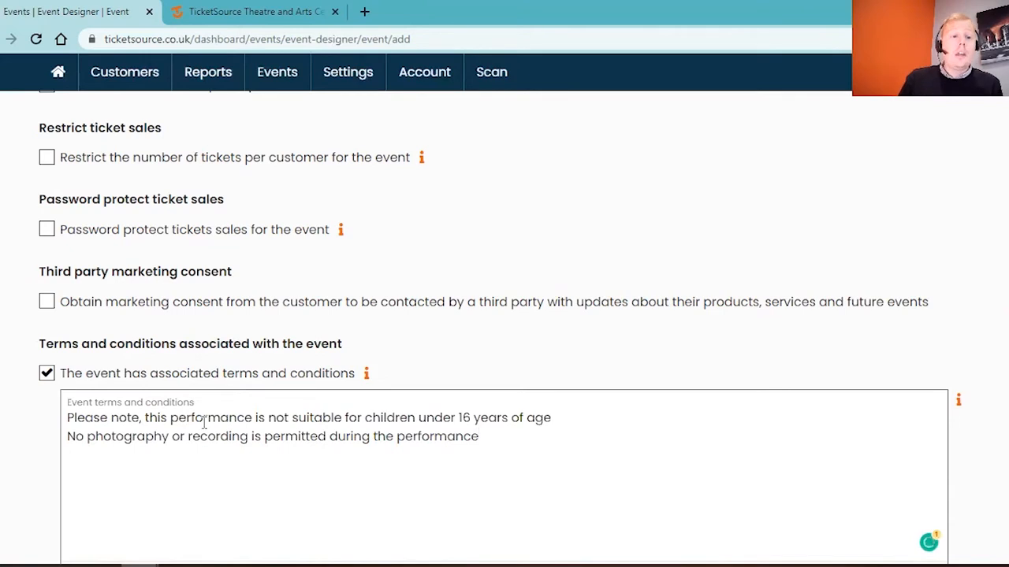
left_click(478, 437)
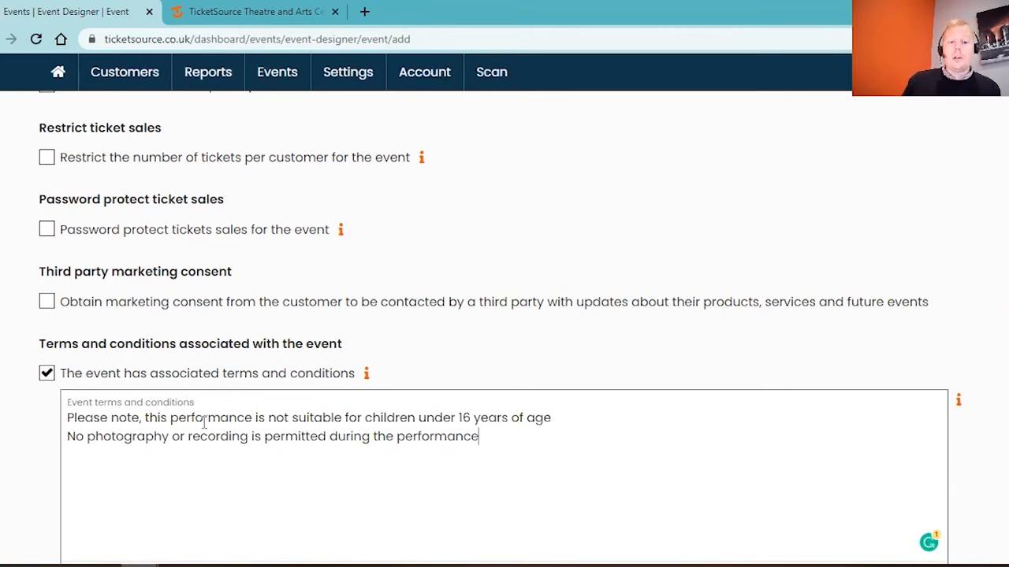
scroll("down", 3)
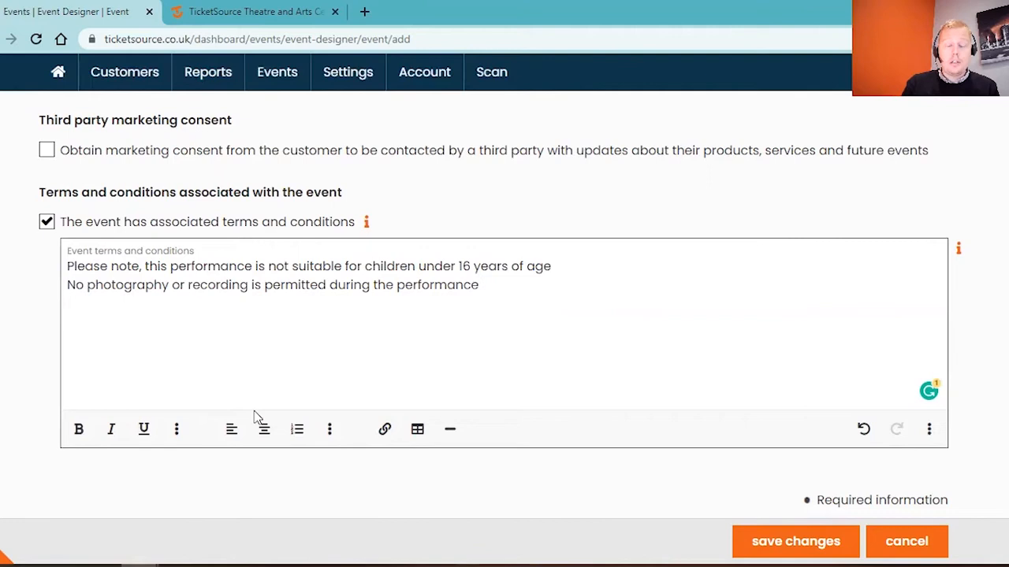
mouse_move(686, 484)
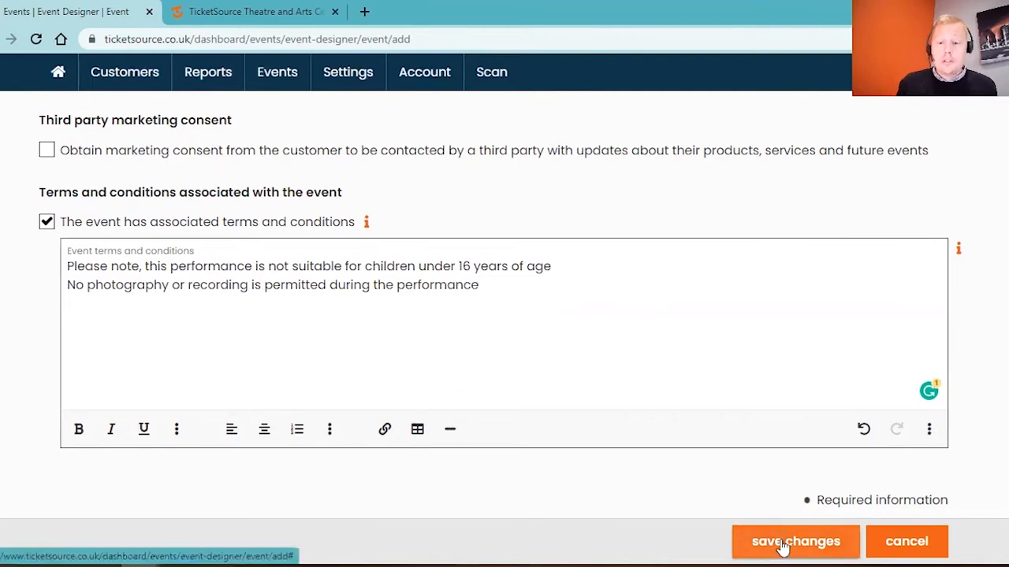
Save the Stand-up Comedy Night event and begin adding a new venue.
left_click(795, 542)
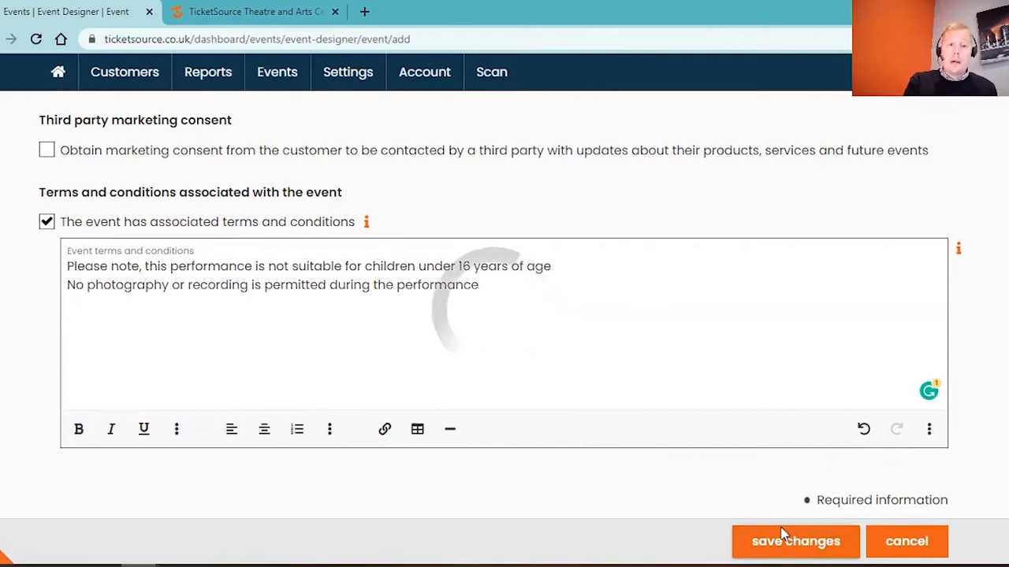
left_click(795, 542)
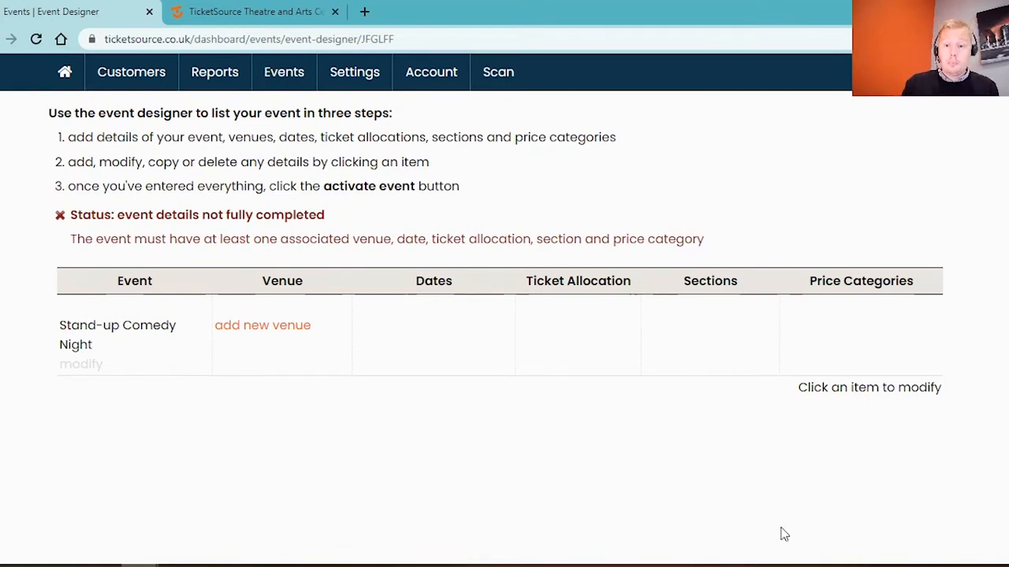
mouse_move(596, 435)
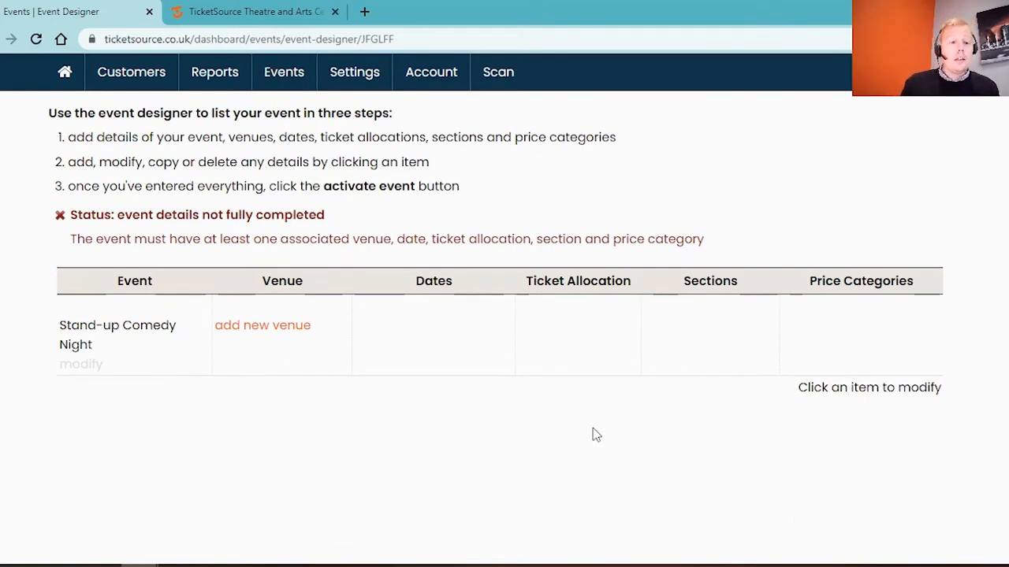
left_click(262, 325)
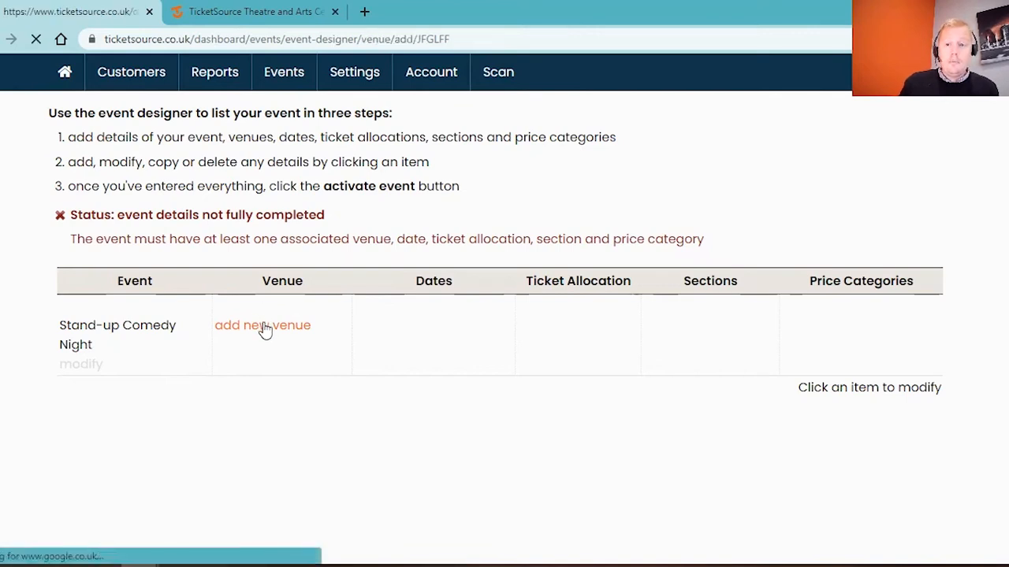
Search 'TicketSource' and select TicketSource HQ as the venue.
left_click(262, 325)
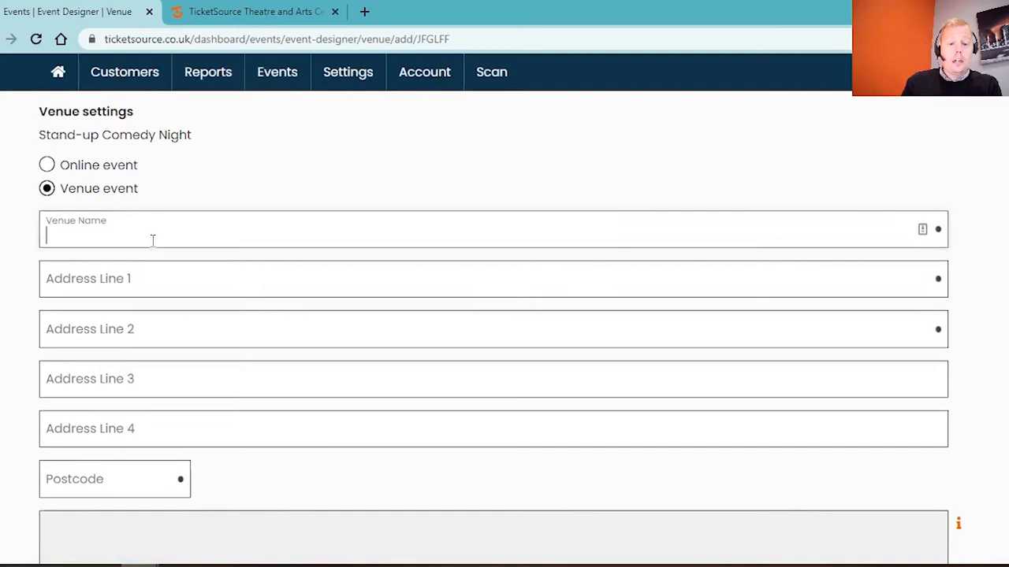
type("TicketS")
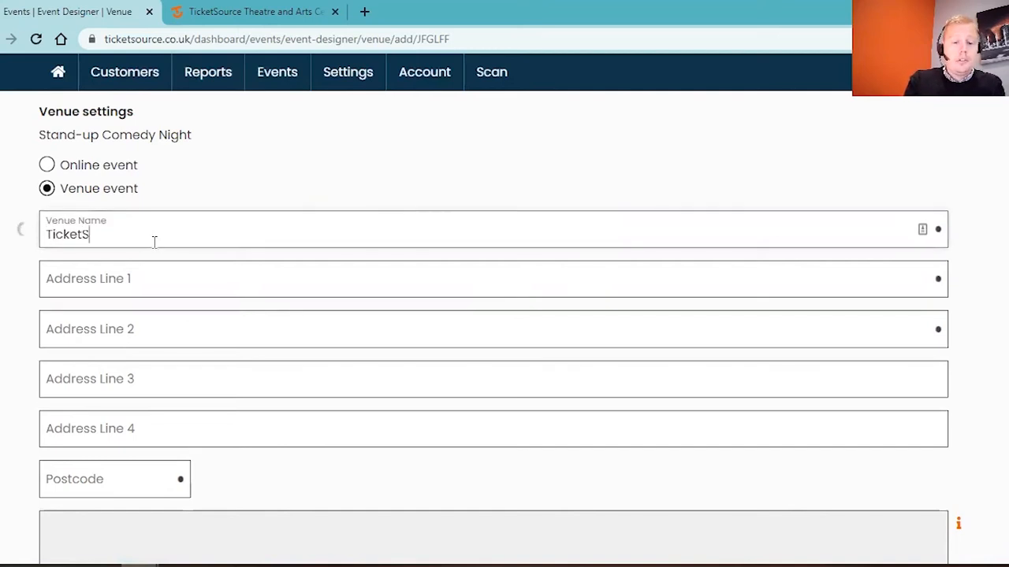
type("ource")
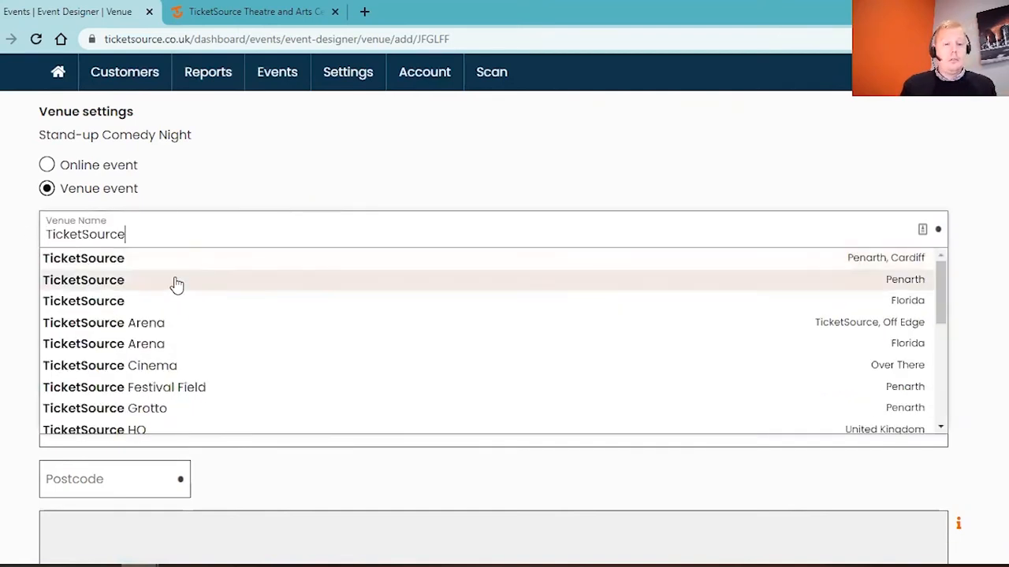
scroll("down", 3)
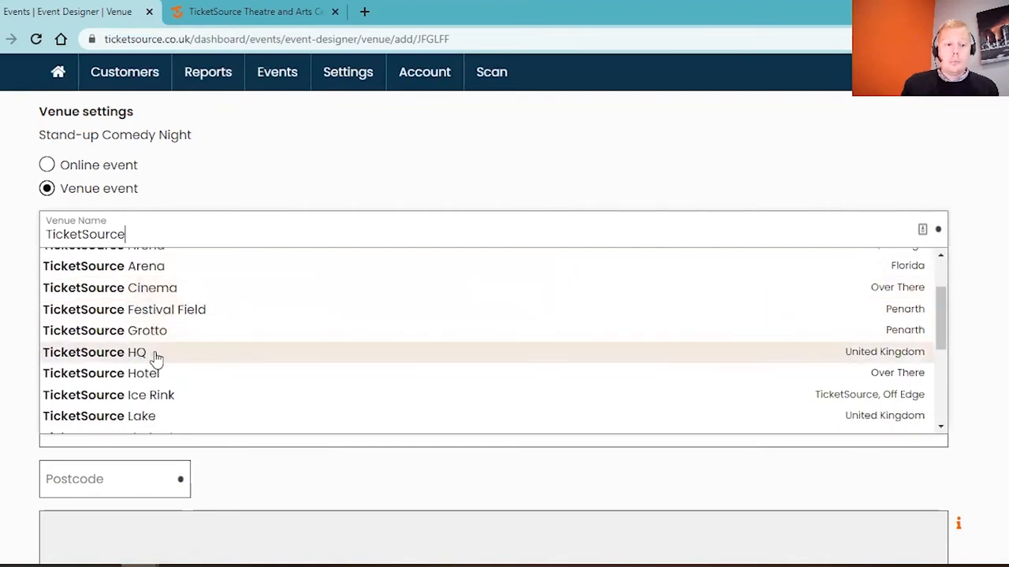
left_click(94, 352)
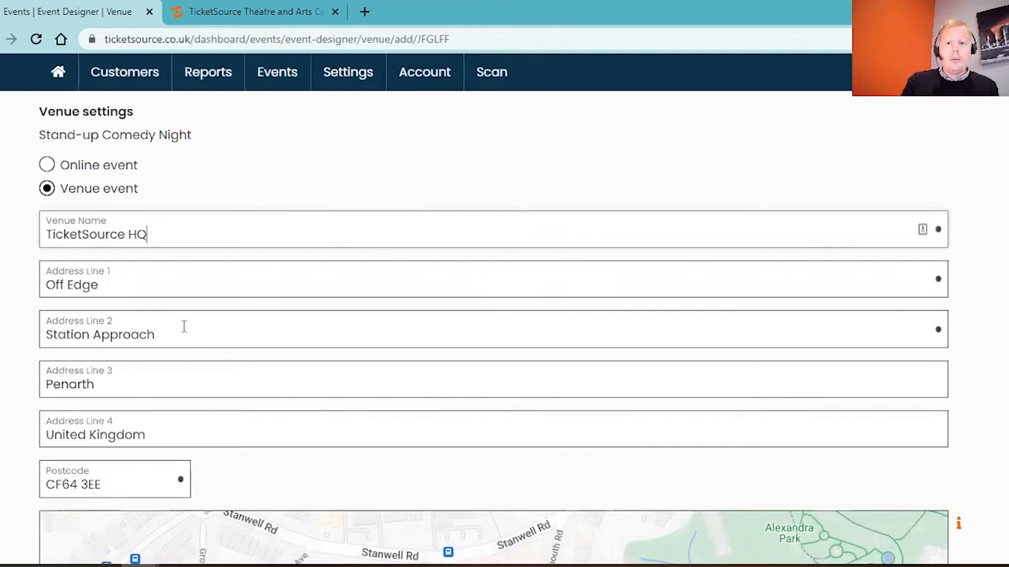
mouse_move(217, 307)
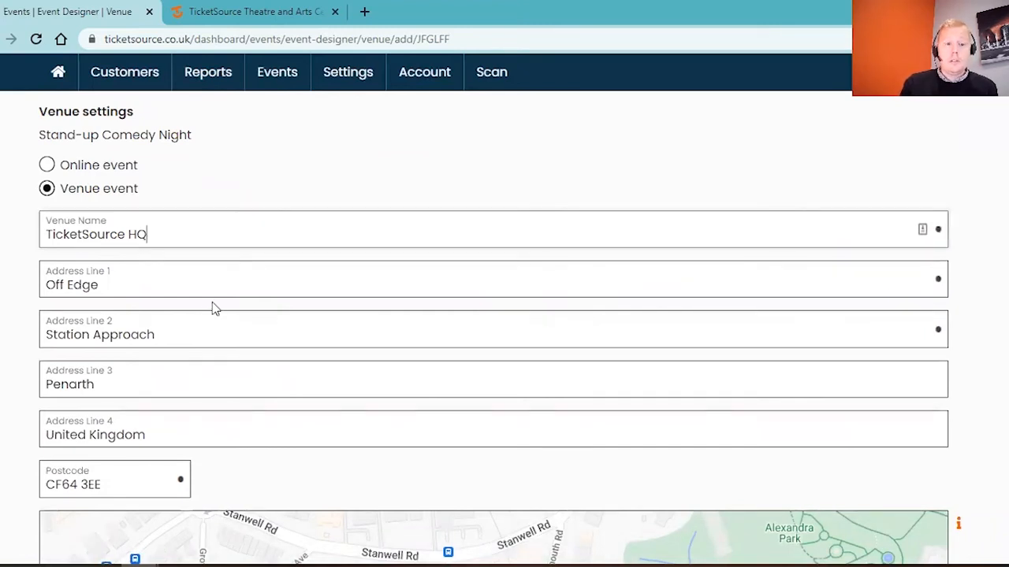
Nudge the map pin slightly north to the exact Penarth CF64 3EE location.
scroll("down", 3)
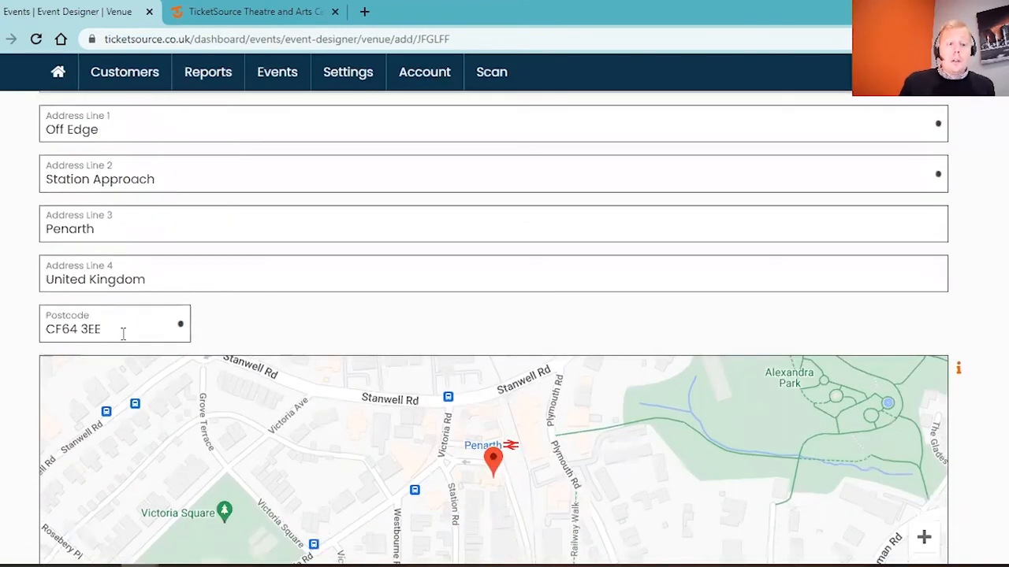
scroll("down", 3)
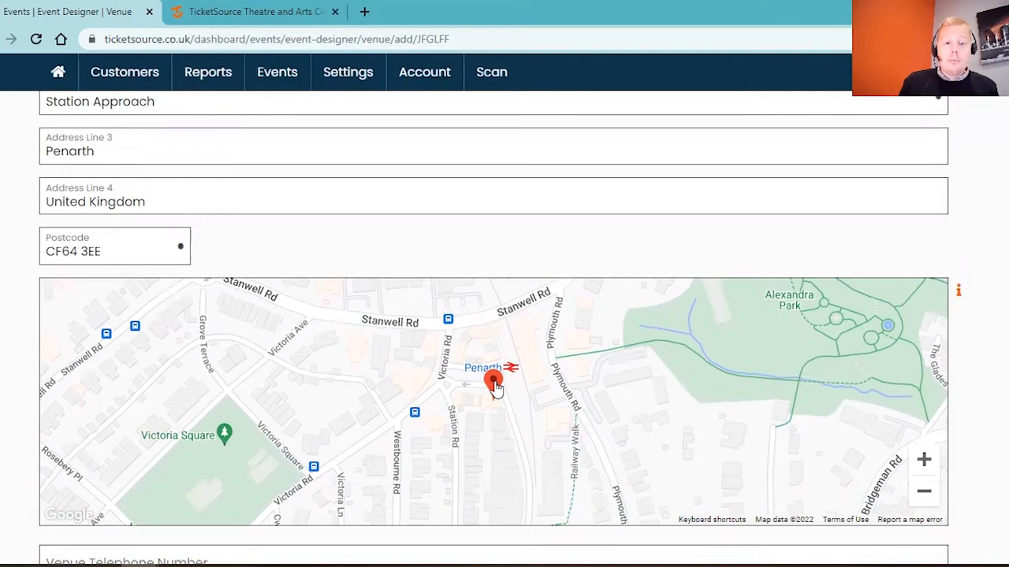
left_click_drag(493, 384, 511, 359)
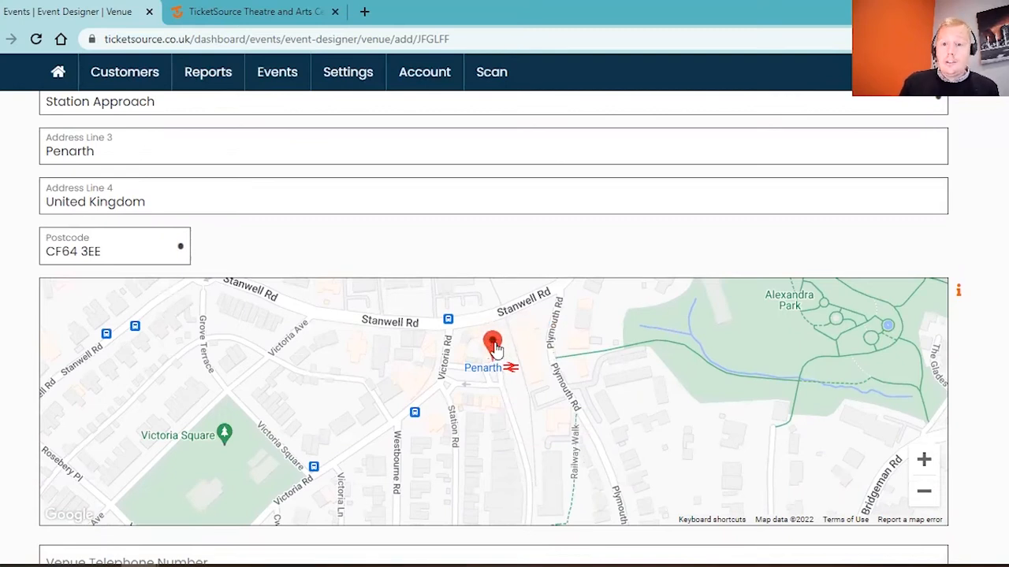
scroll("down", 3)
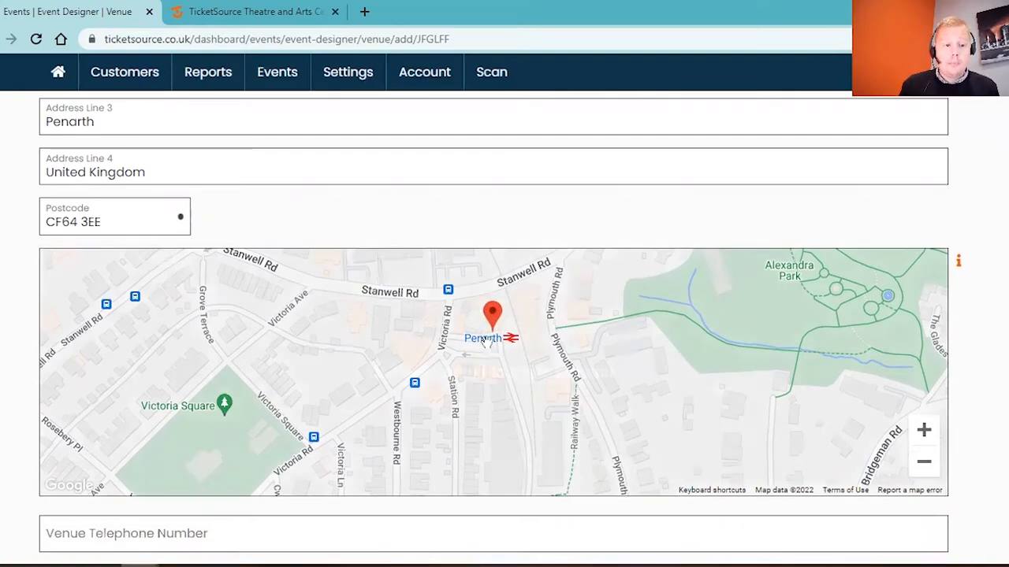
scroll("down", 3)
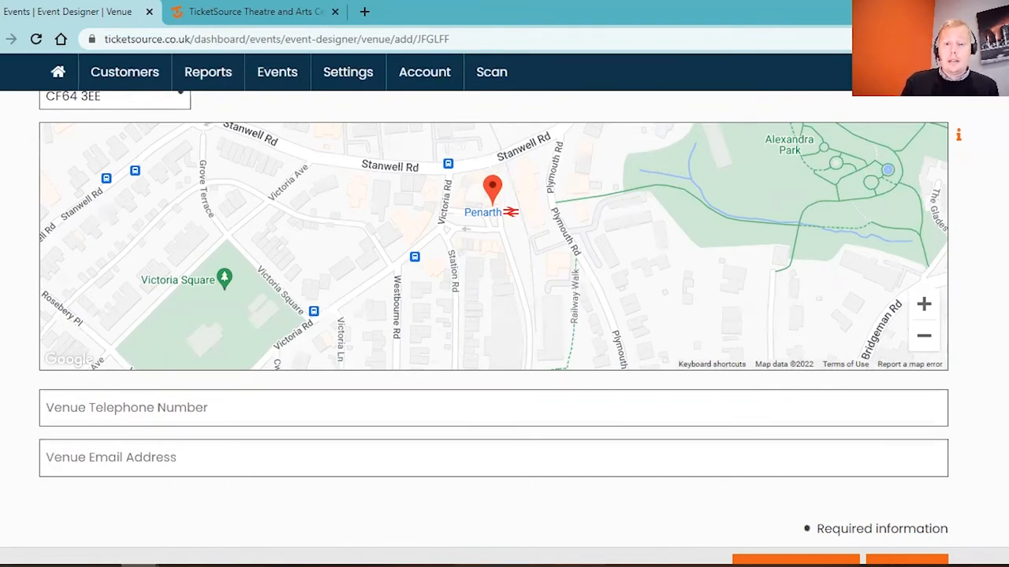
scroll("down", 3)
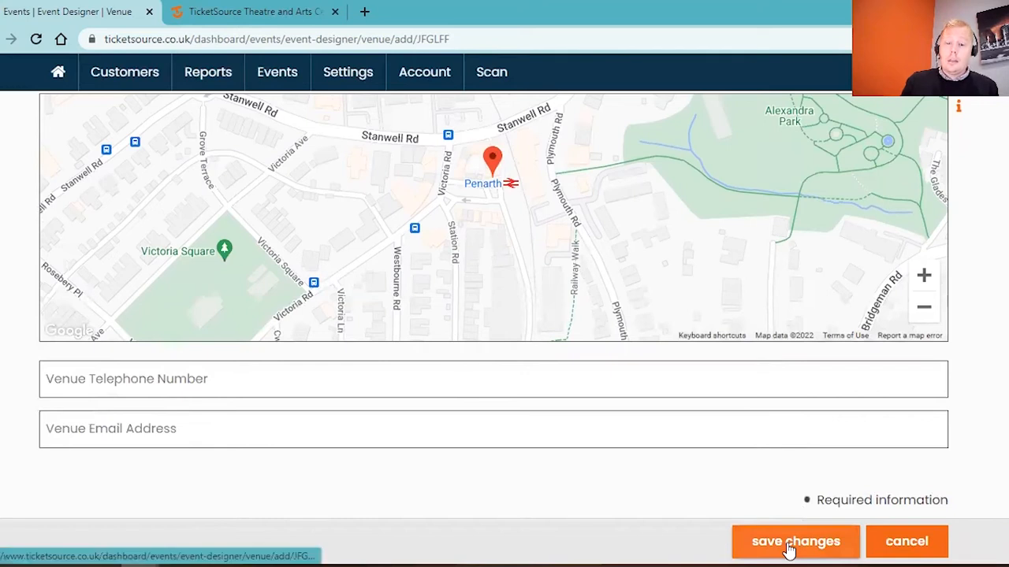
Save the TicketSource HQ venue and start adding a new event date.
left_click(795, 541)
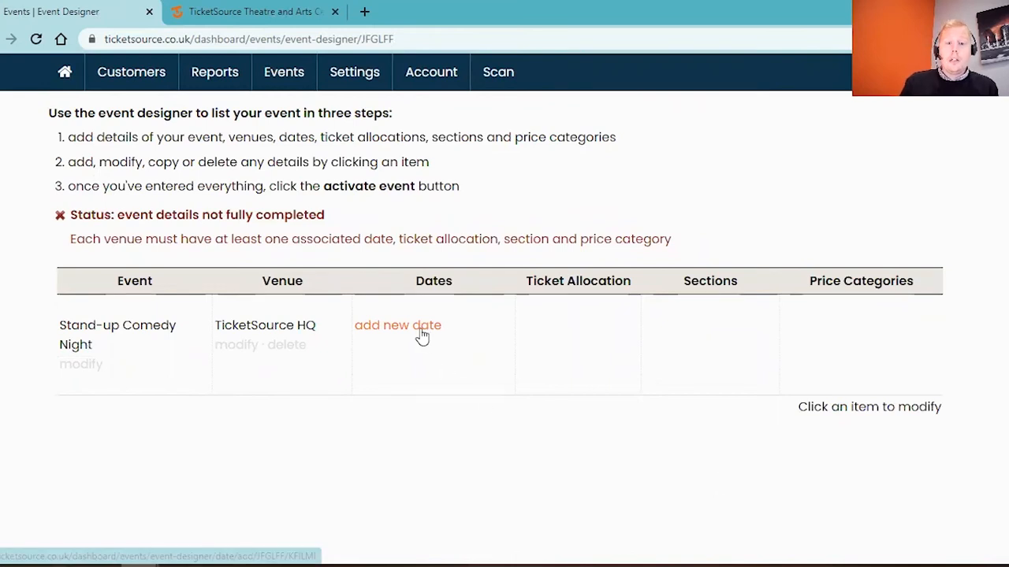
left_click(397, 325)
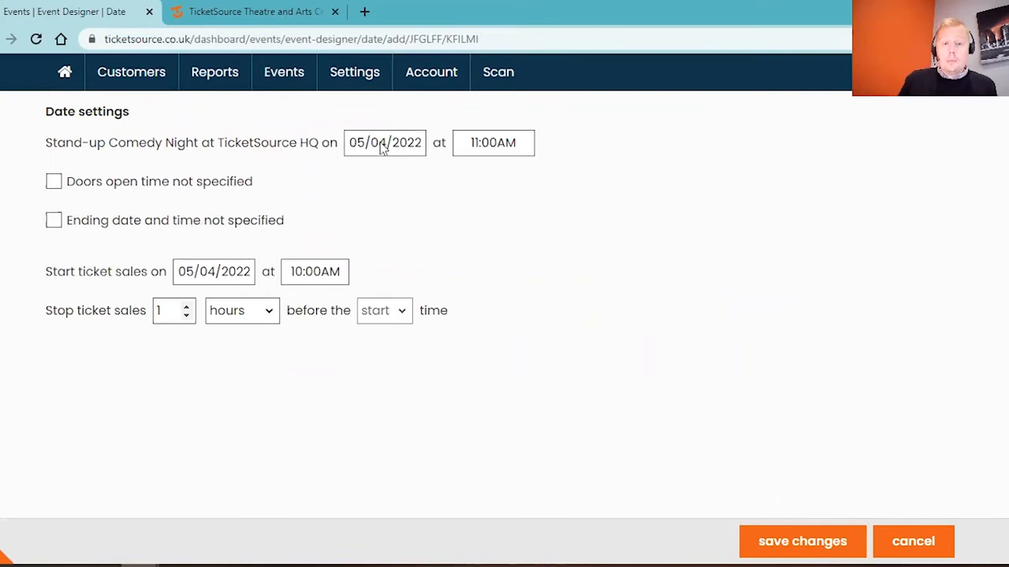
Choose Saturday 2 July 2022 as the show date with a 7:30PM start.
left_click(385, 143)
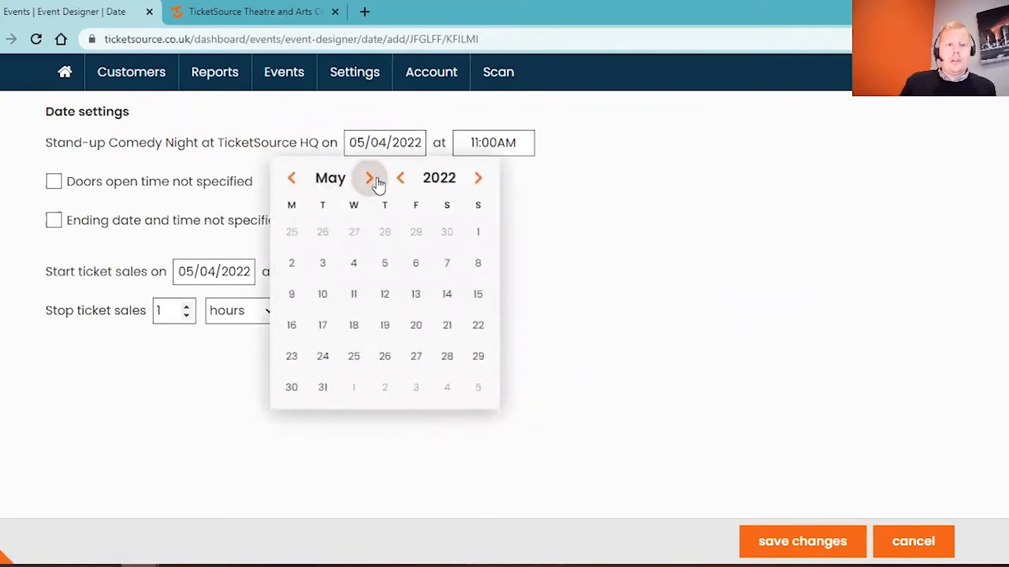
left_click(370, 177)
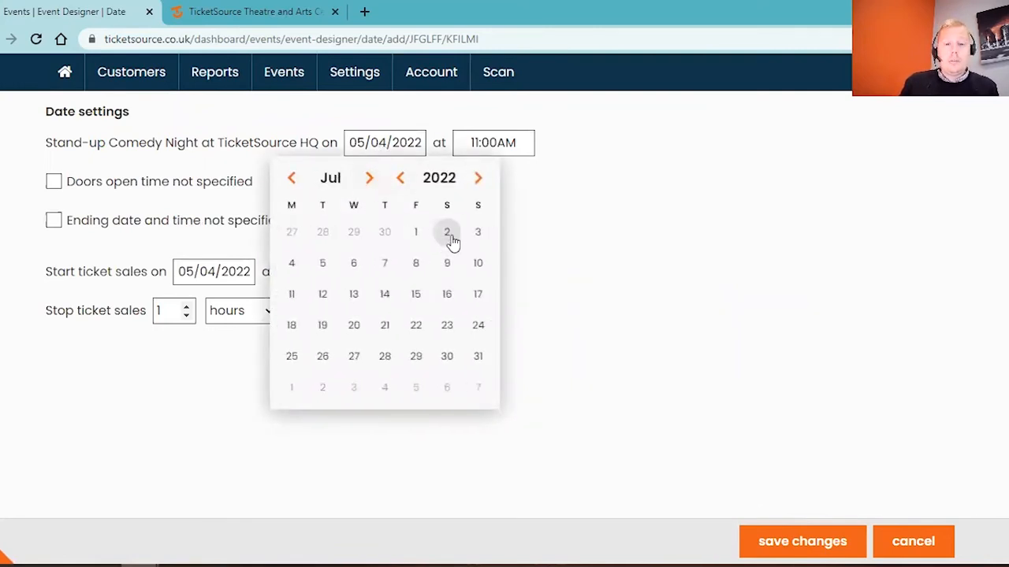
left_click(446, 231)
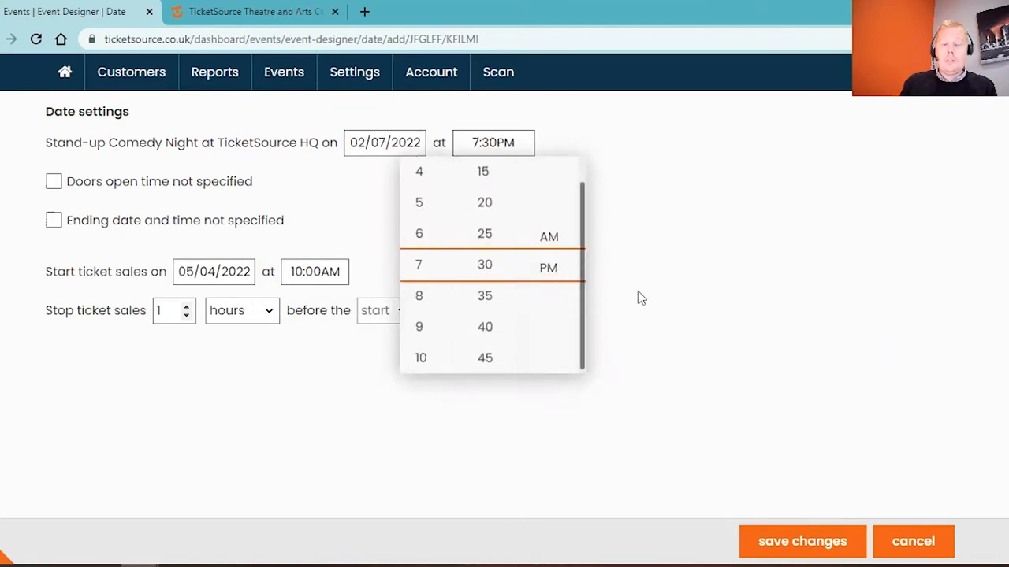
left_click(654, 285)
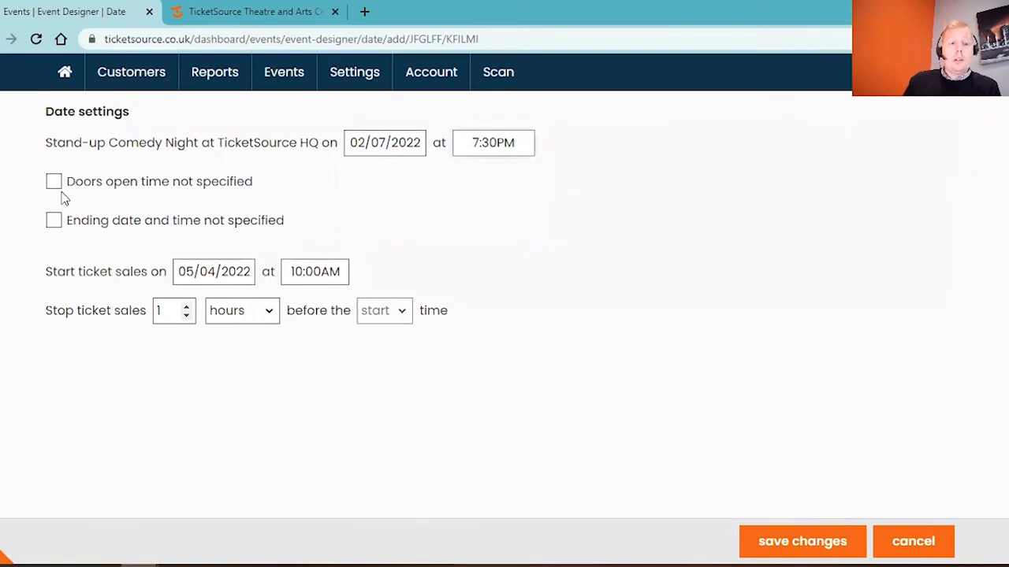
Add a 7:00PM doors-open time, set the sales cutoff hours, and save the date.
left_click(53, 181)
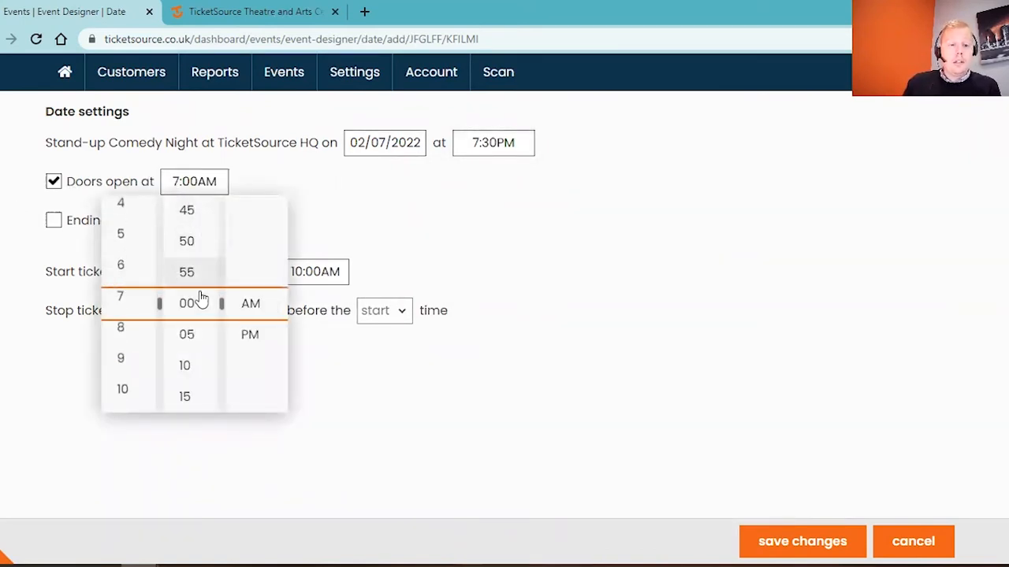
left_click(250, 334)
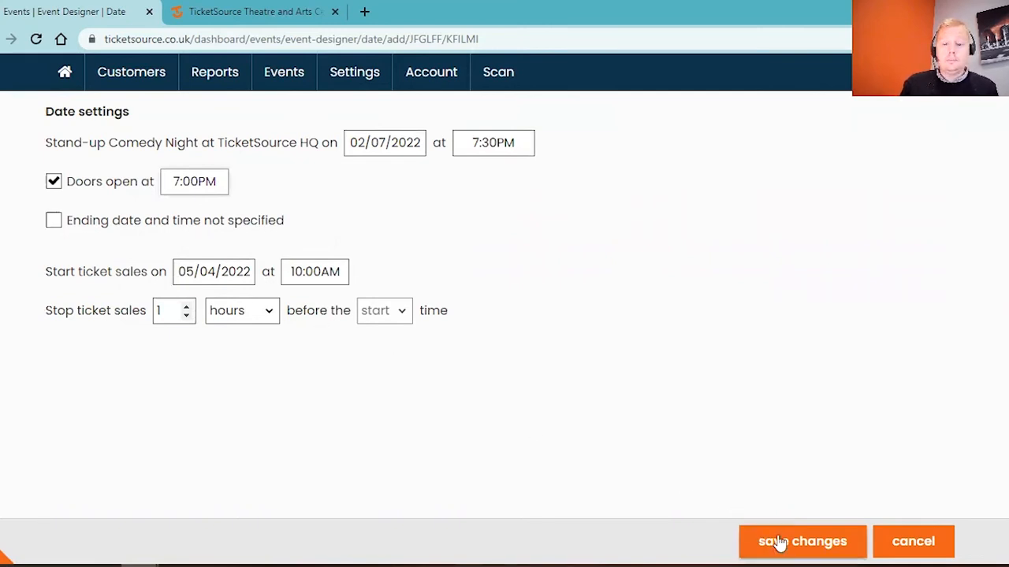
mouse_move(62, 310)
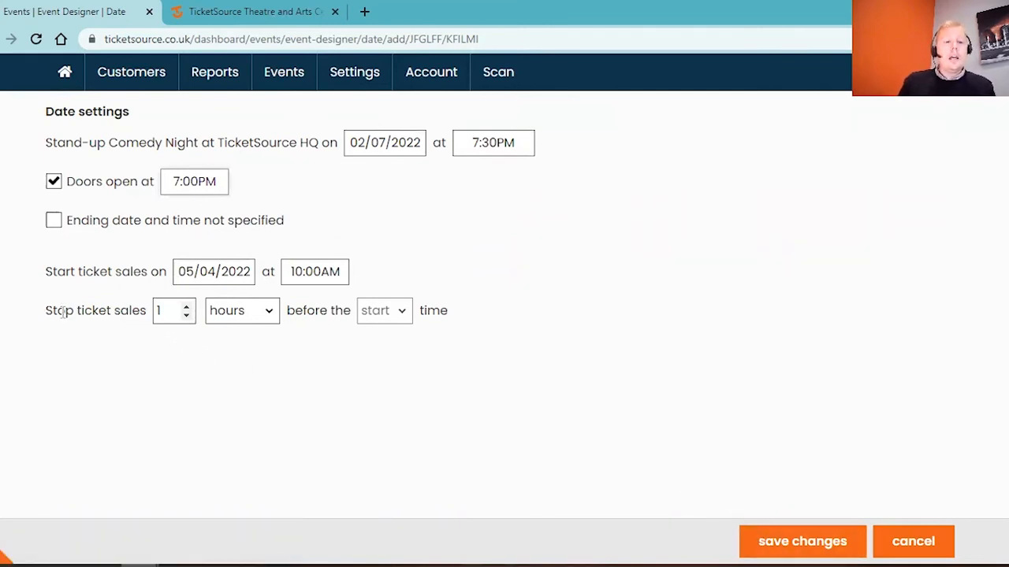
left_click(168, 309)
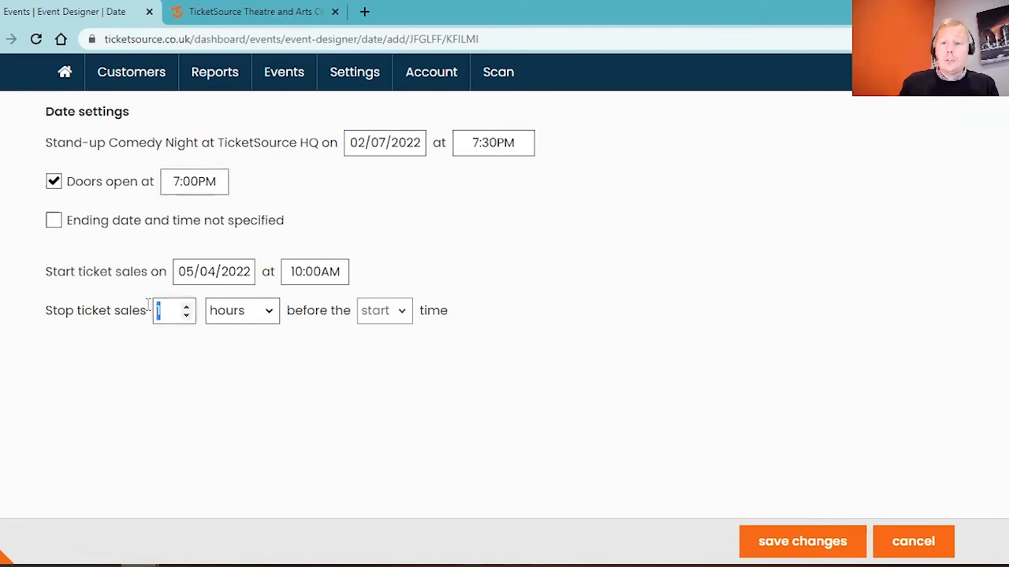
mouse_move(211, 328)
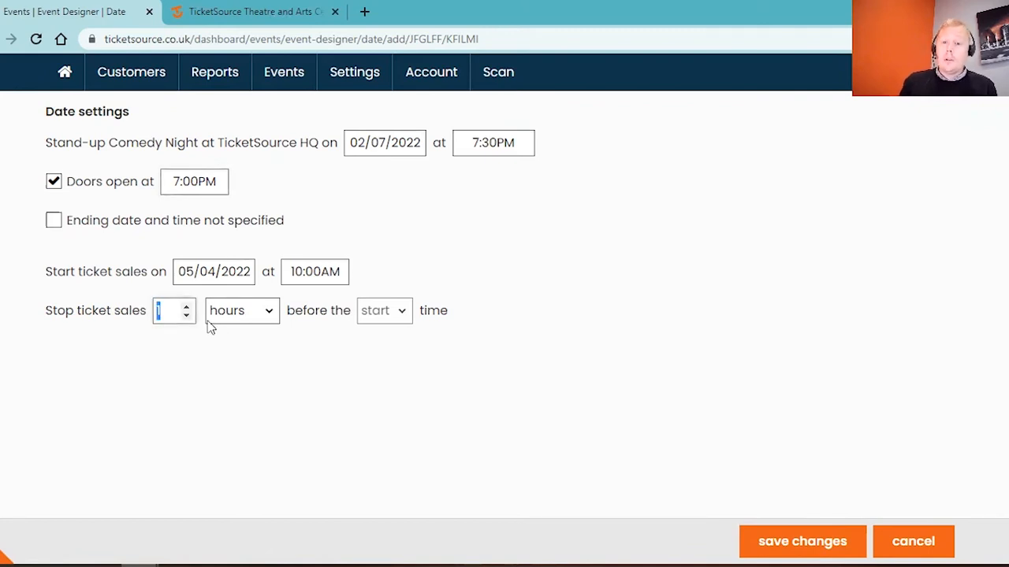
mouse_move(946, 508)
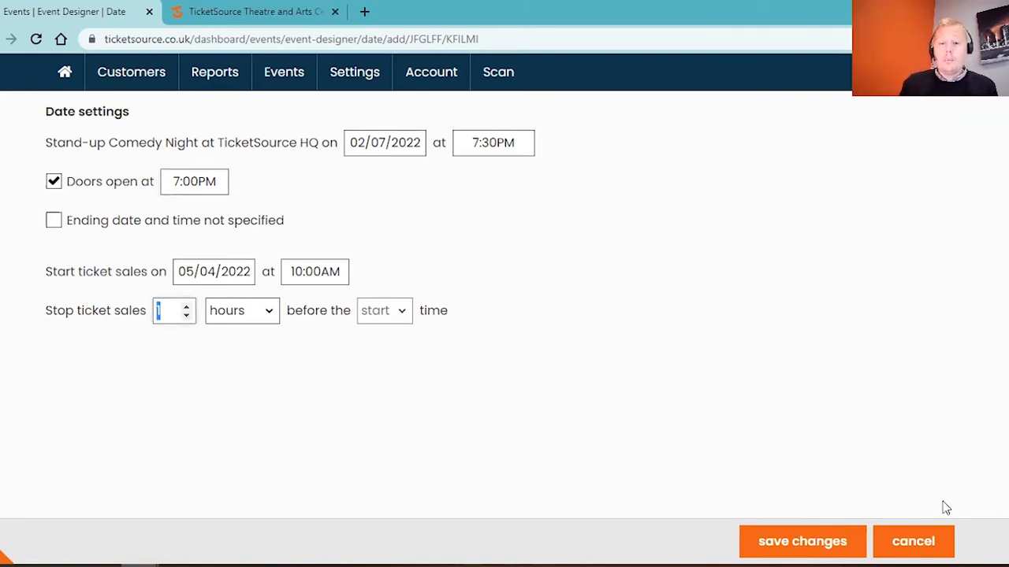
left_click(802, 541)
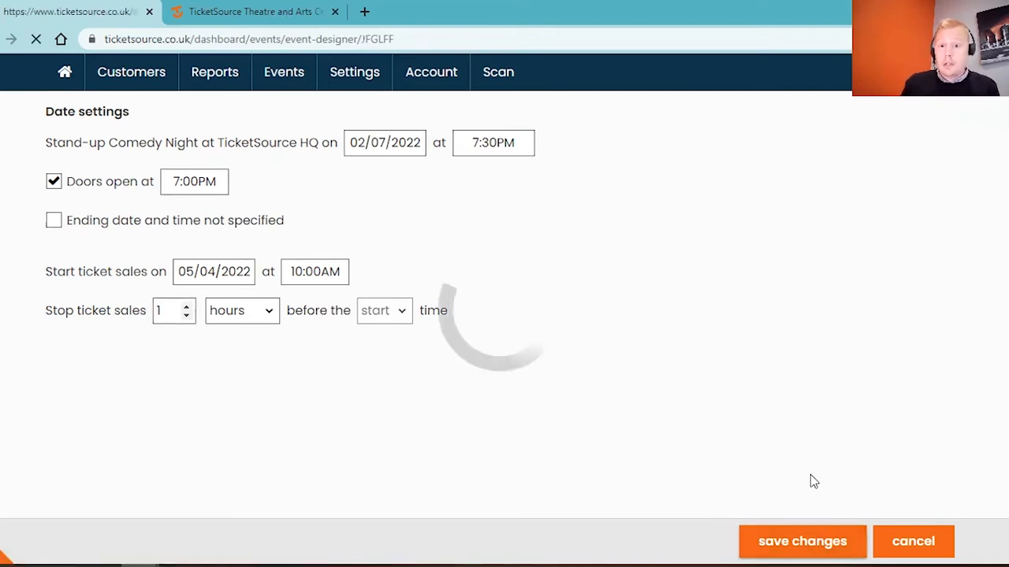
Add a new allocation using the general admission quota and save it.
left_click(802, 542)
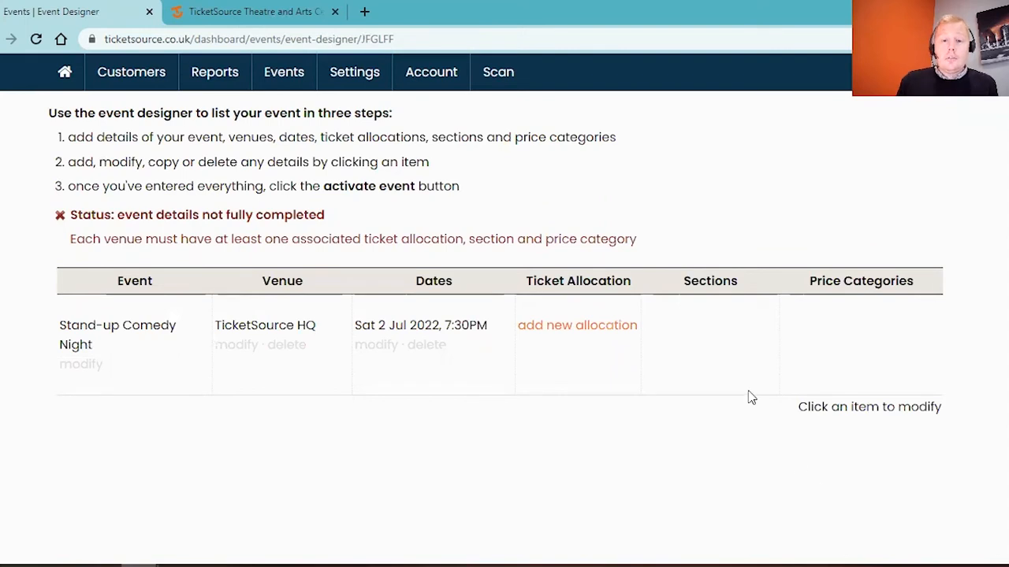
mouse_move(577, 324)
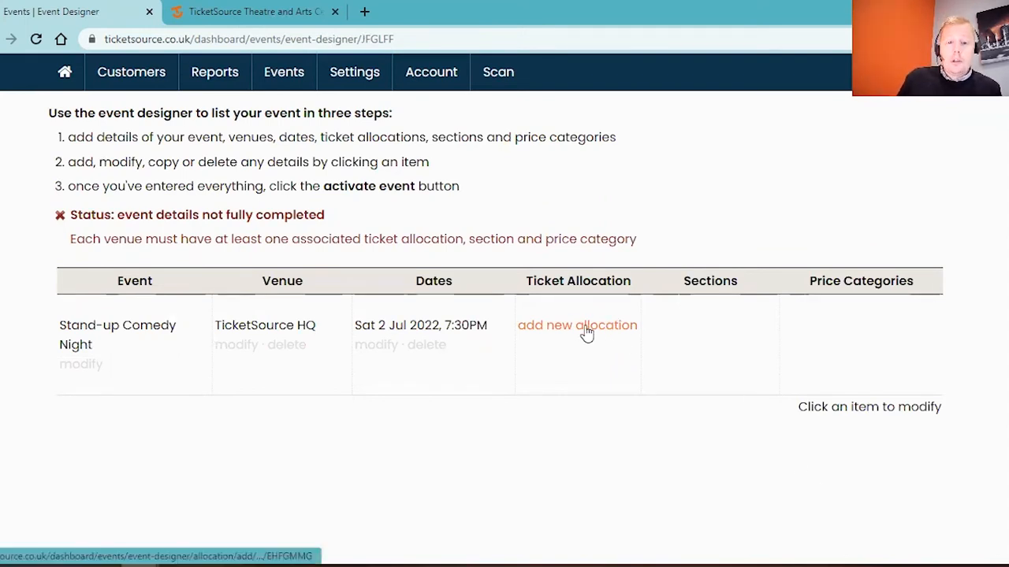
left_click(577, 325)
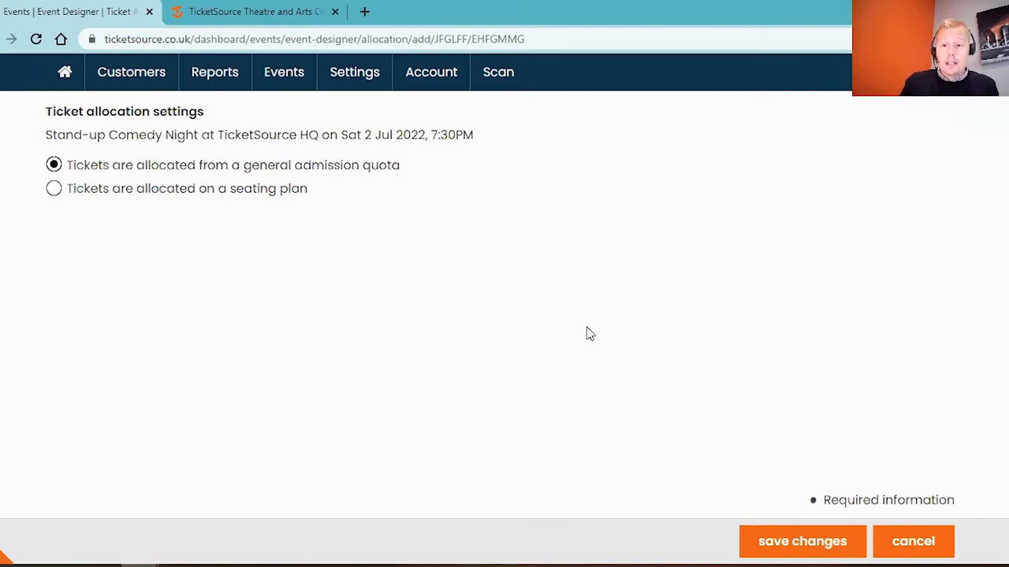
mouse_move(680, 325)
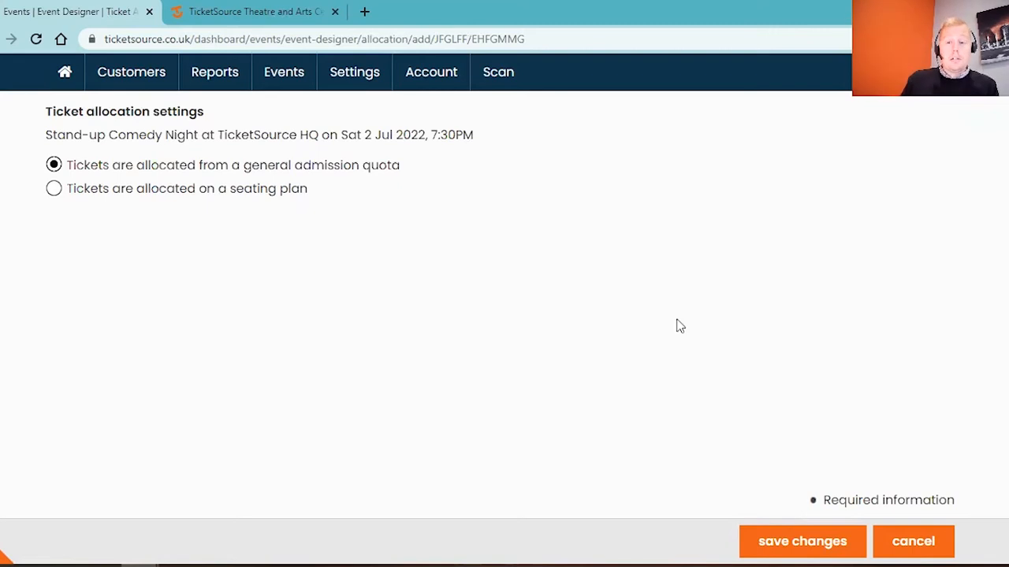
left_click(802, 541)
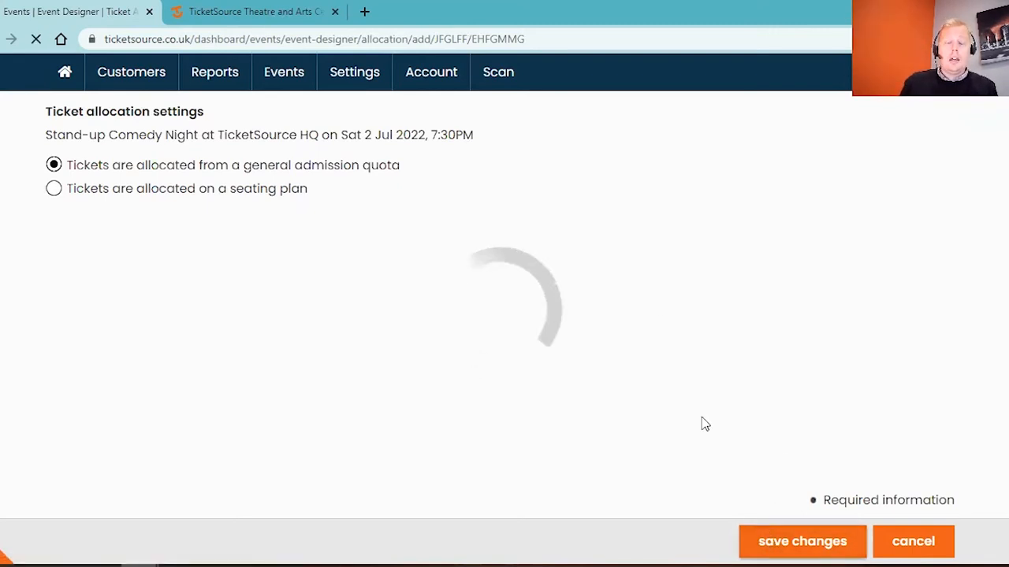
left_click(802, 542)
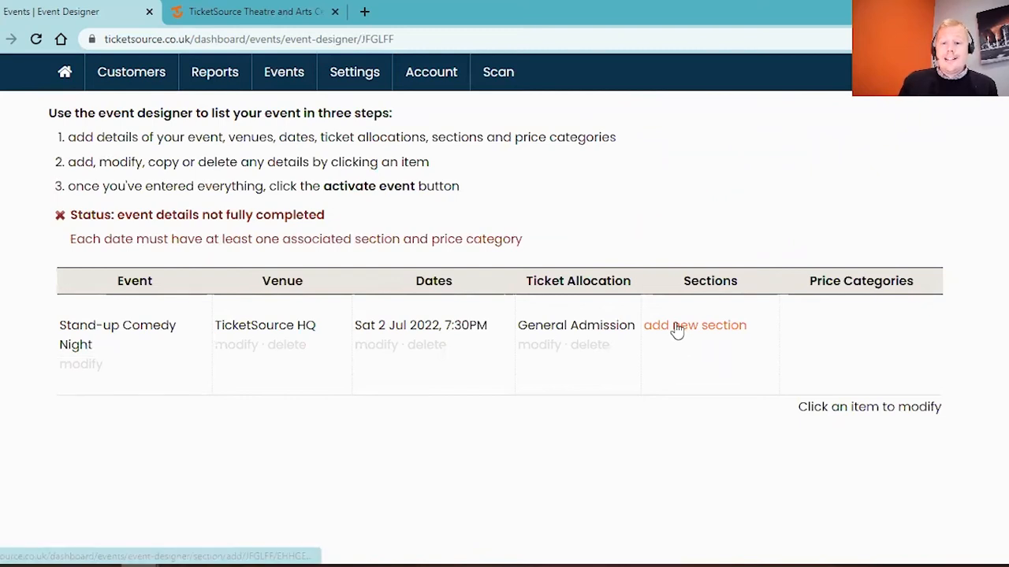
Create a General Admission section with capacity 100 and save it.
left_click(694, 325)
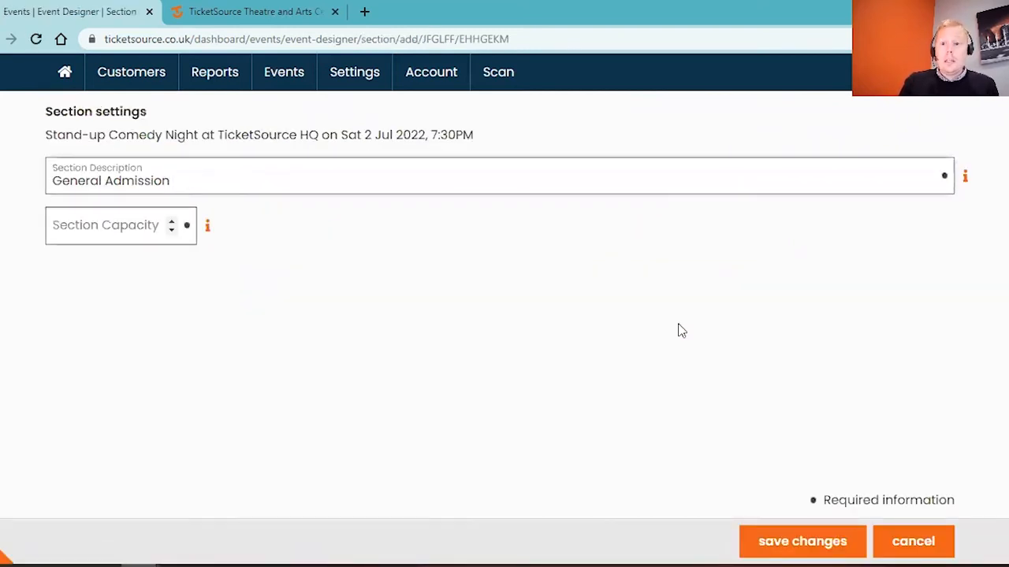
mouse_move(228, 248)
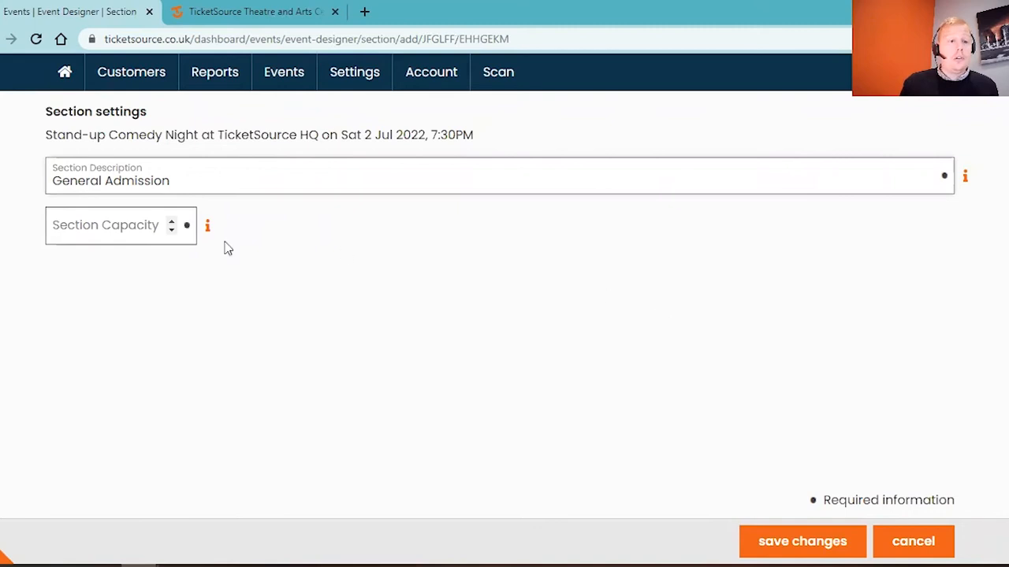
type("100")
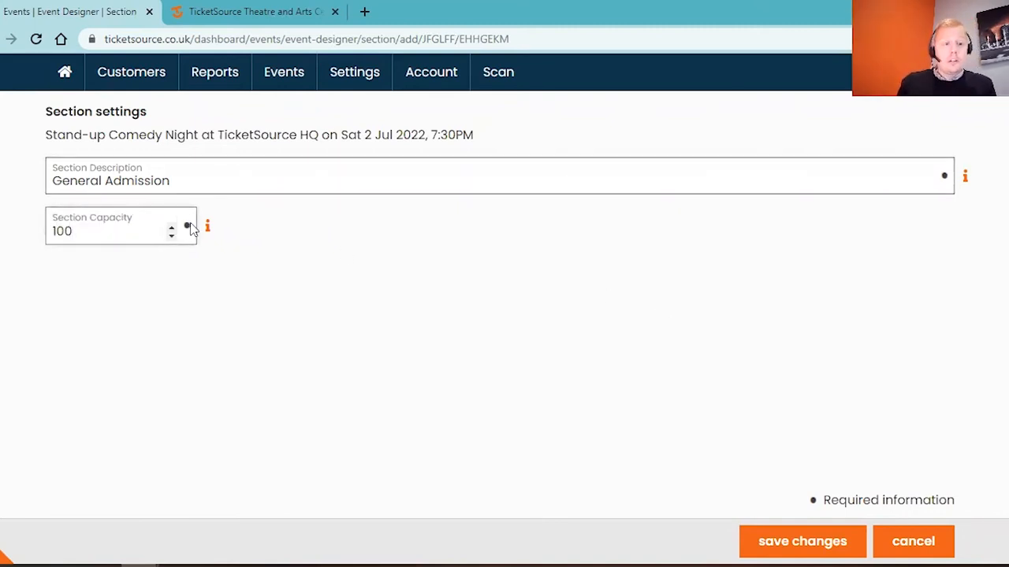
mouse_move(674, 418)
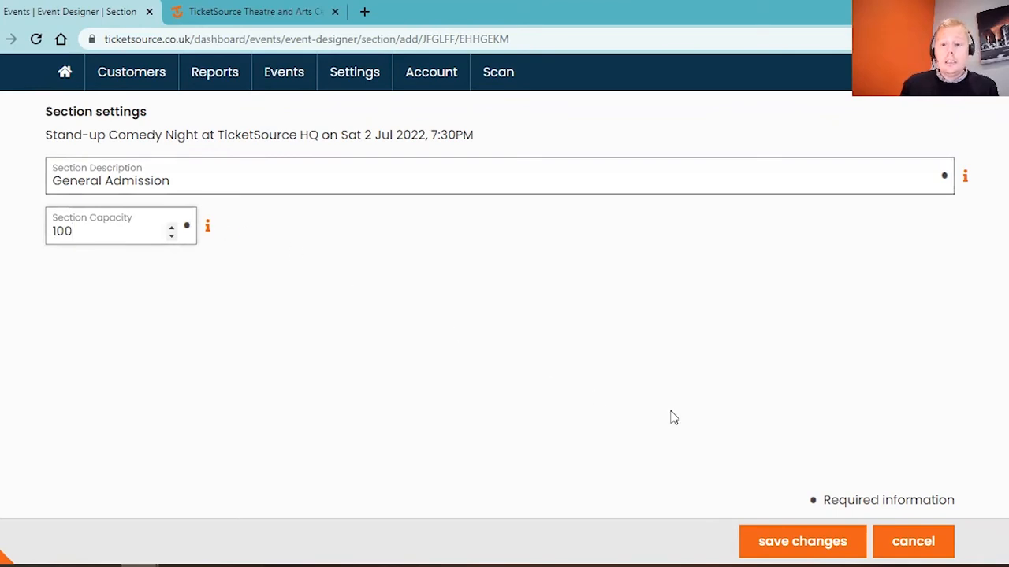
left_click(802, 542)
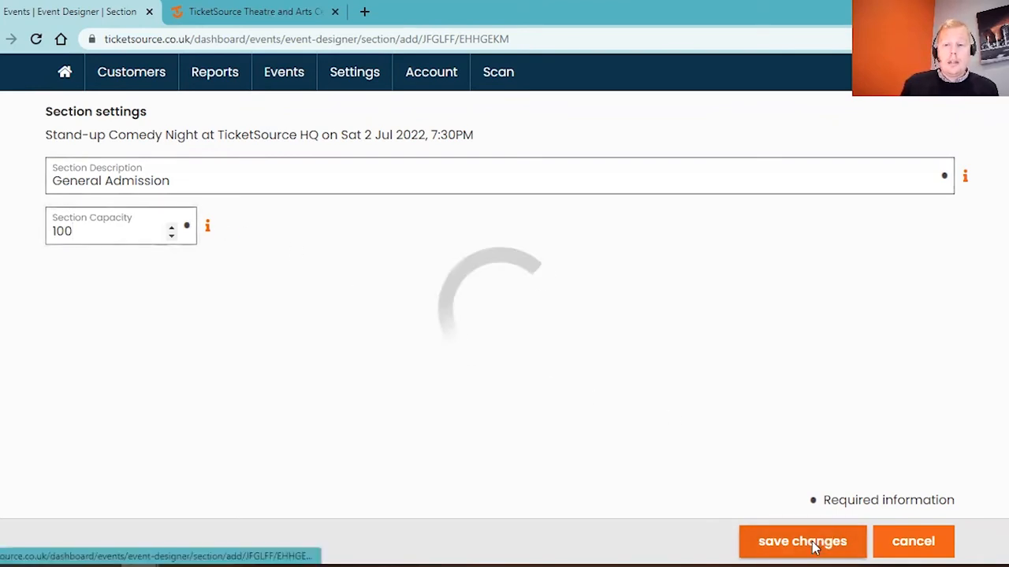
left_click(802, 541)
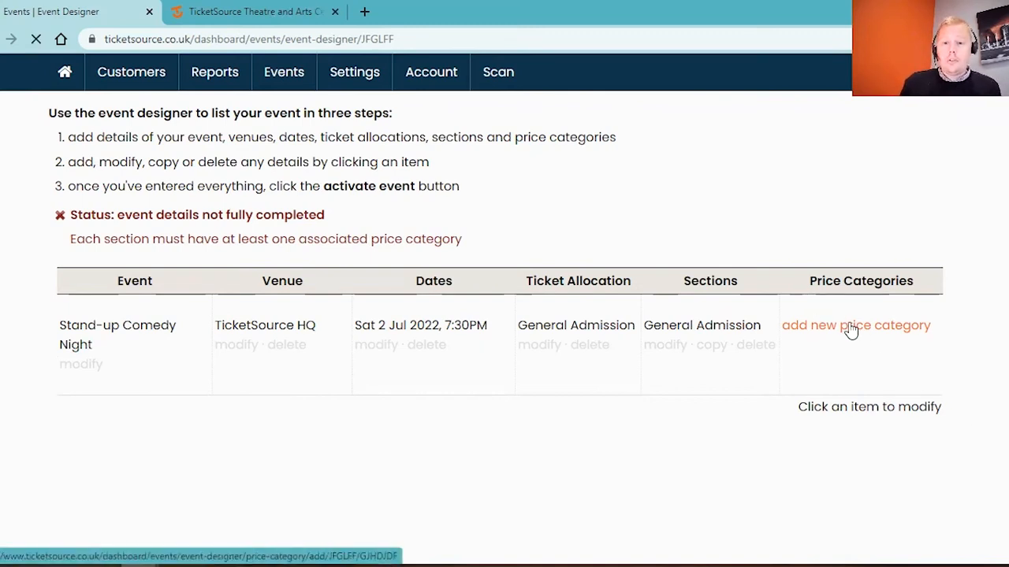
Create an 'Adult' price category priced at £10.00 and save it.
left_click(856, 325)
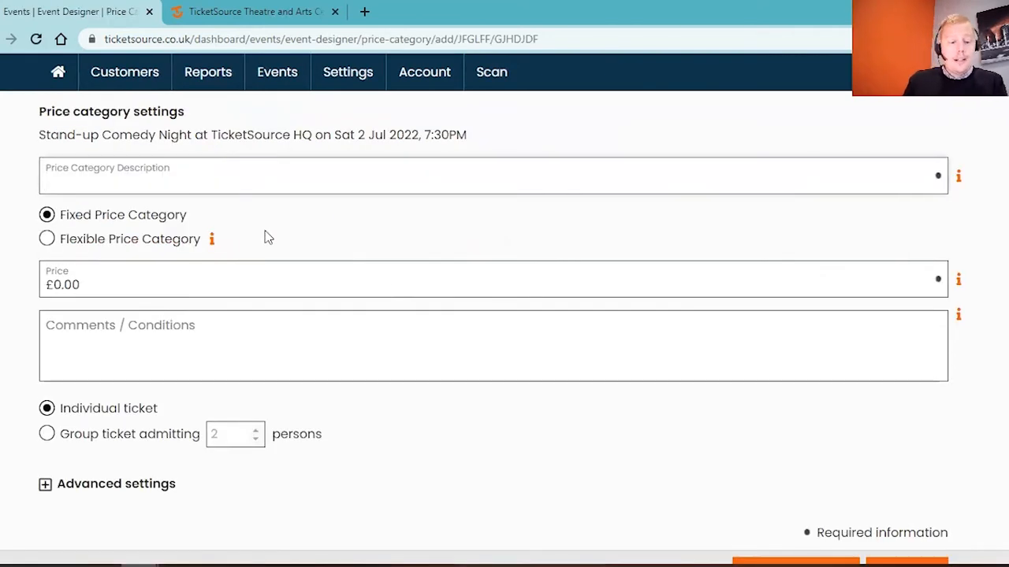
type("Adult")
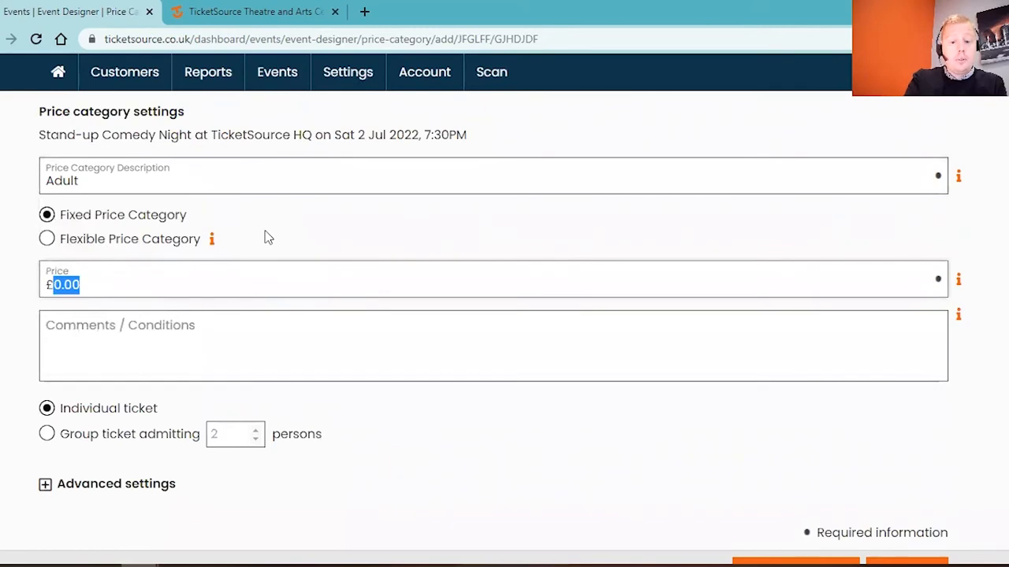
type("10.00")
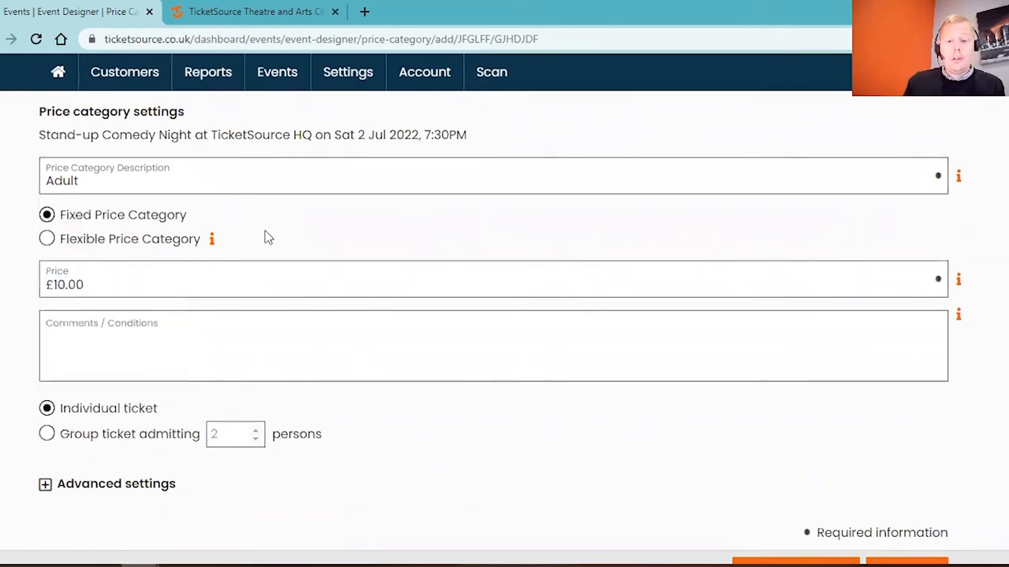
scroll("down", 3)
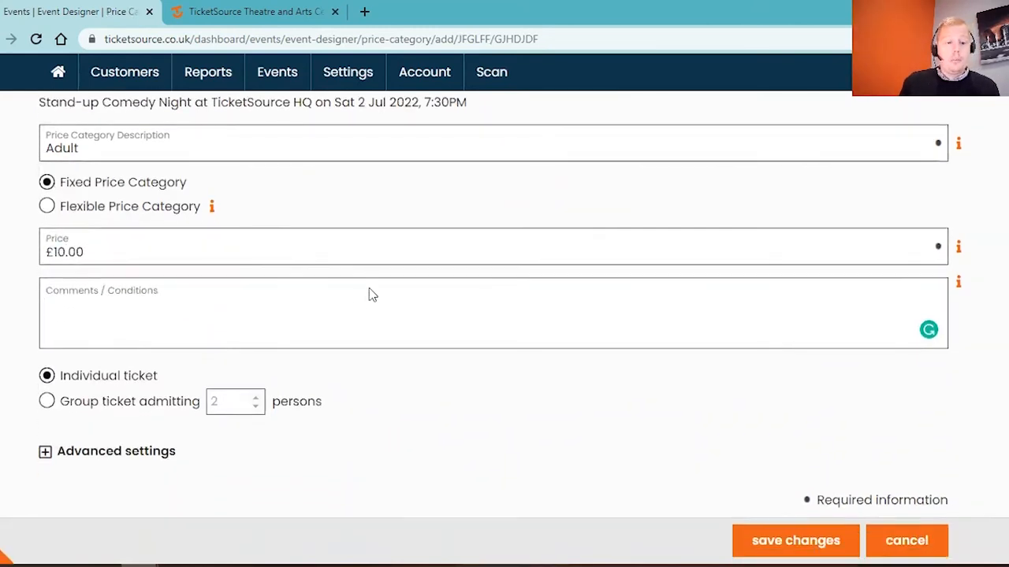
left_click(795, 540)
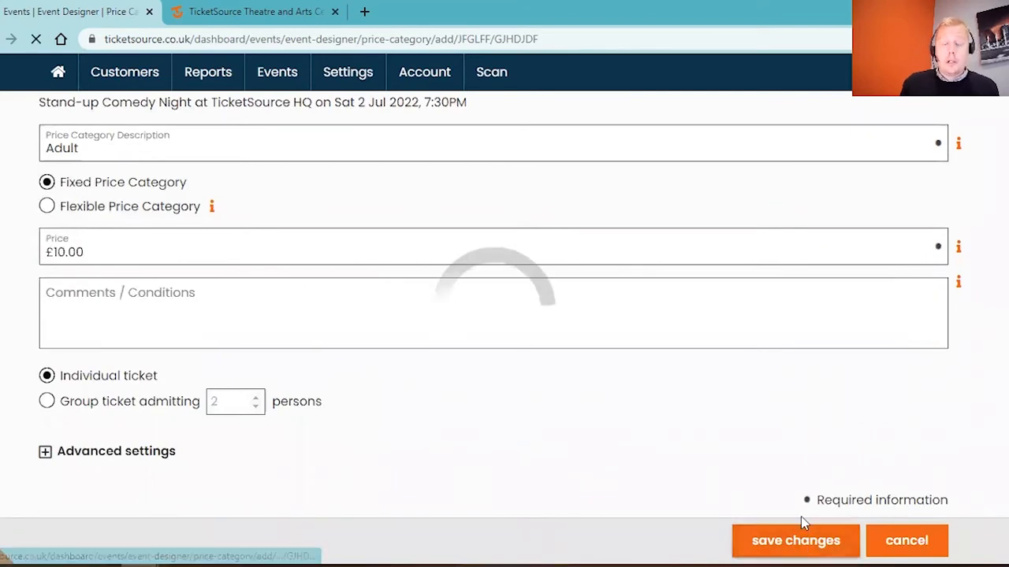
left_click(795, 541)
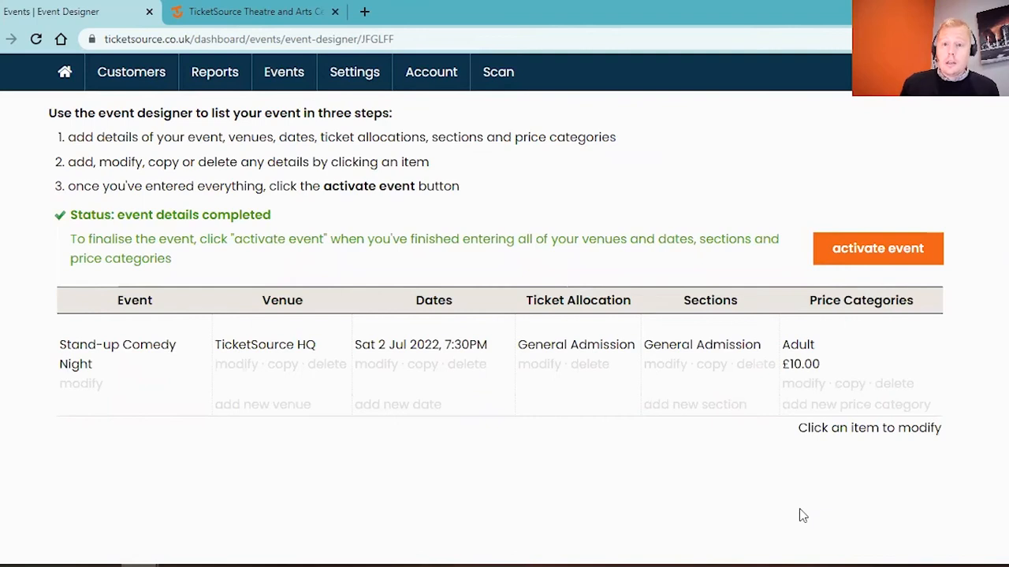
mouse_move(879, 404)
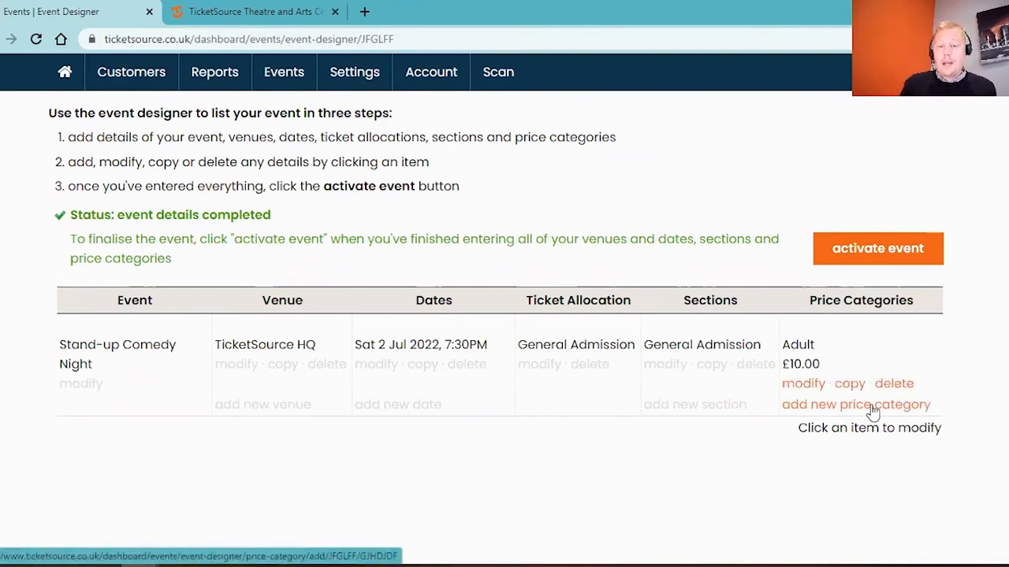
Add a £8.00 Concession category for 'Children 16-17yrs, Senior Citizens, Disabled, Students' and save.
left_click(856, 404)
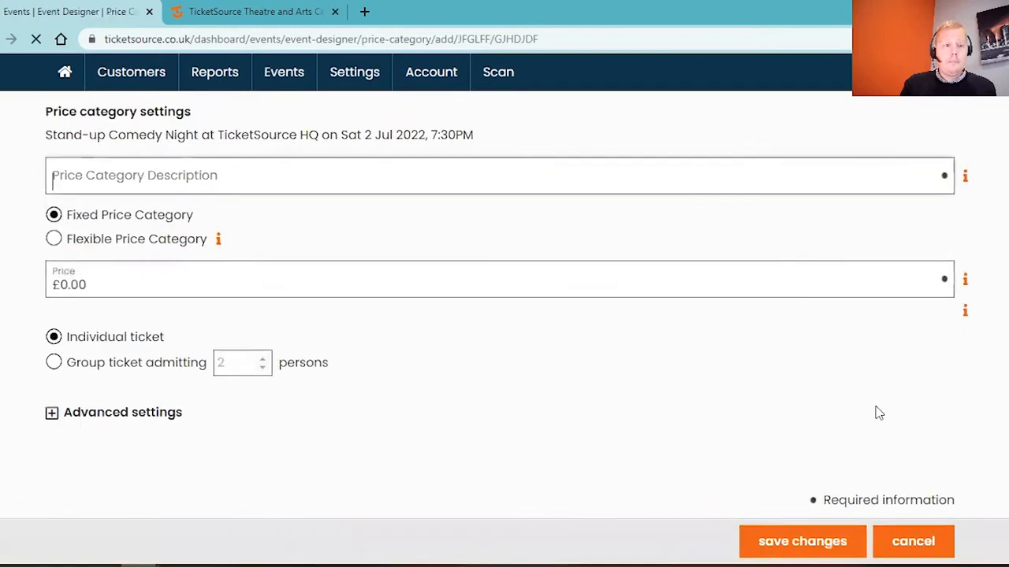
type("C")
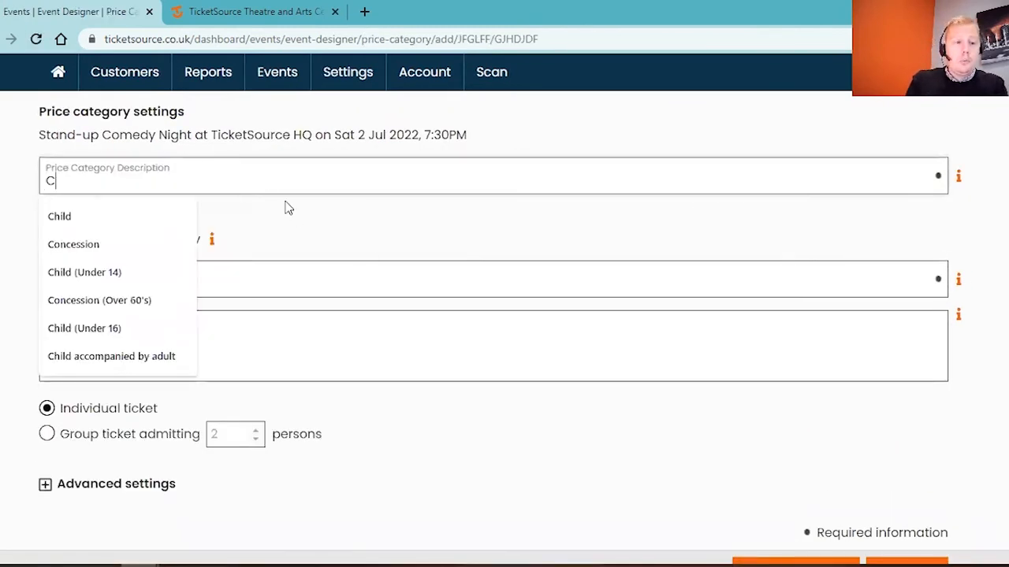
left_click(74, 244)
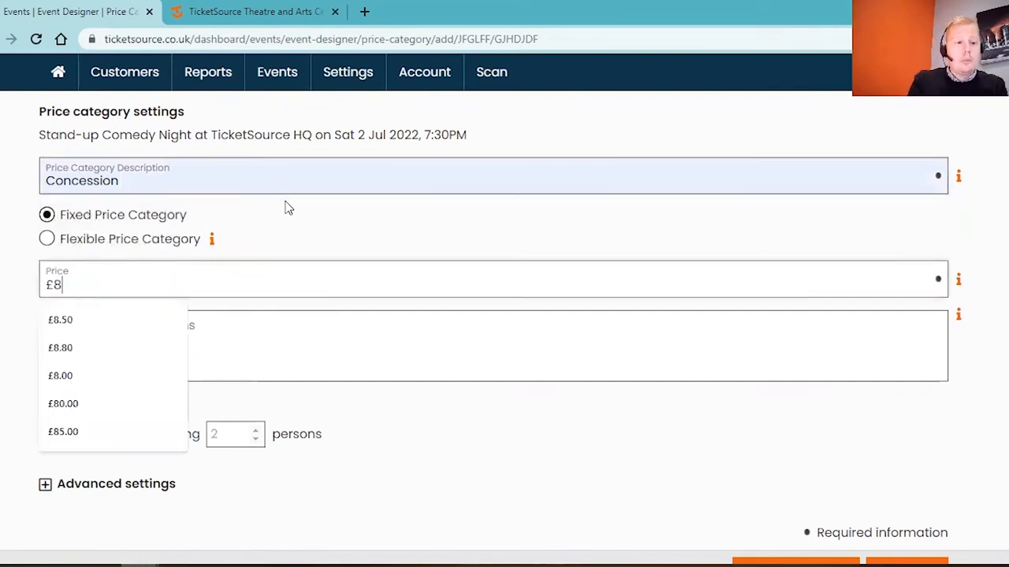
left_click(60, 375)
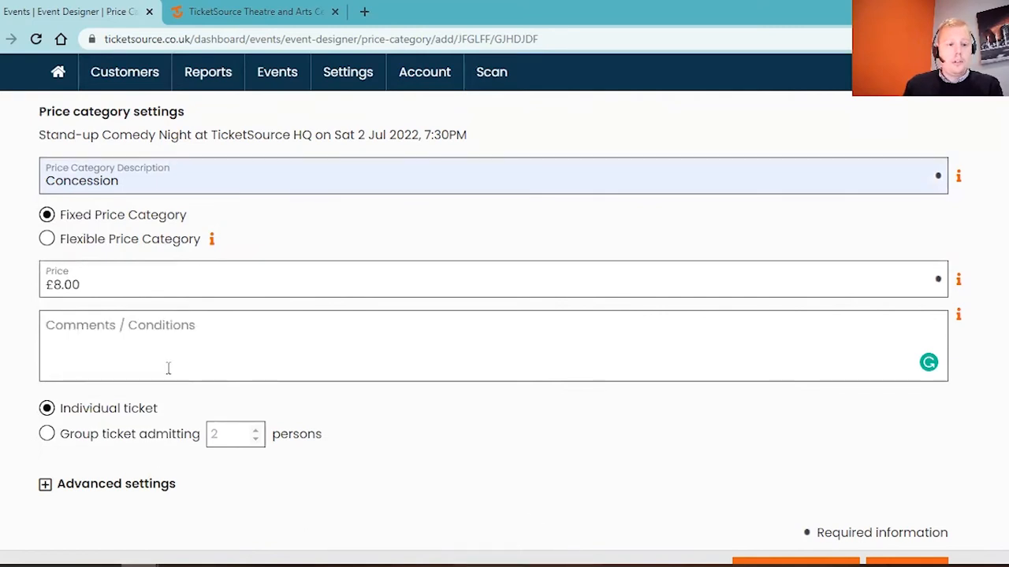
type("Children 16-17yrs, Senior Citizens, Disabled, Students")
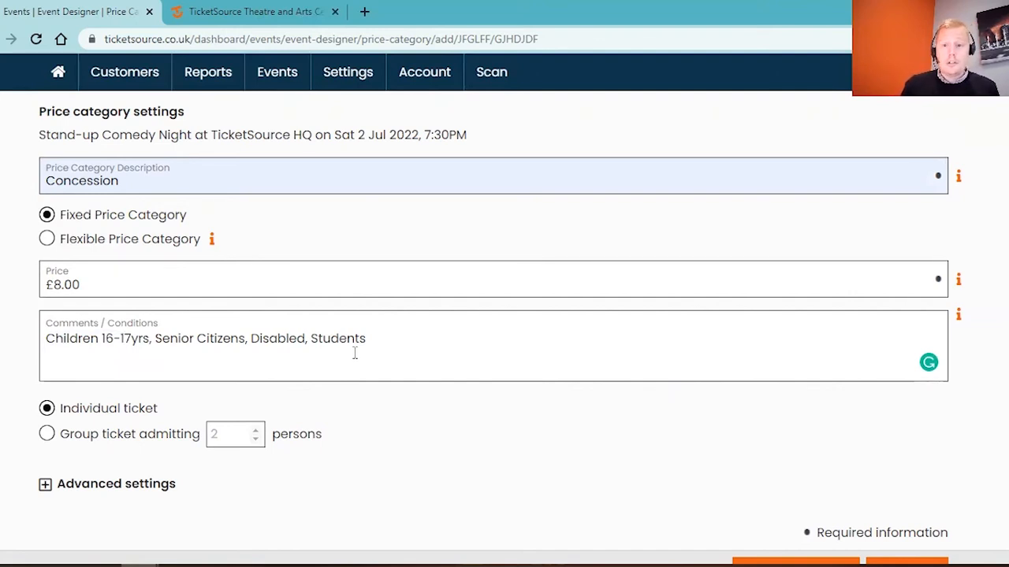
scroll("down", 3)
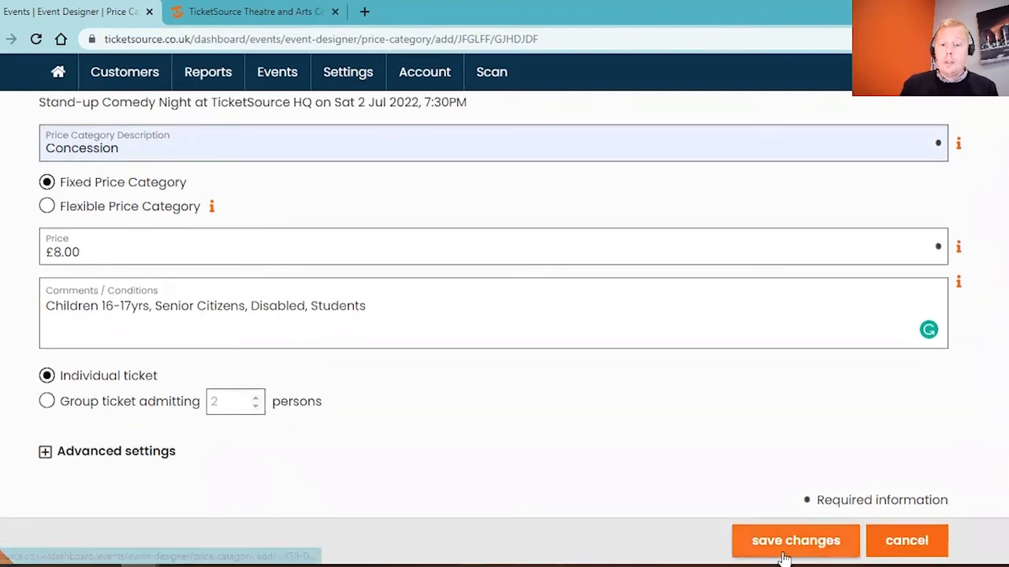
left_click(795, 540)
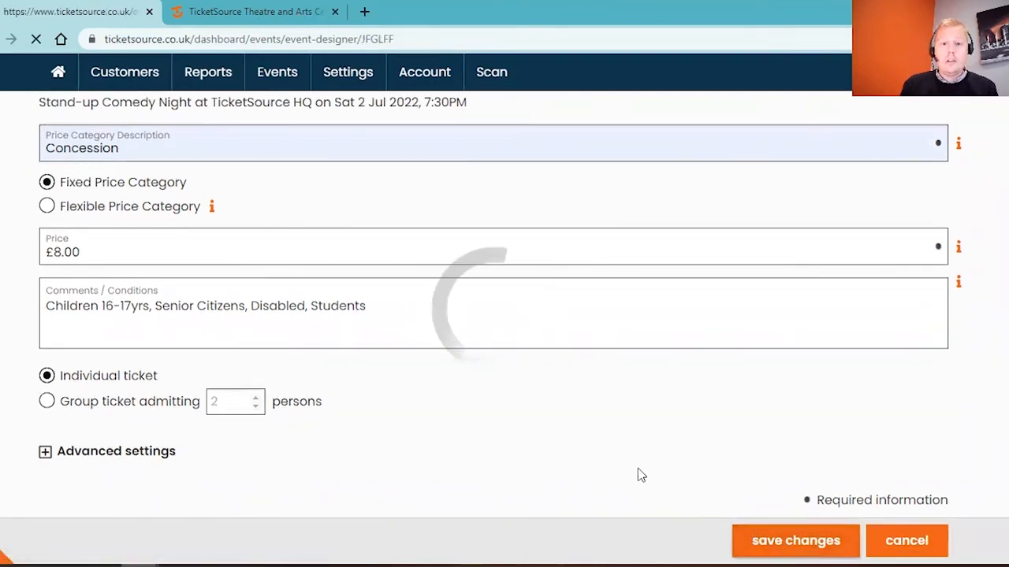
left_click(795, 539)
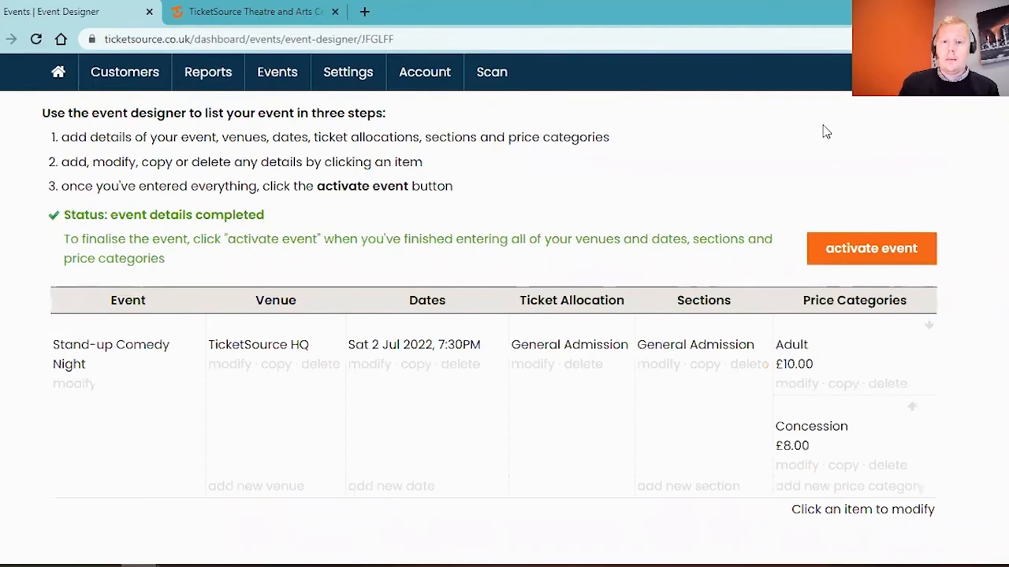
mouse_move(860, 238)
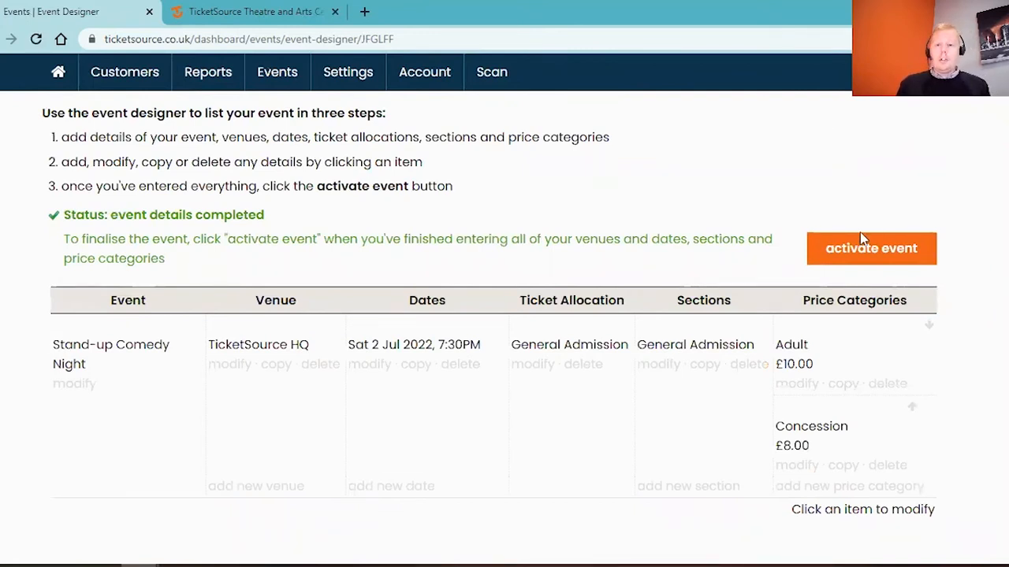
mouse_move(685, 264)
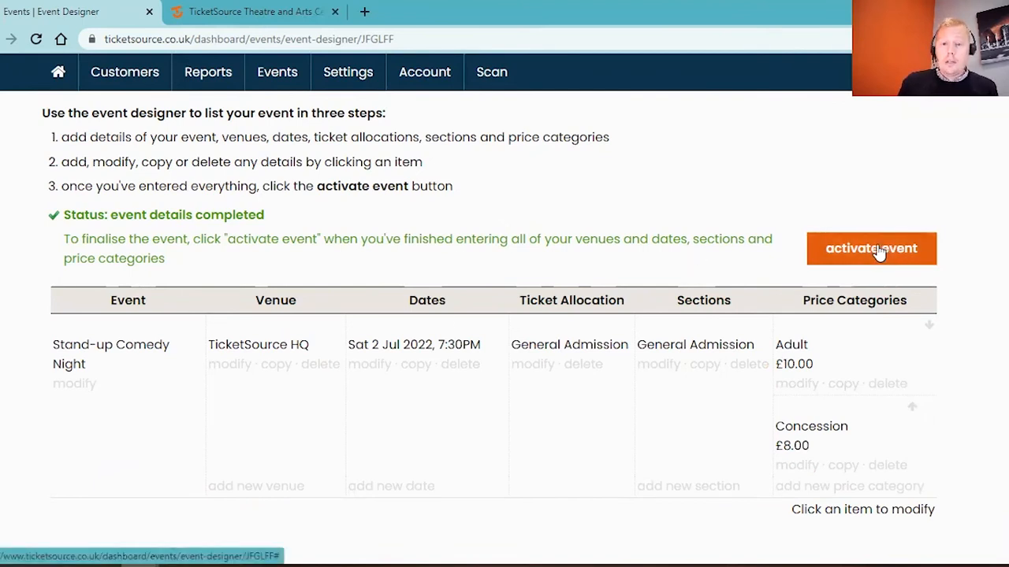
Activate the Stand-up Comedy Night event from the Event Designer.
left_click(871, 248)
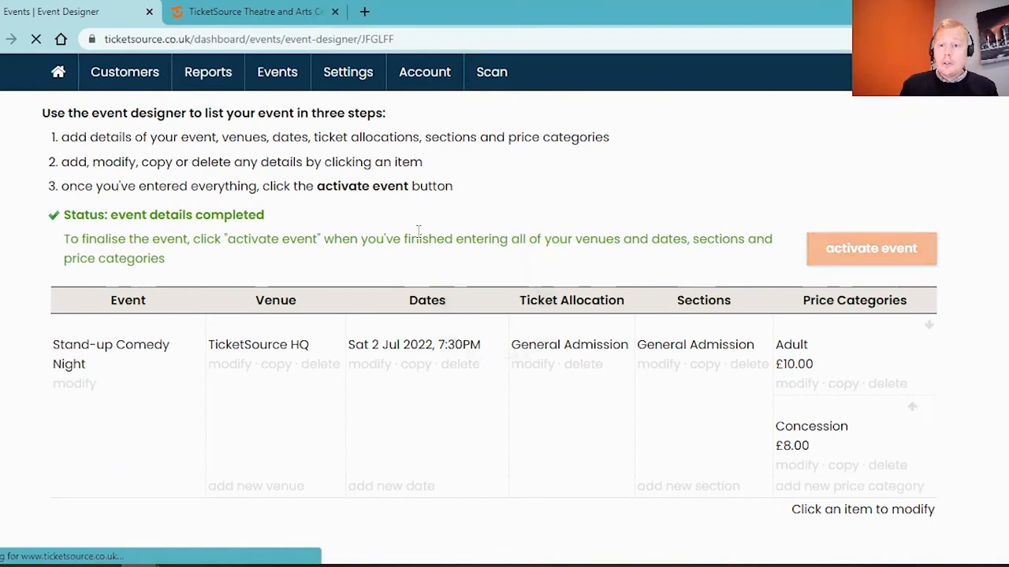
left_click(871, 248)
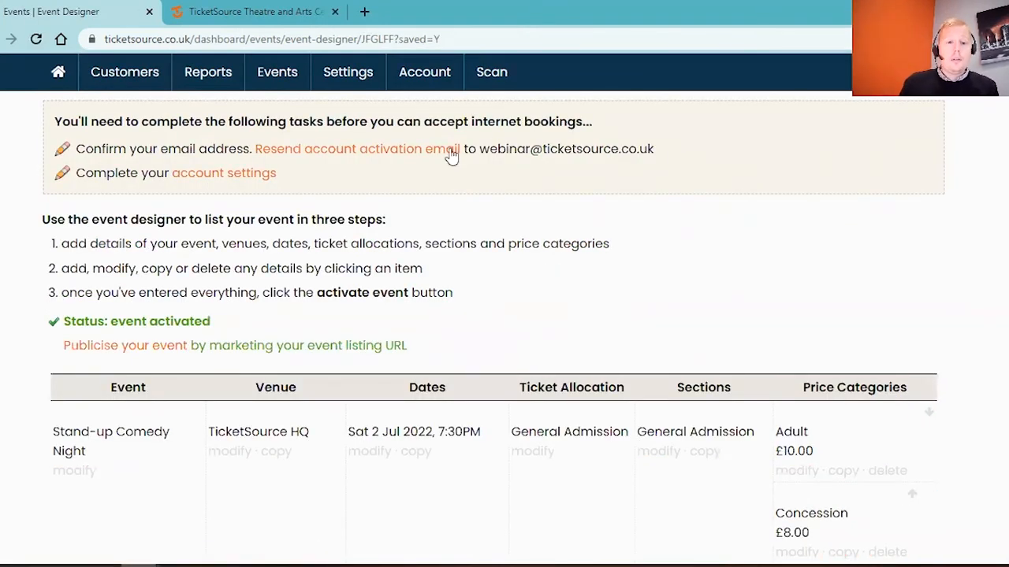
mouse_move(697, 139)
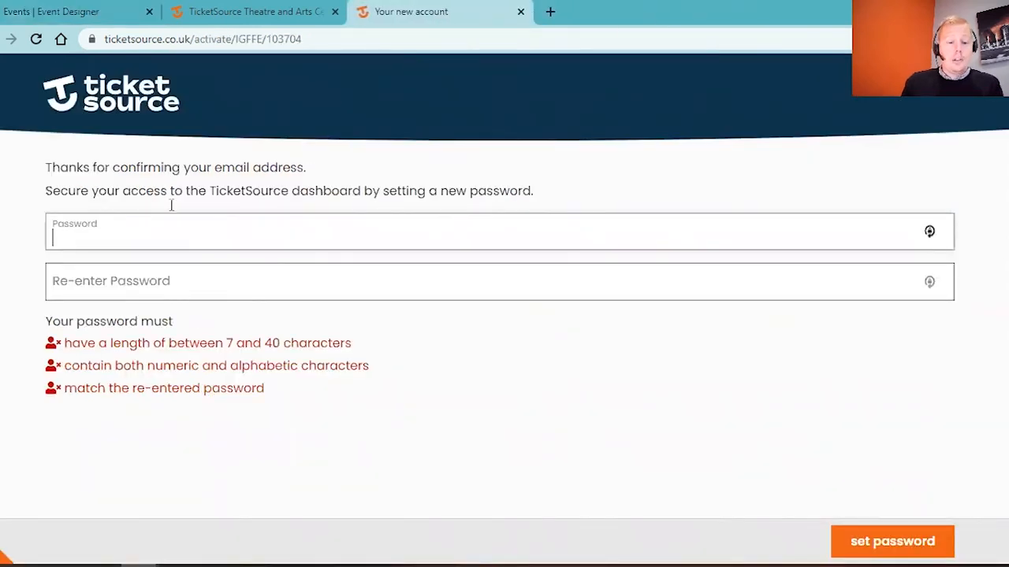
Set and confirm the account password, acknowledge activation, and go to Account Settings.
type("a")
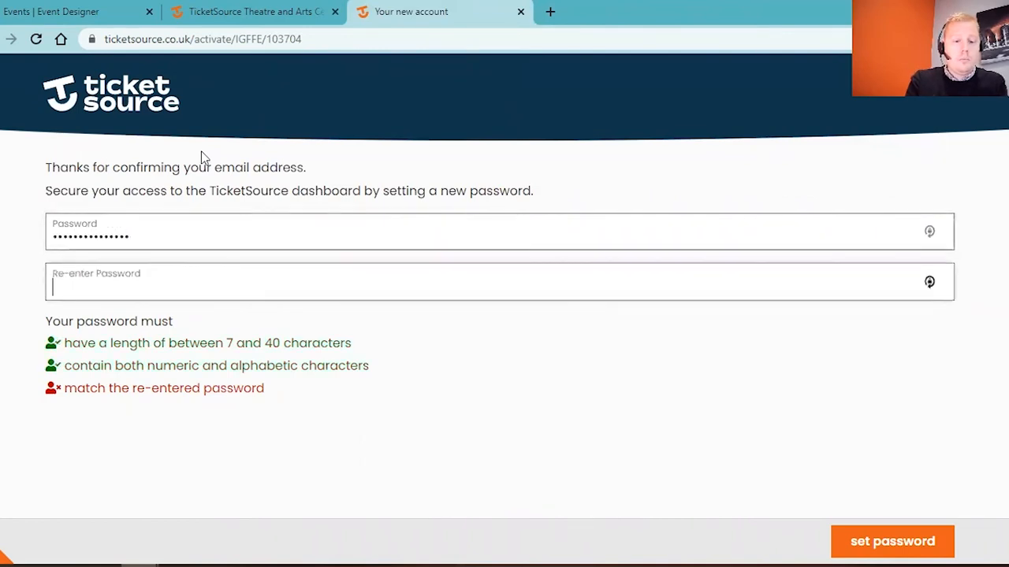
type("••••••••••")
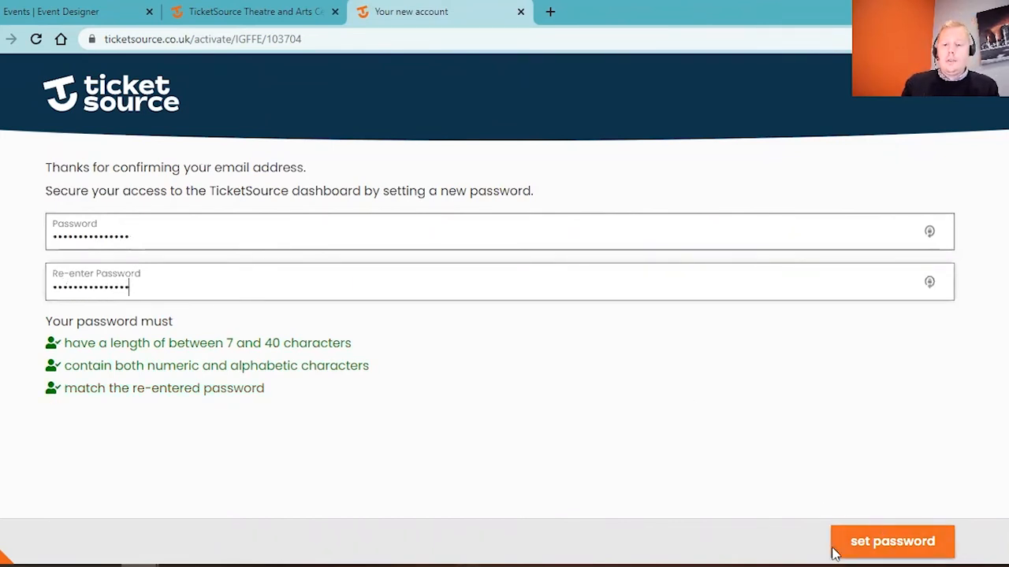
left_click(892, 542)
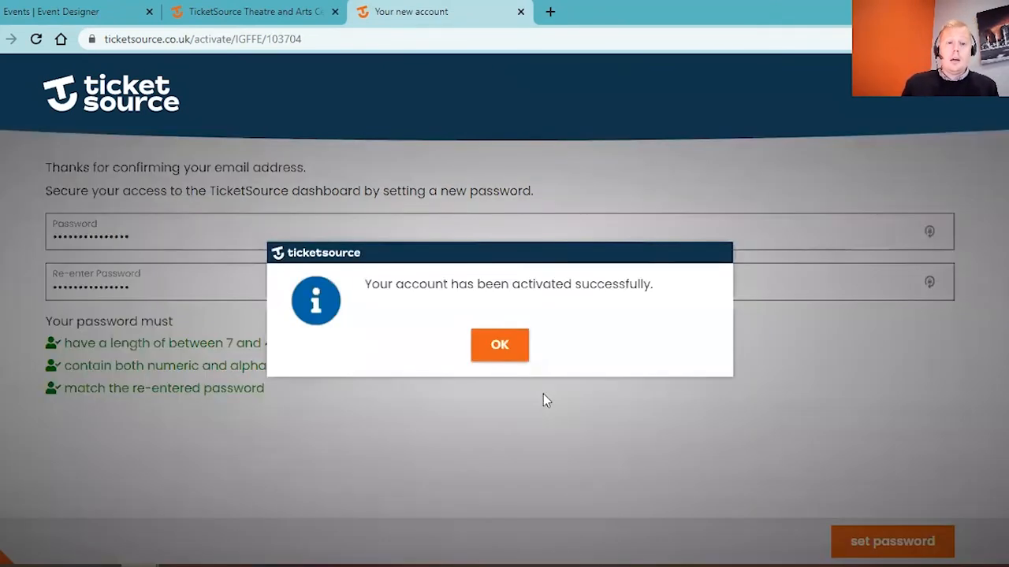
left_click(499, 345)
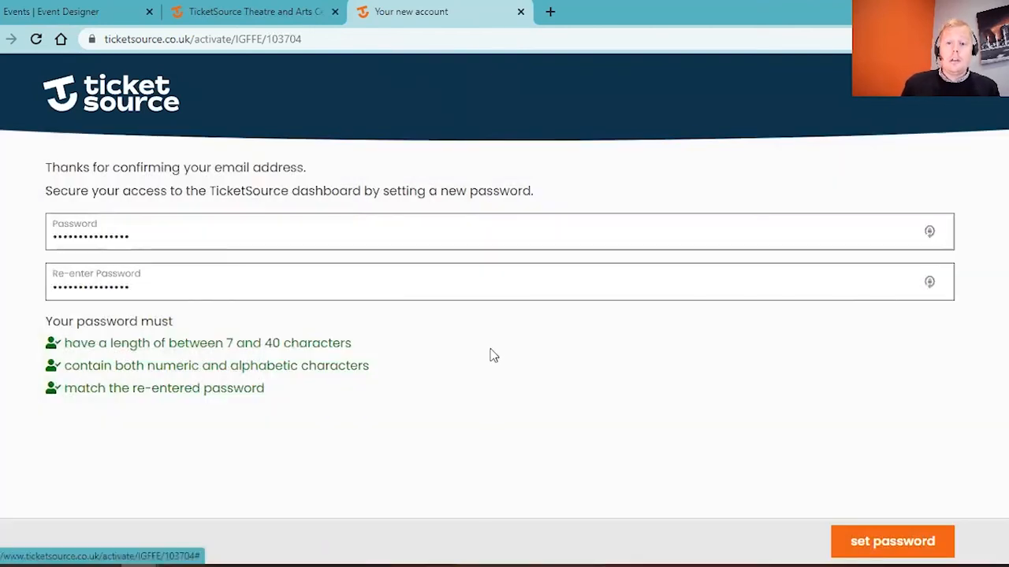
left_click(891, 541)
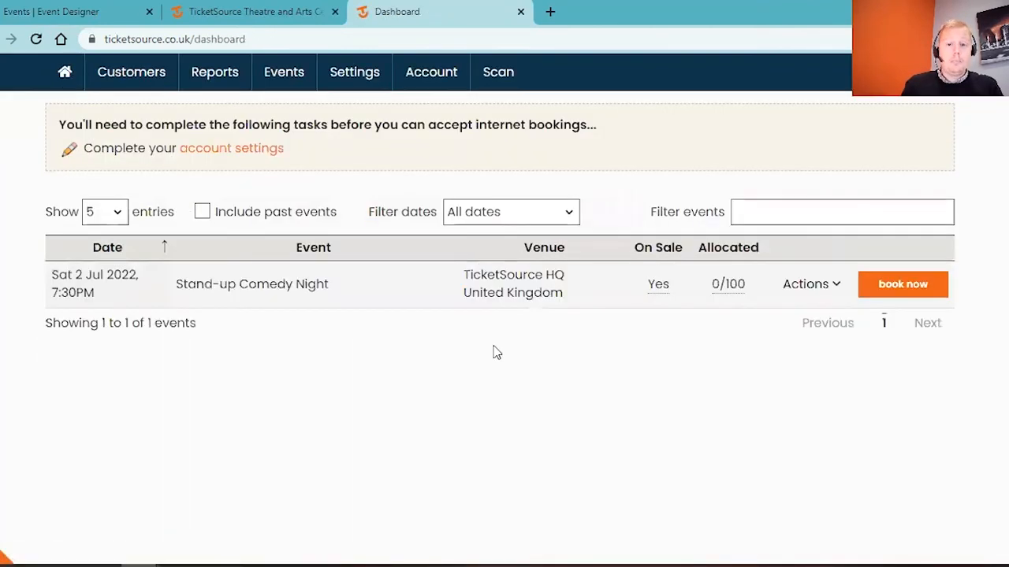
mouse_move(276, 172)
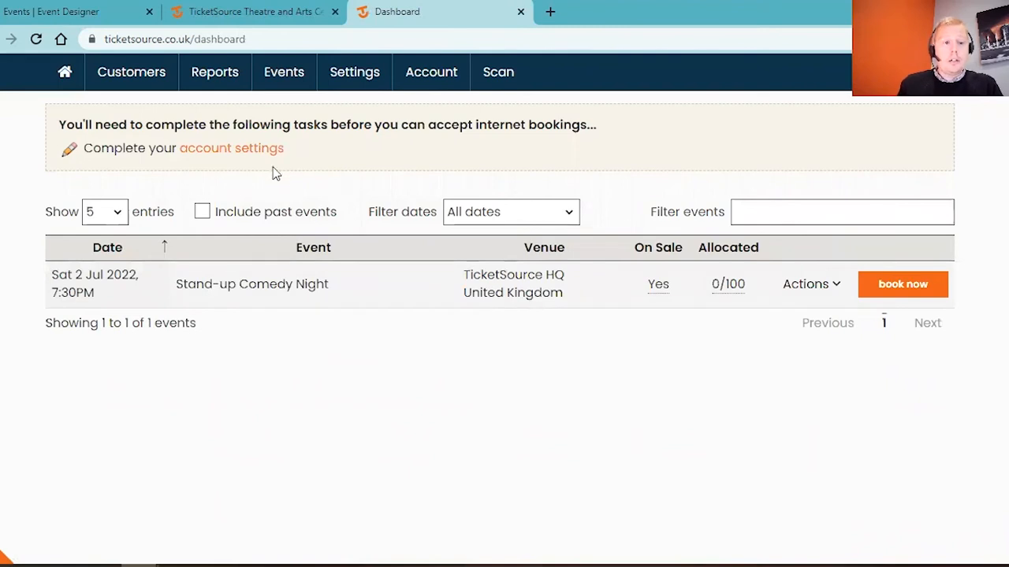
mouse_move(220, 152)
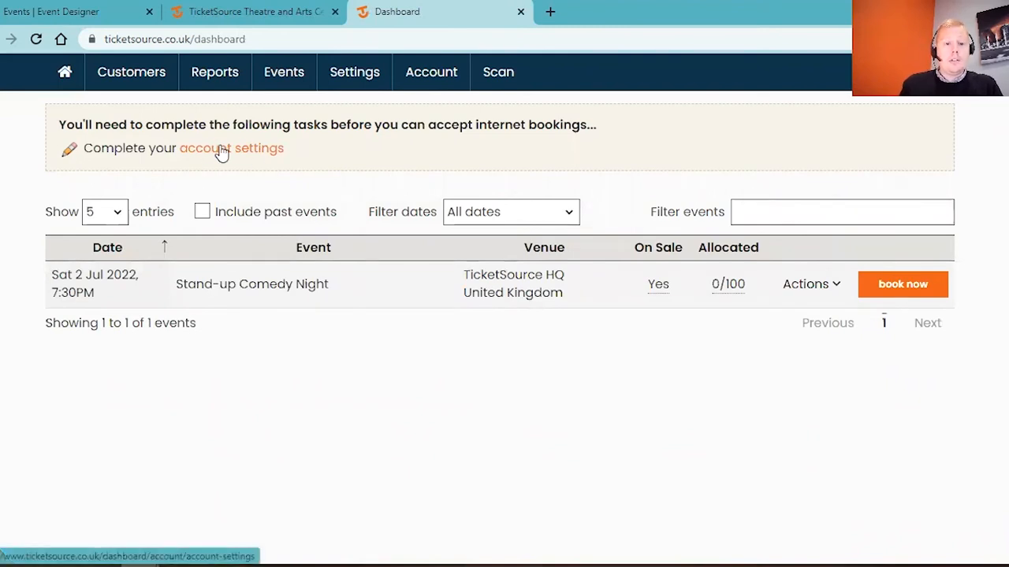
left_click(231, 148)
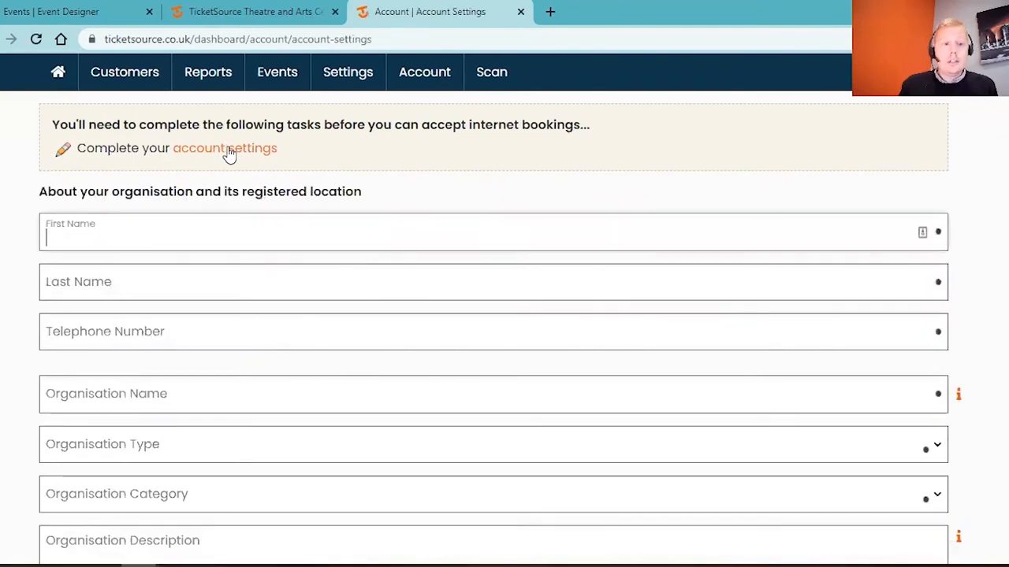
mouse_move(219, 174)
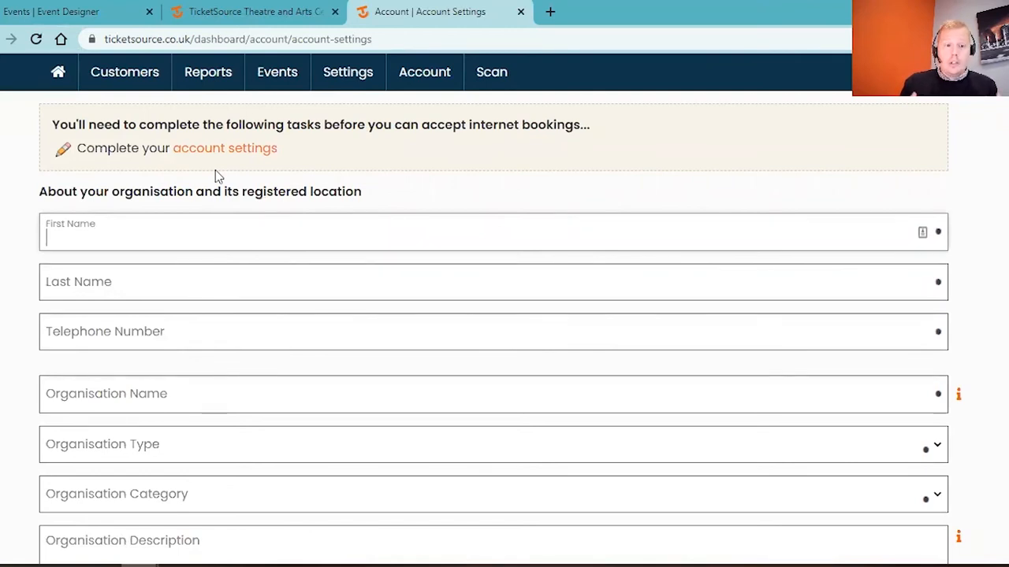
Enter contact name Phill, autofill the contact details, and edit the organisation name.
type("Phill")
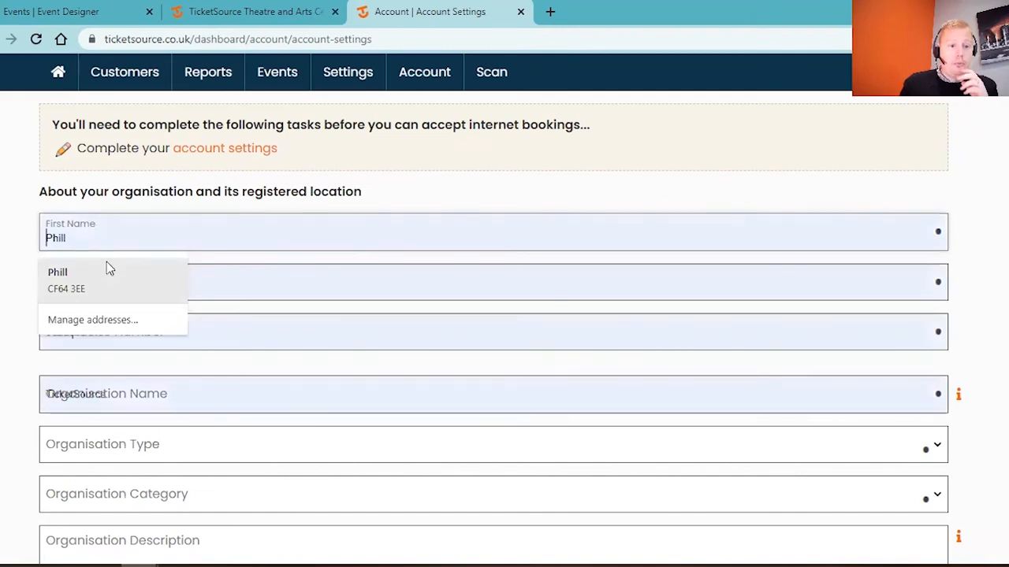
left_click(79, 280)
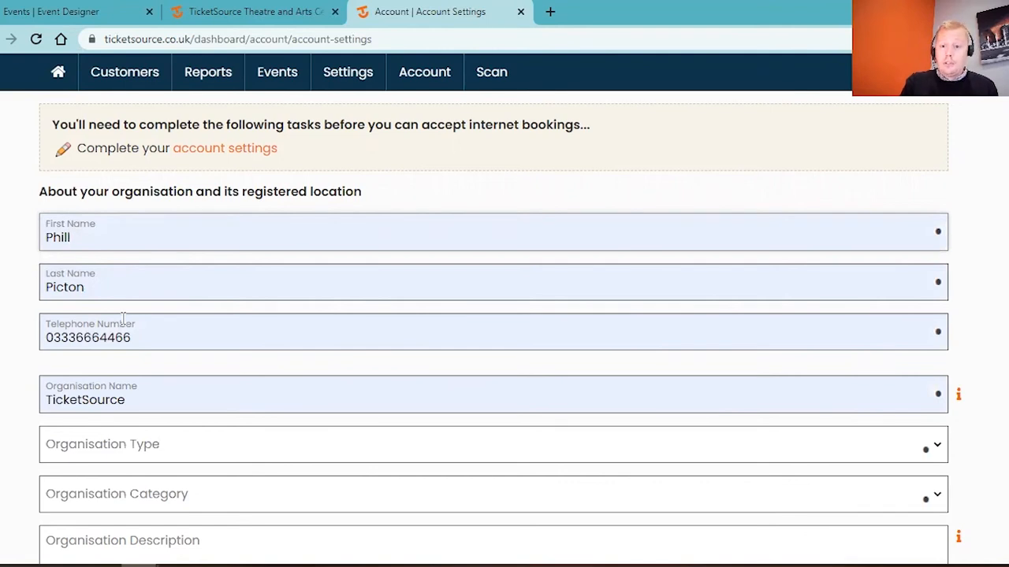
left_click(71, 237)
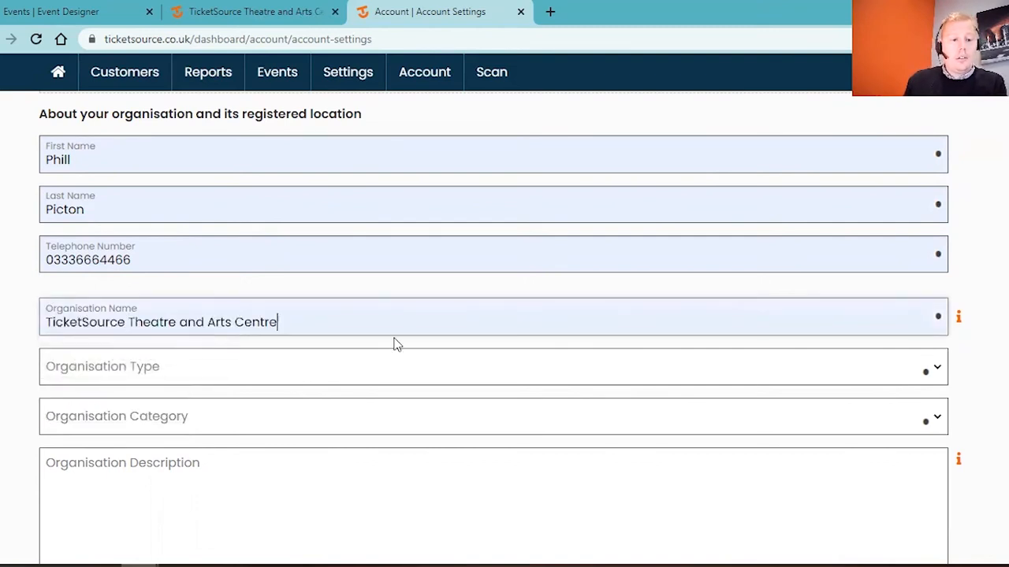
Set Organisation Type to Business/Organisation, with Theatre as the category.
left_click(493, 366)
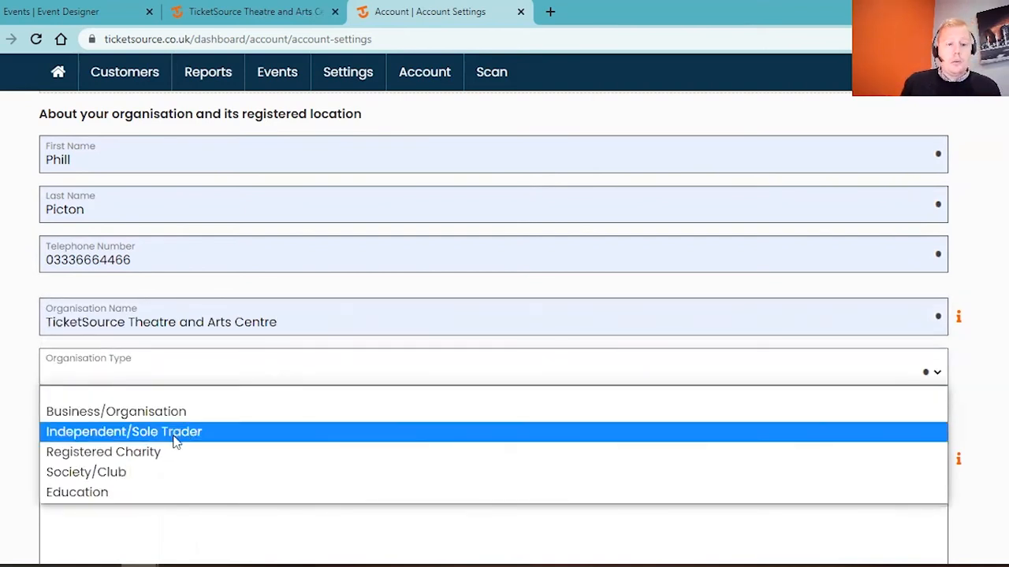
left_click(124, 431)
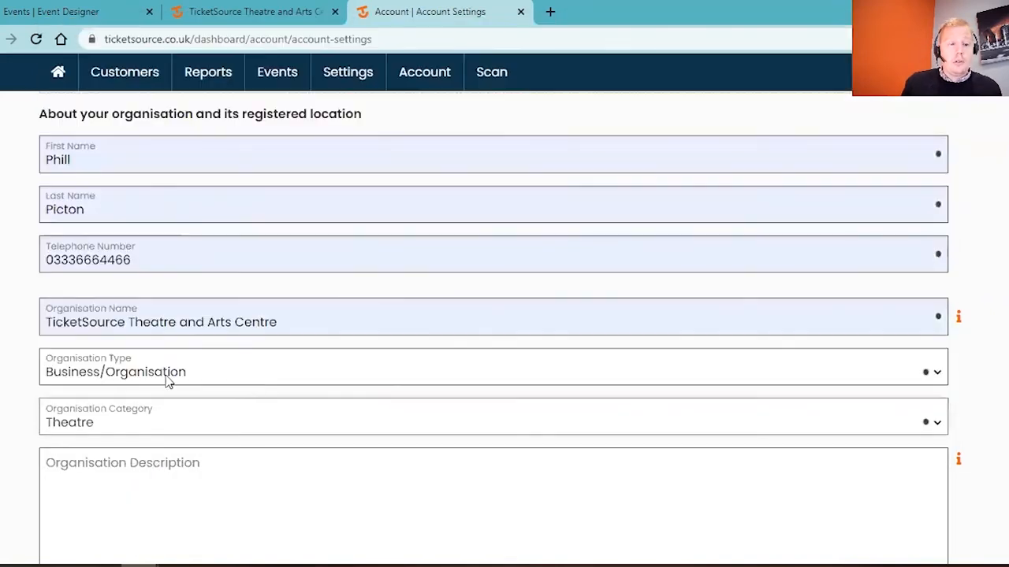
scroll("down", 3)
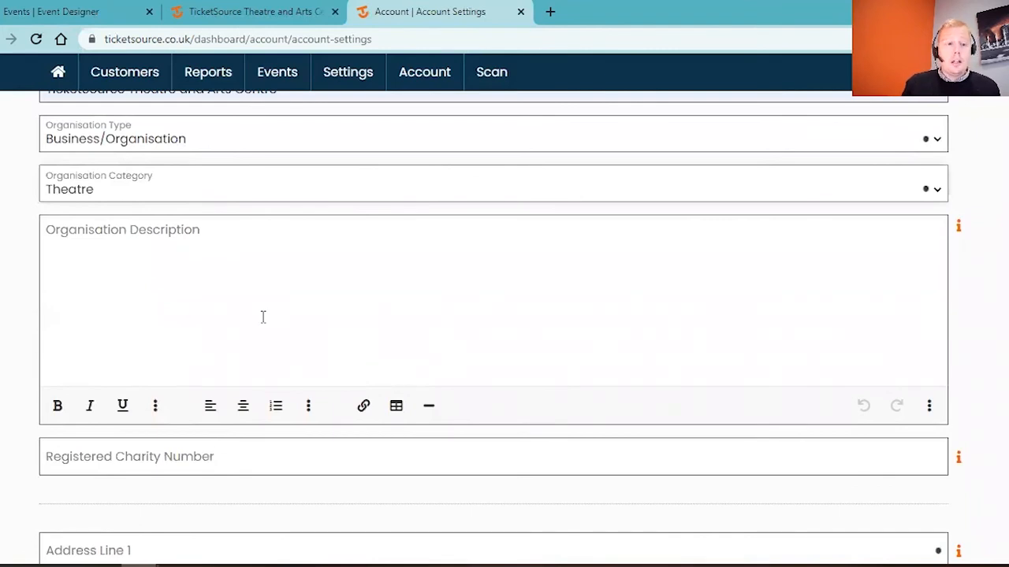
scroll("down", 3)
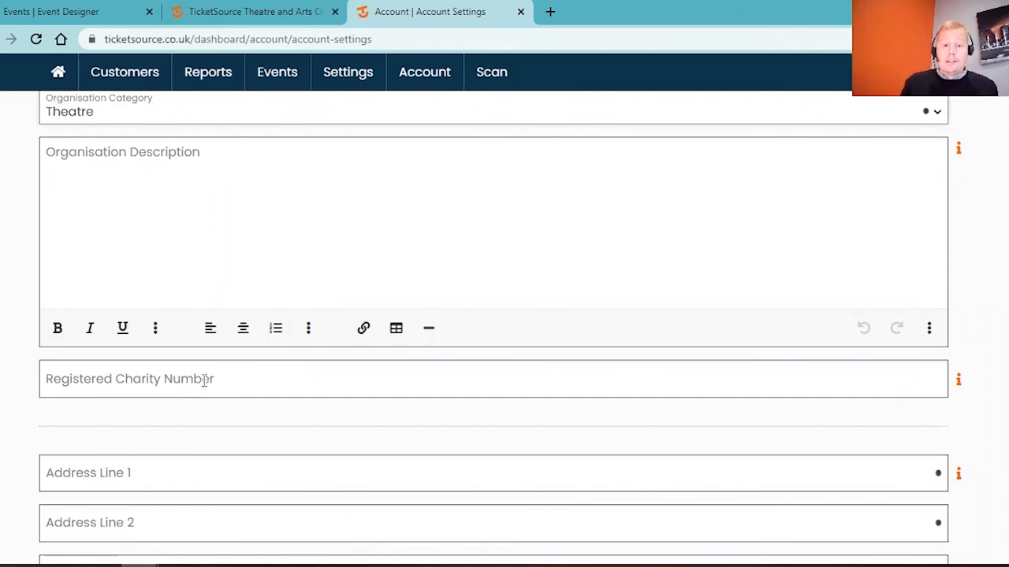
left_click(473, 318)
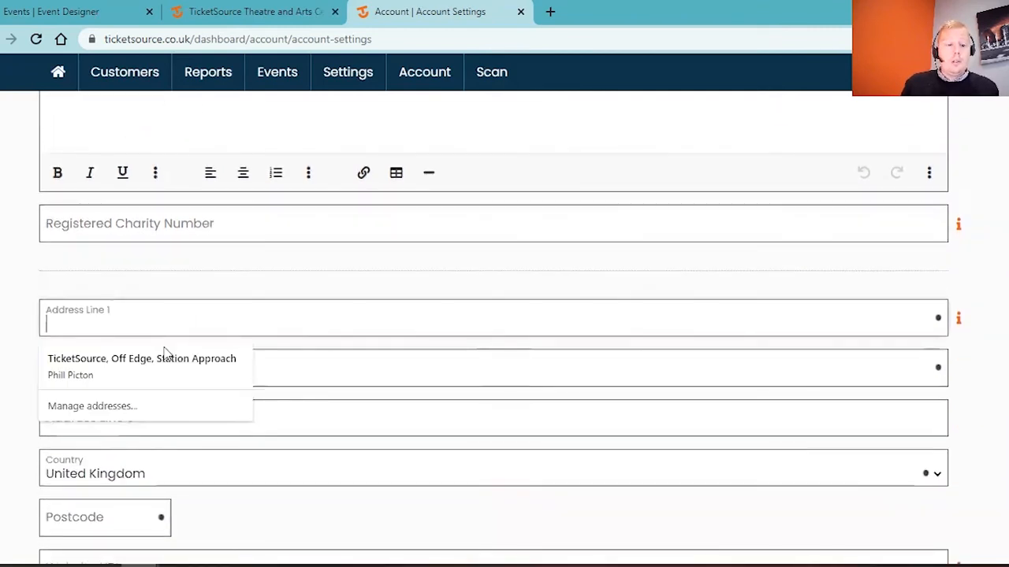
left_click(141, 359)
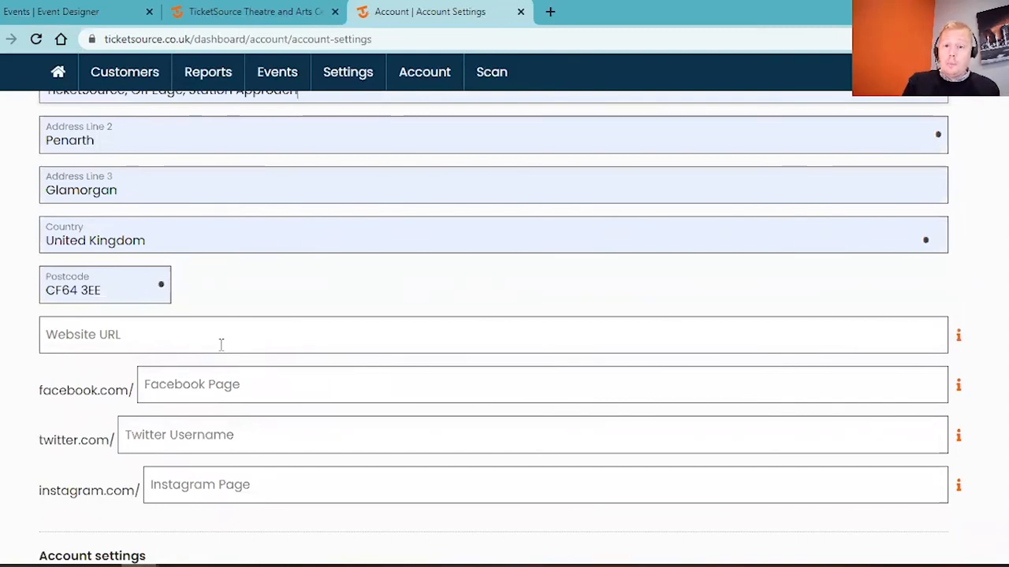
mouse_move(218, 371)
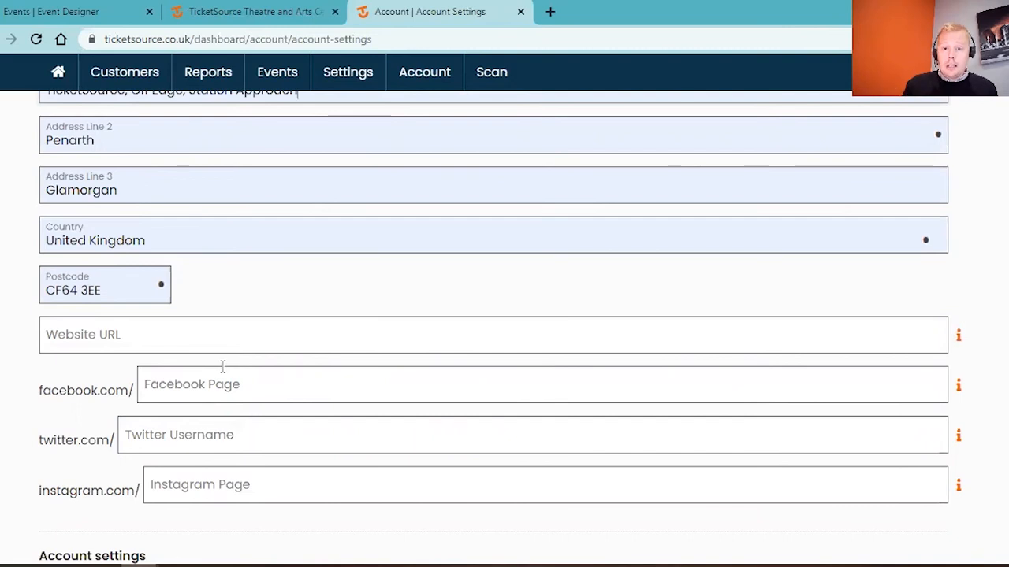
scroll("down", 3)
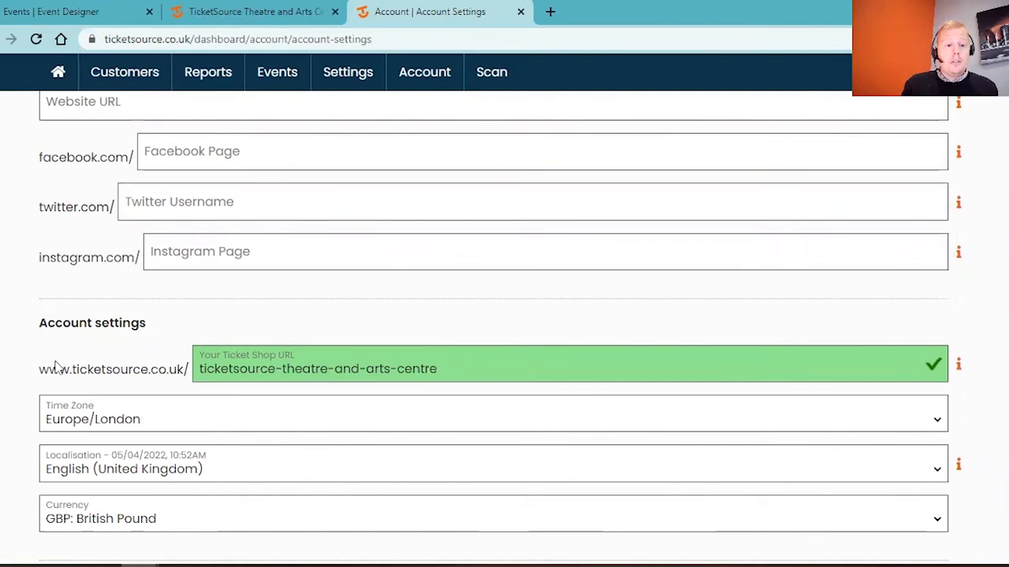
double_click(112, 369)
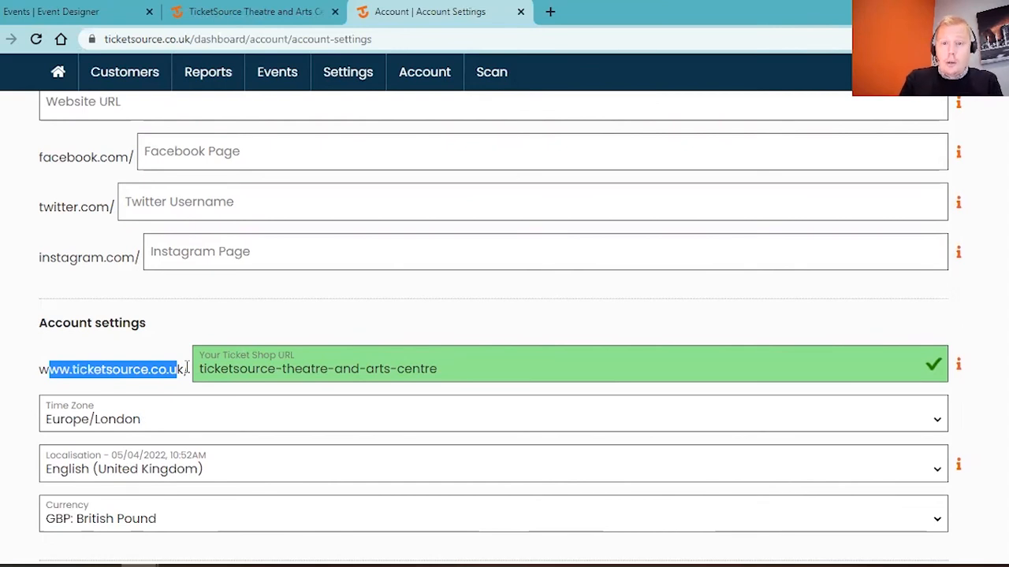
scroll("down", 3)
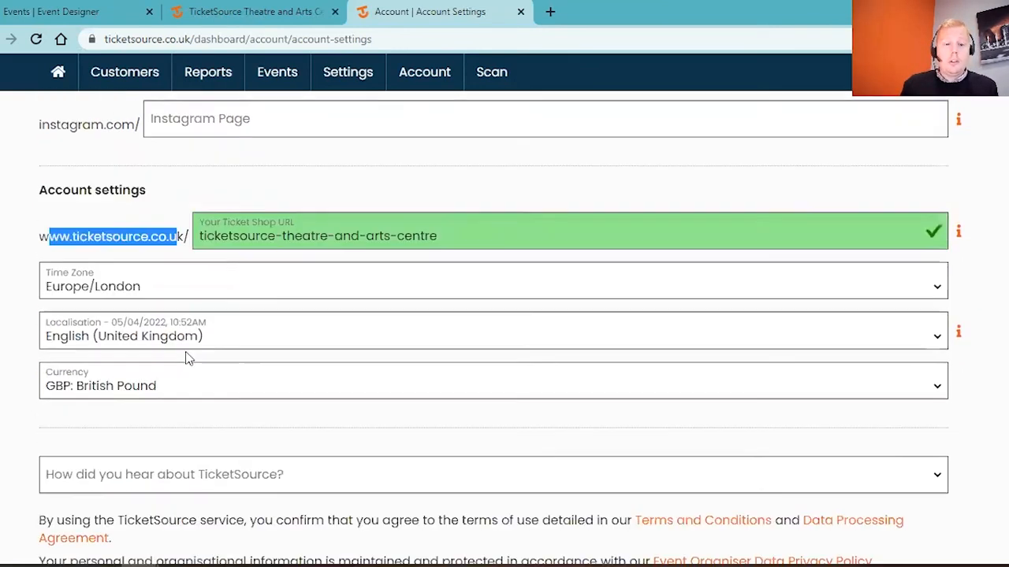
scroll("down", 3)
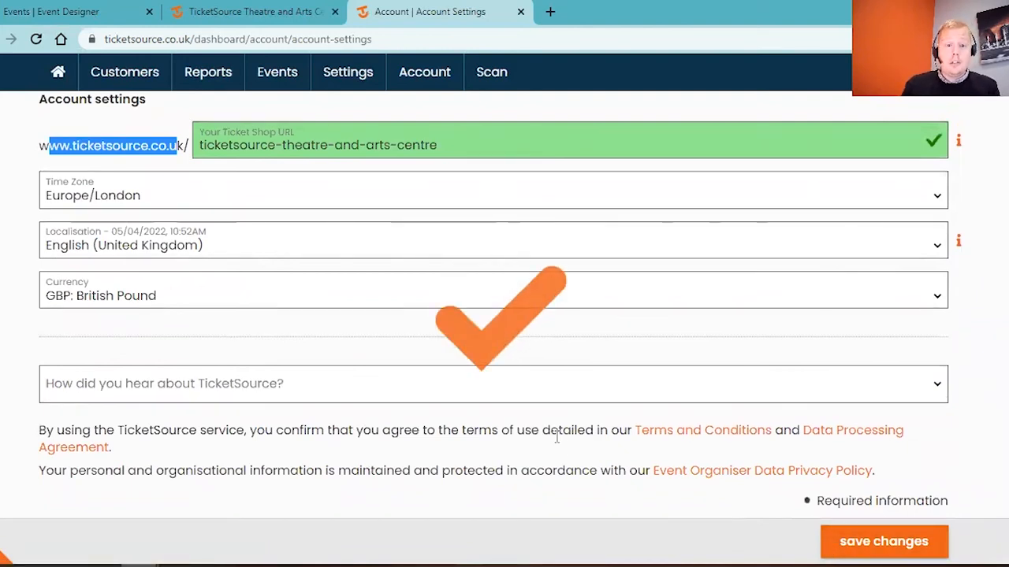
Save the account settings, dismiss the activation congratulations, and return to the dashboard.
left_click(884, 541)
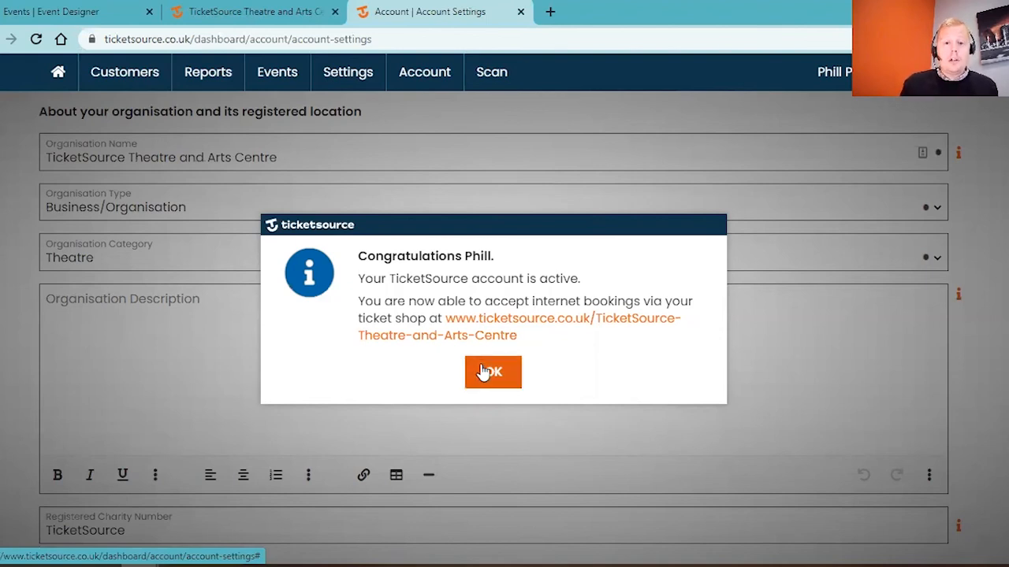
left_click(493, 372)
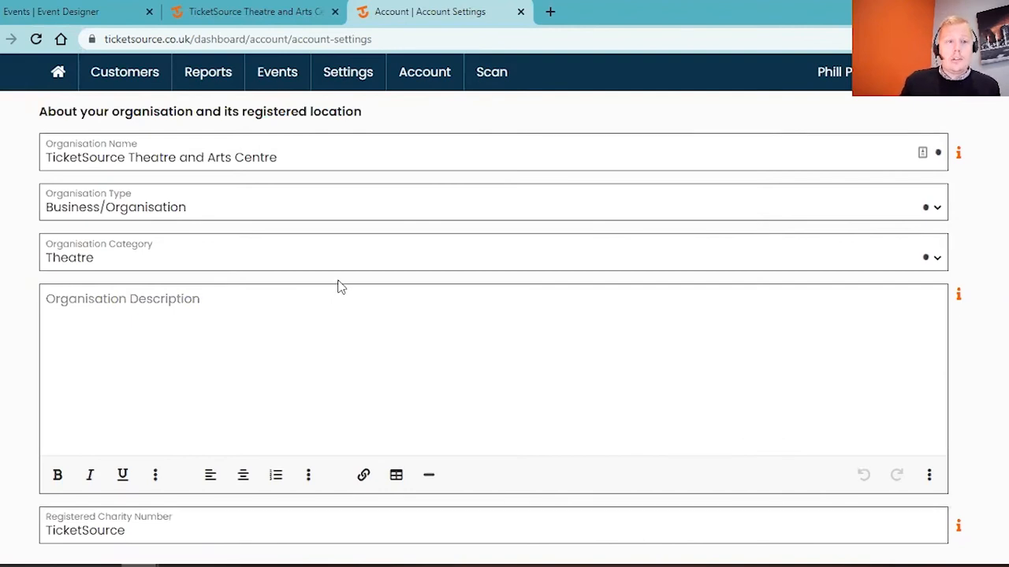
mouse_move(57, 71)
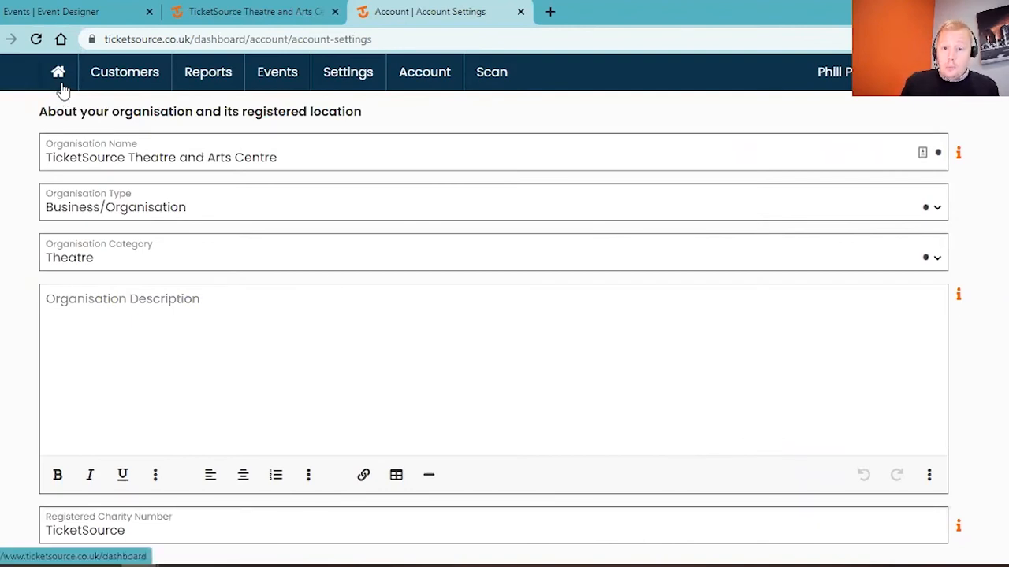
left_click(58, 72)
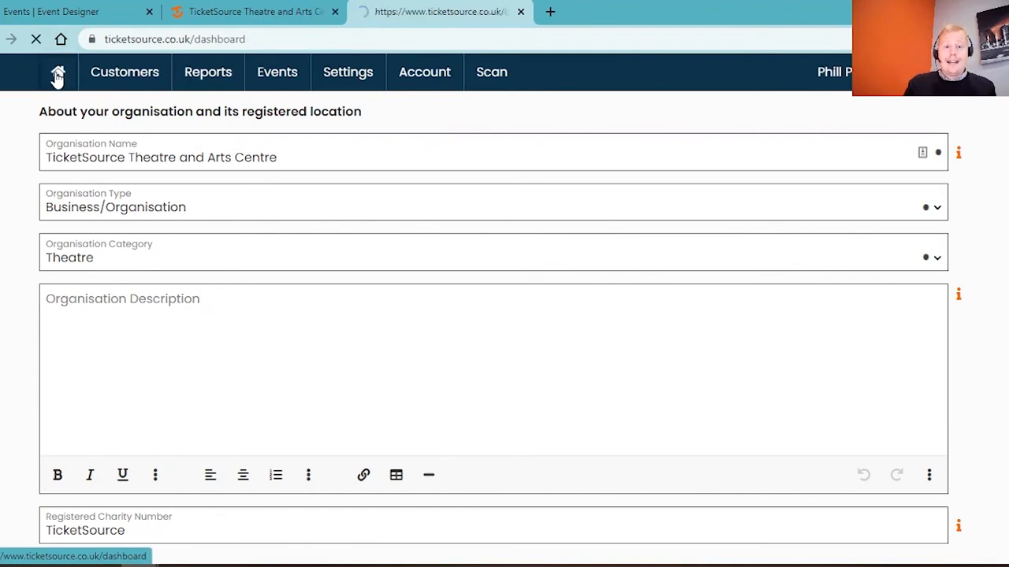
Return to the dashboard showing Stand-up Comedy Night on sale with 0/100 allocated.
left_click(58, 71)
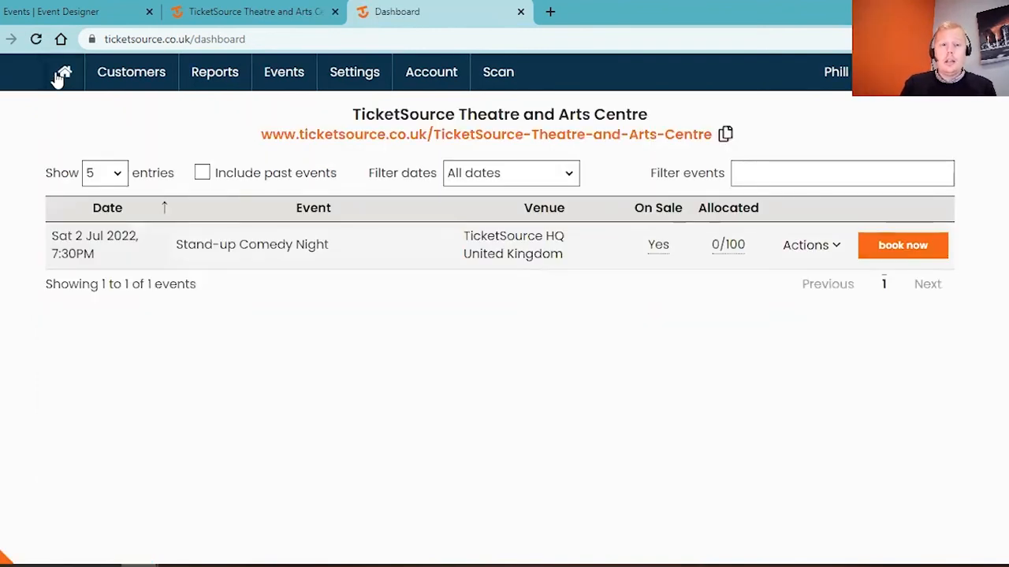
mouse_move(646, 351)
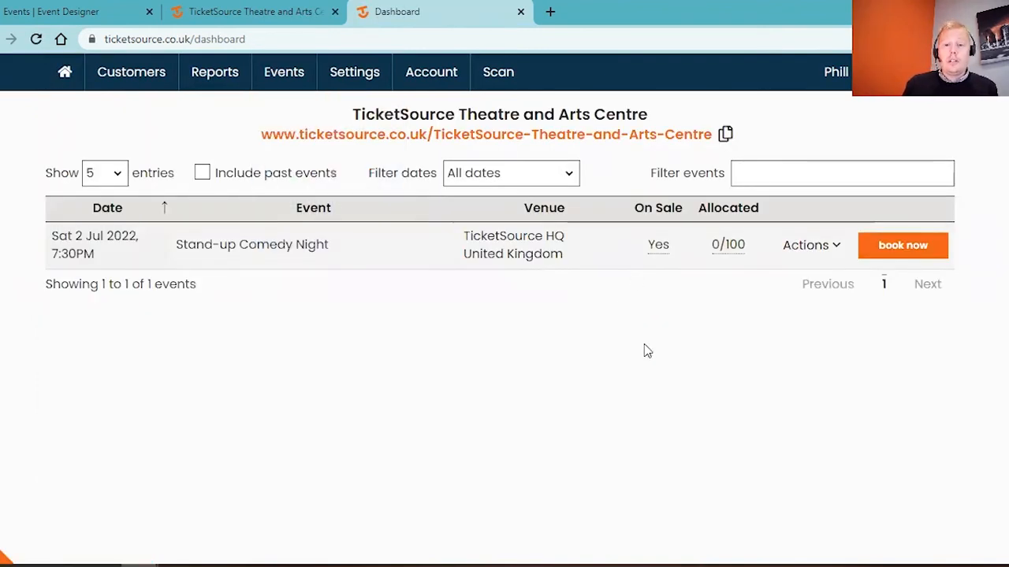
mouse_move(619, 296)
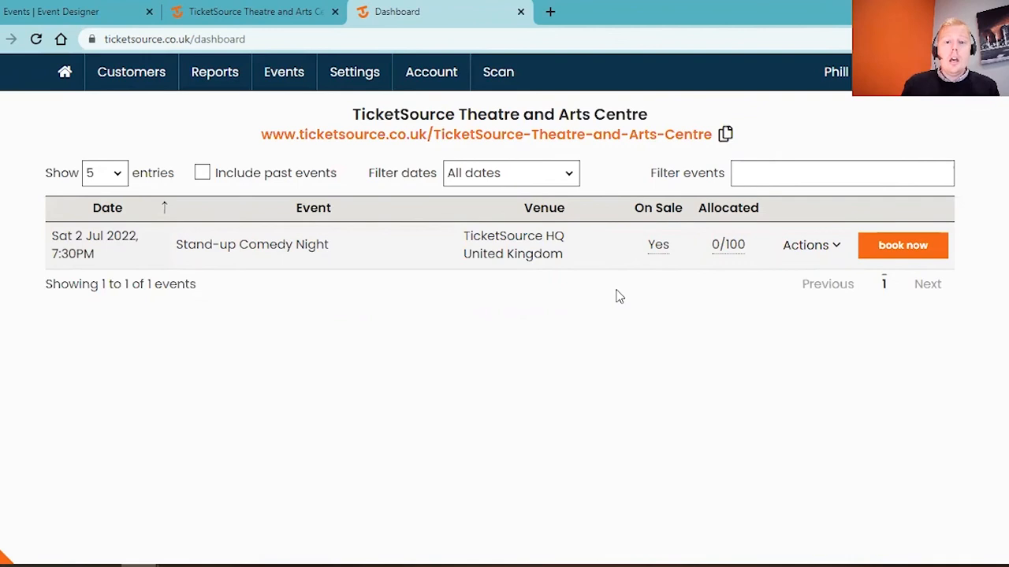
mouse_move(476, 134)
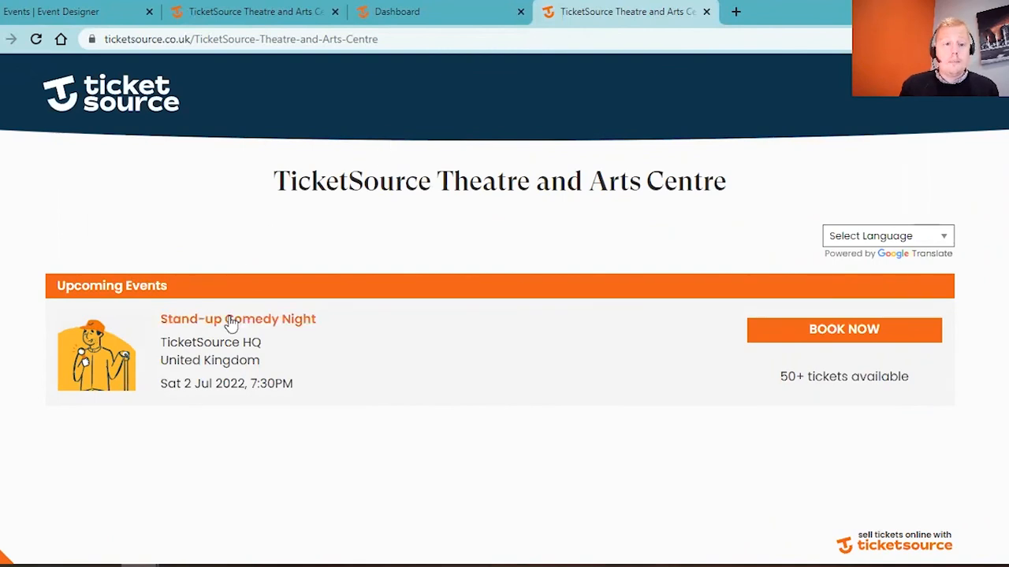
Open Stand-up Comedy Night's event page and book it, reaching Adult £10.00 and Concession £8.00 tickets.
left_click(238, 318)
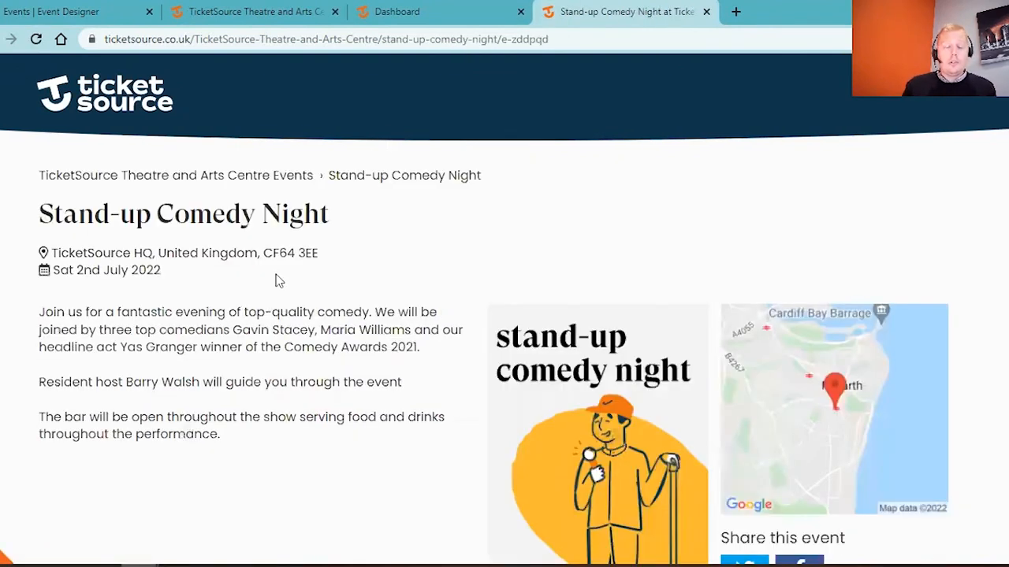
scroll("down", 3)
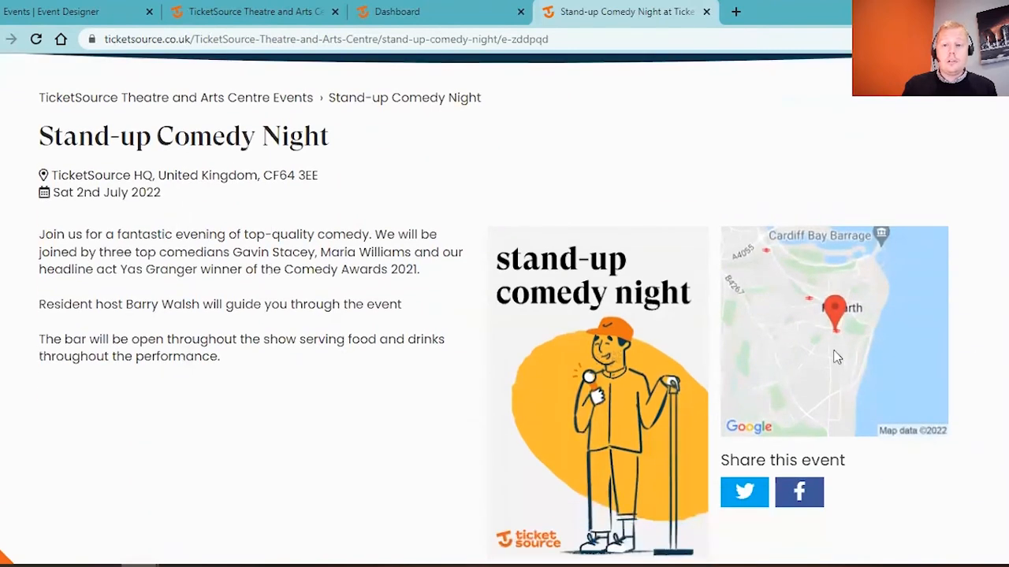
mouse_move(38, 246)
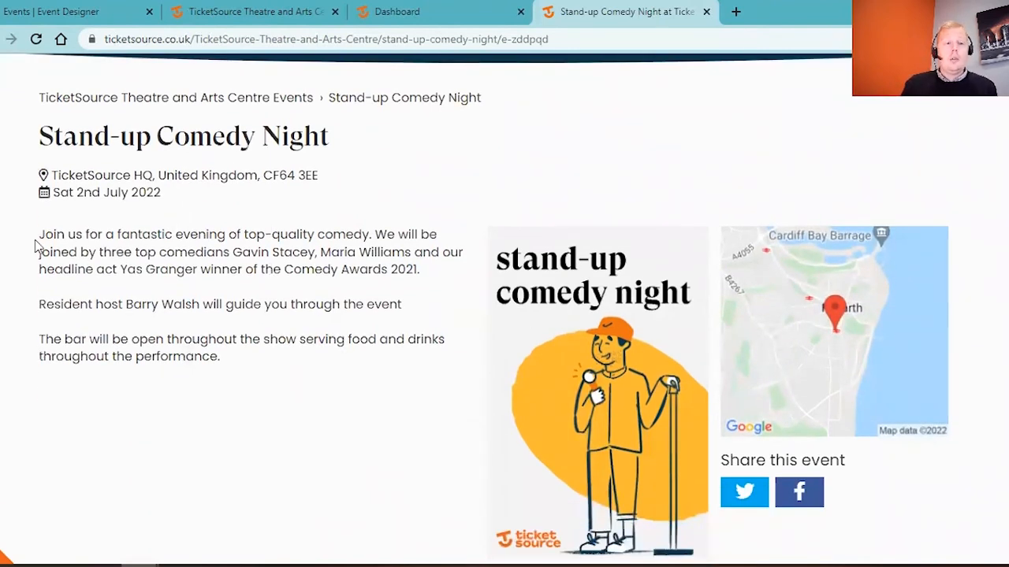
scroll("down", 3)
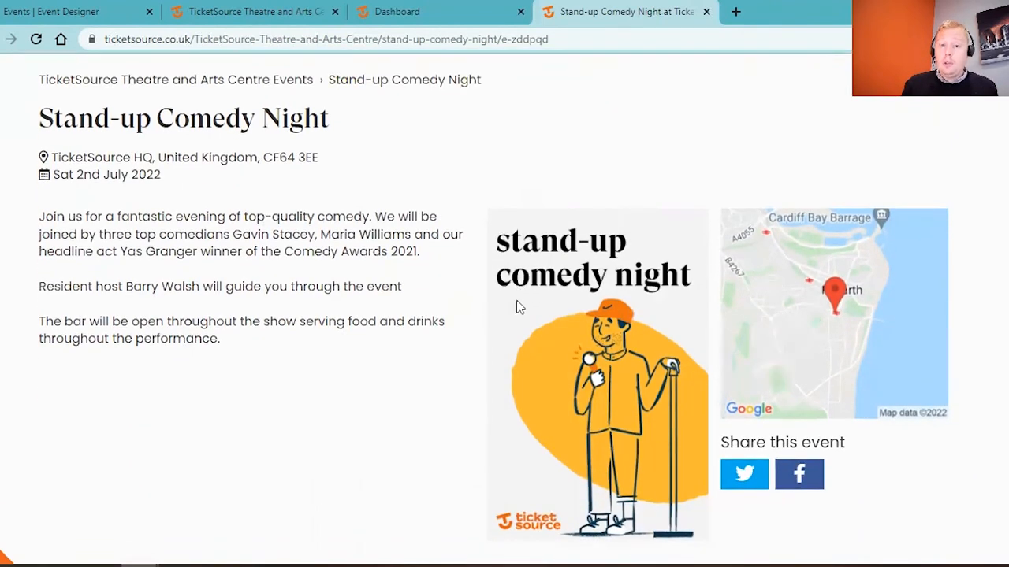
scroll("down", 3)
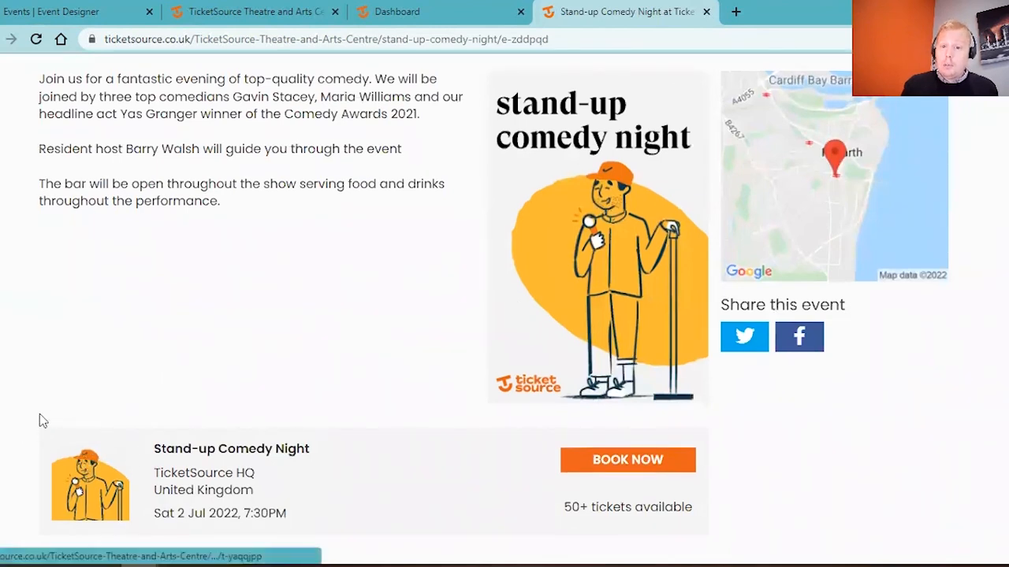
mouse_move(628, 460)
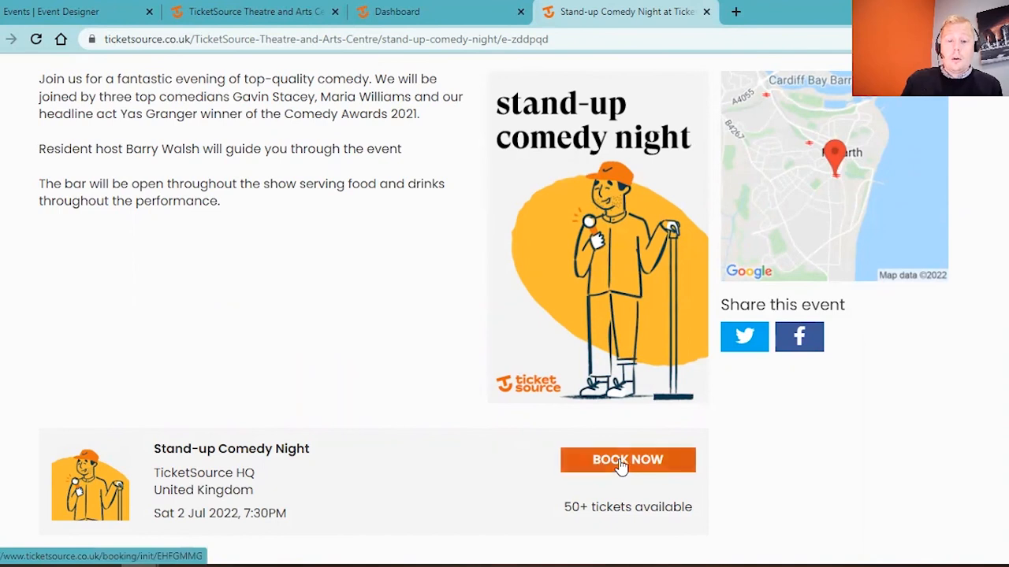
left_click(627, 460)
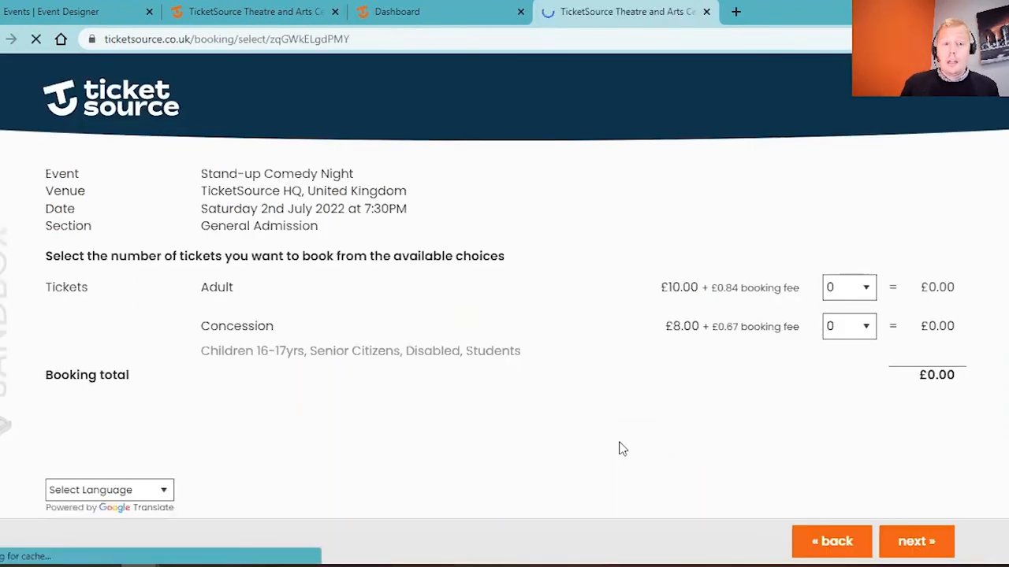